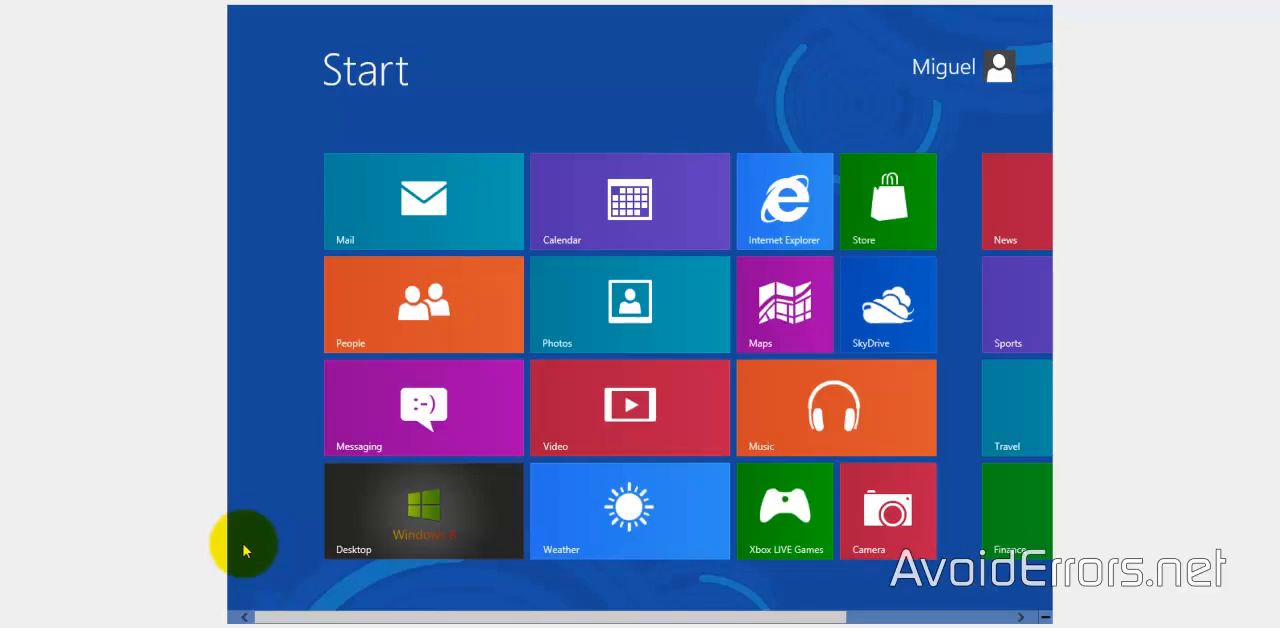
mouse_move(350, 510)
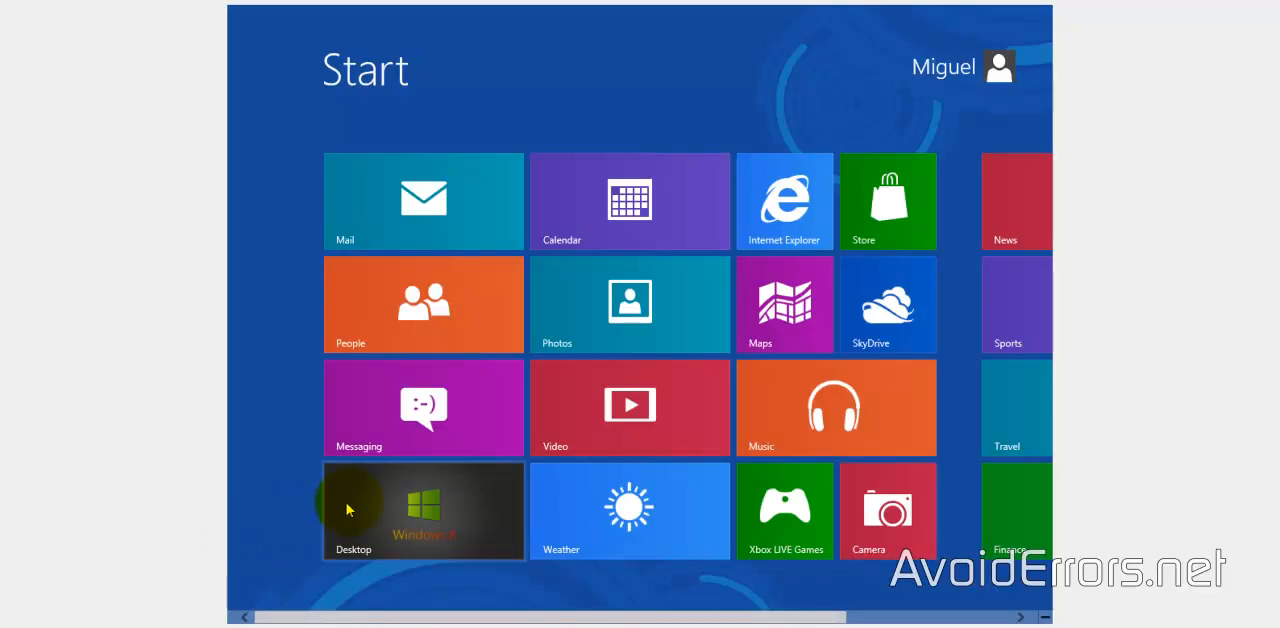
click(423, 511)
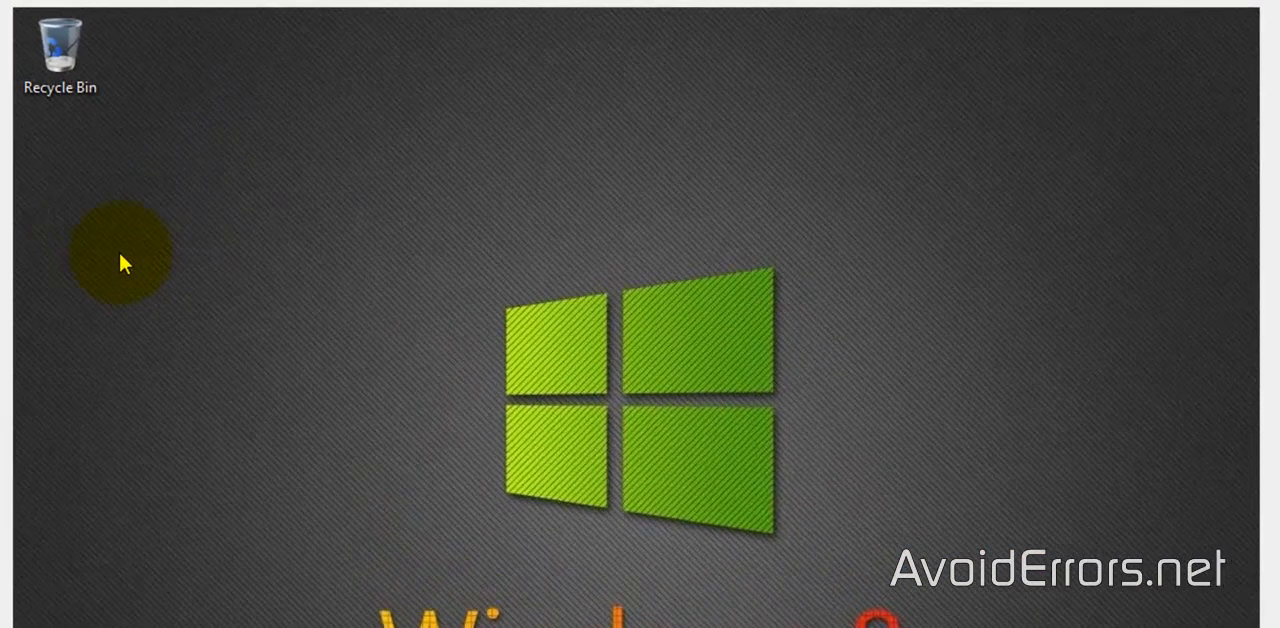
right_click(120, 260)
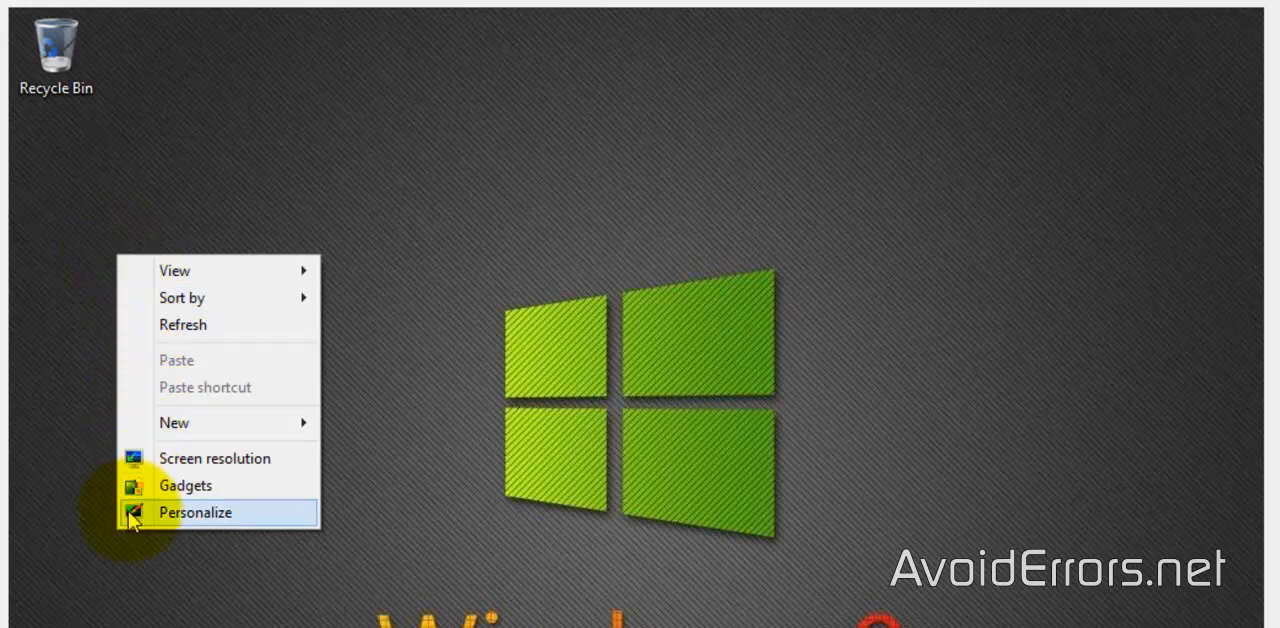
click(195, 512)
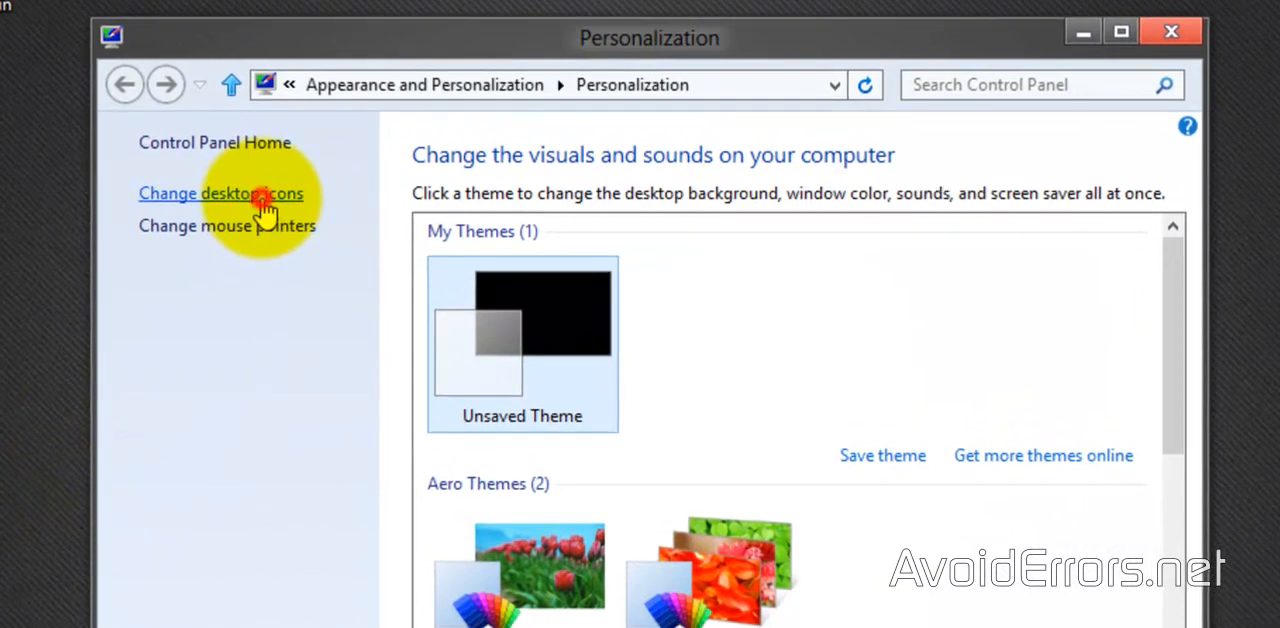
click(220, 193)
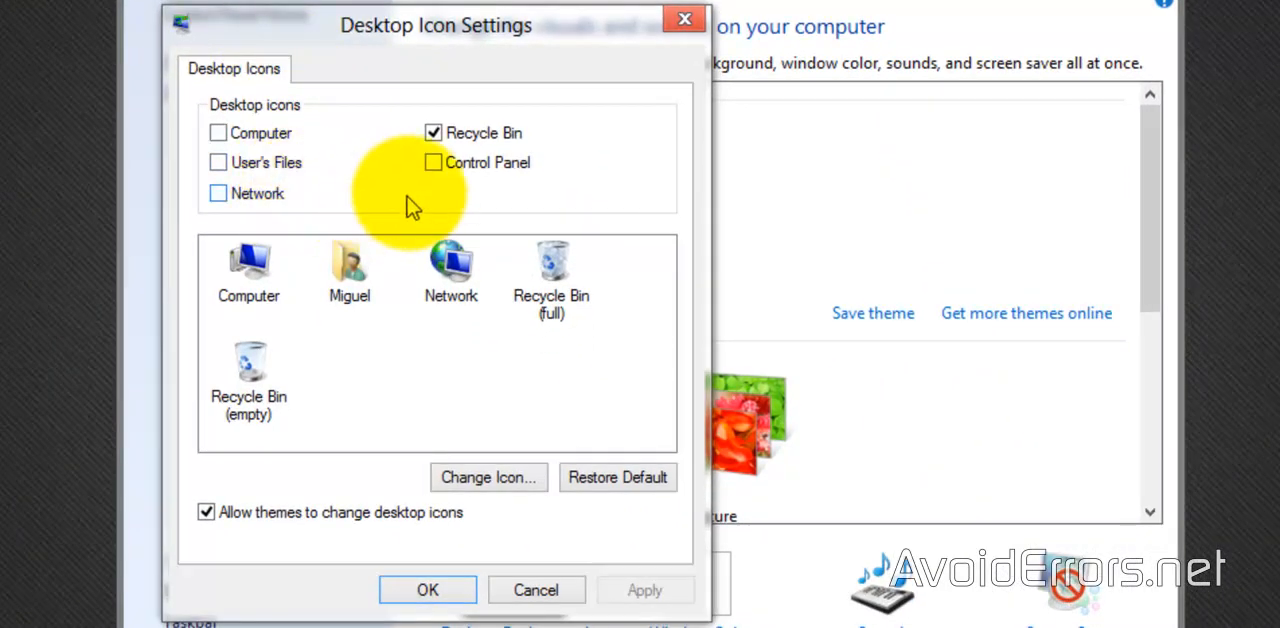
click(434, 162)
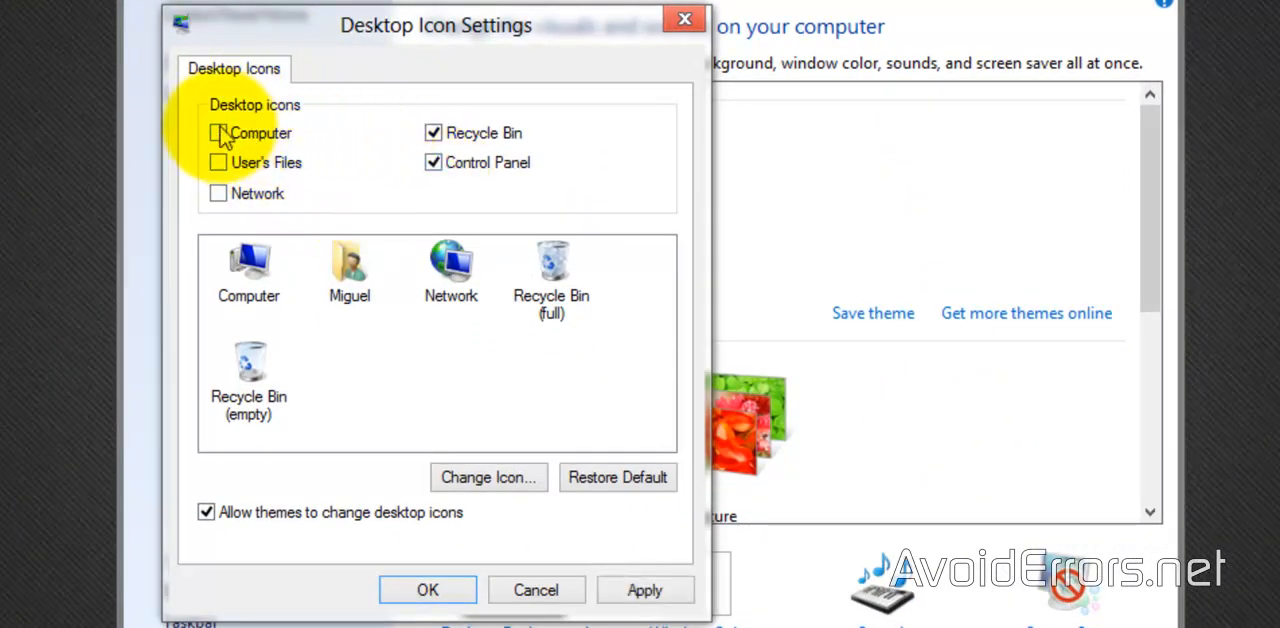
click(218, 132)
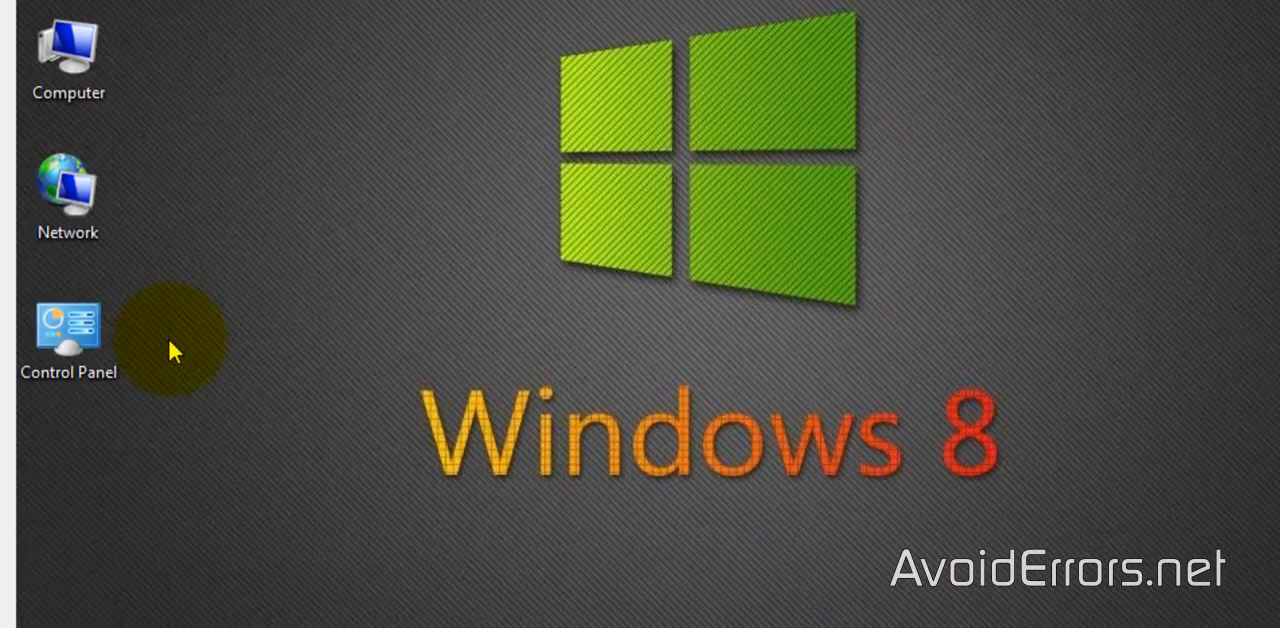
Create a new desktop folder named 'AvoidErrors'.
right_click(175, 350)
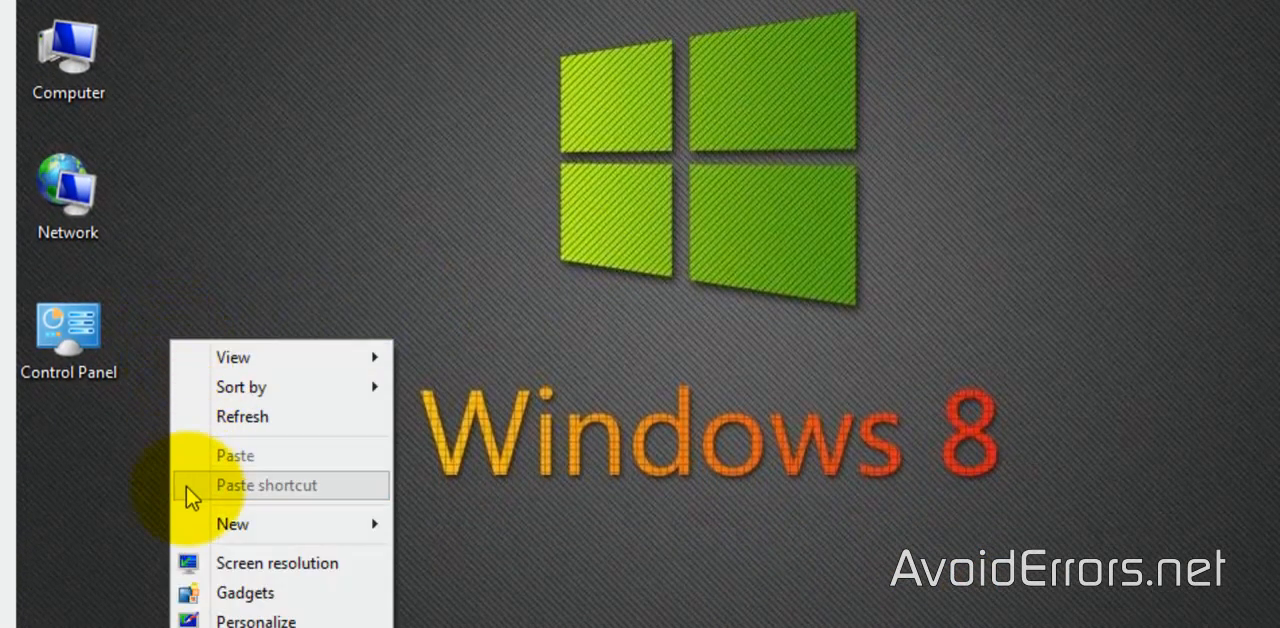
mouse_move(232, 523)
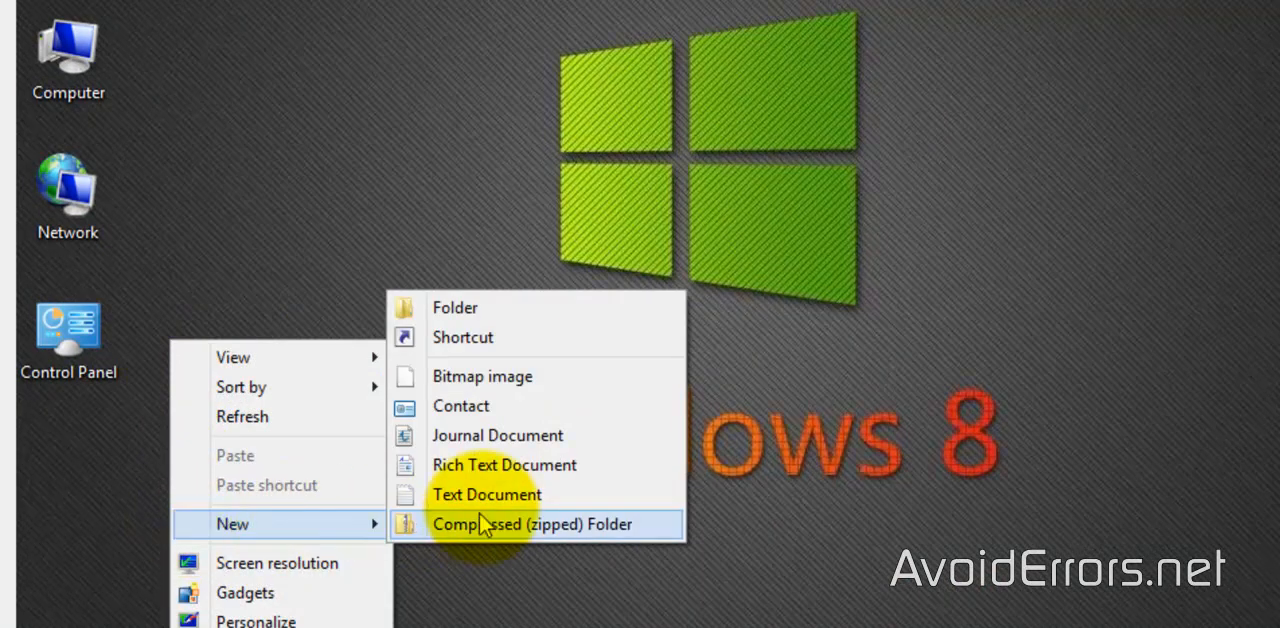
click(454, 307)
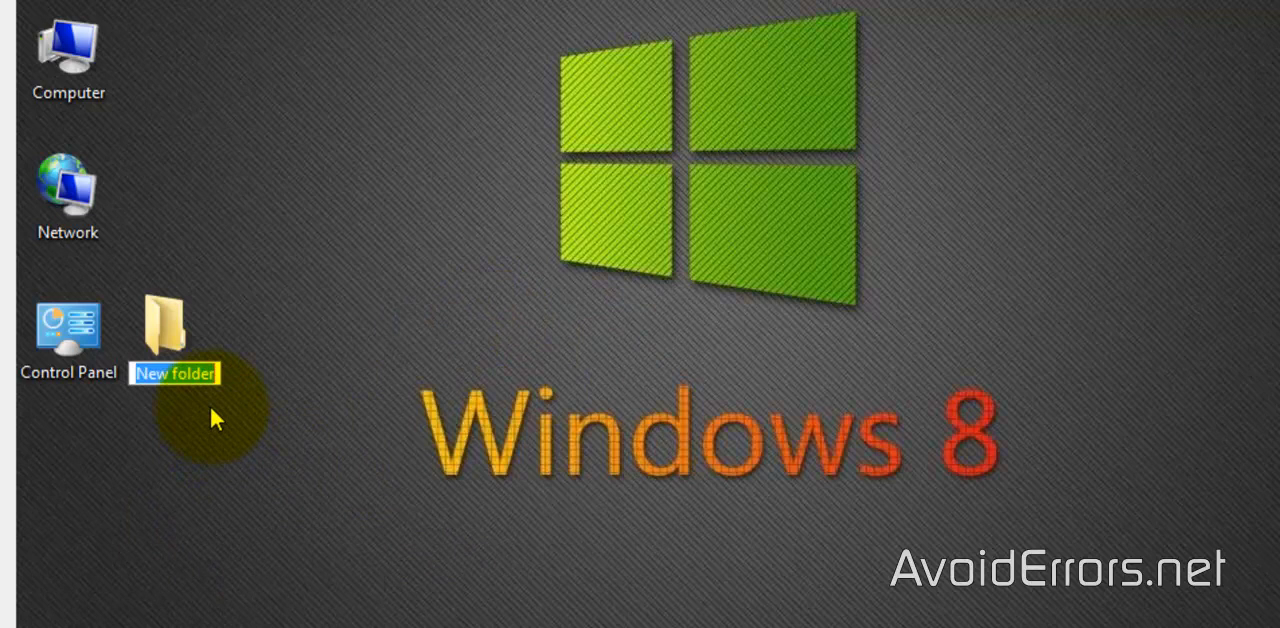
text(AvoidErrors)
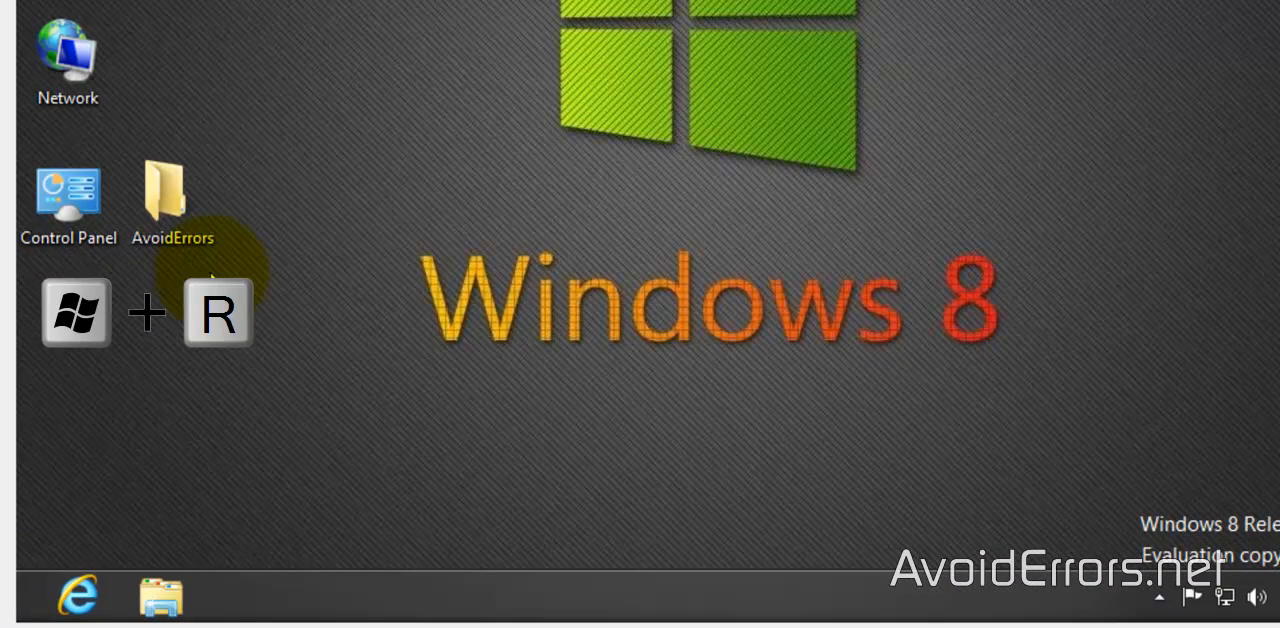
Run ipconfig in Command Prompt to read IPv4 192.168.1.118 and gateway 192.168.1.1, then close it.
key(Win+R)
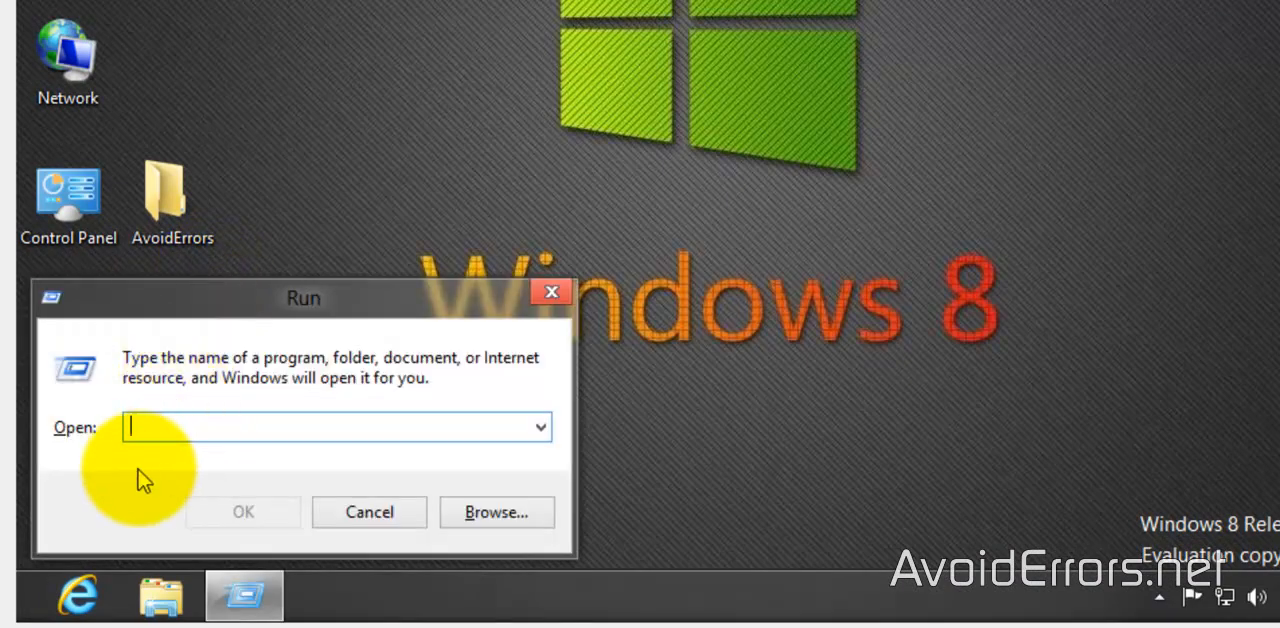
text(cmd)
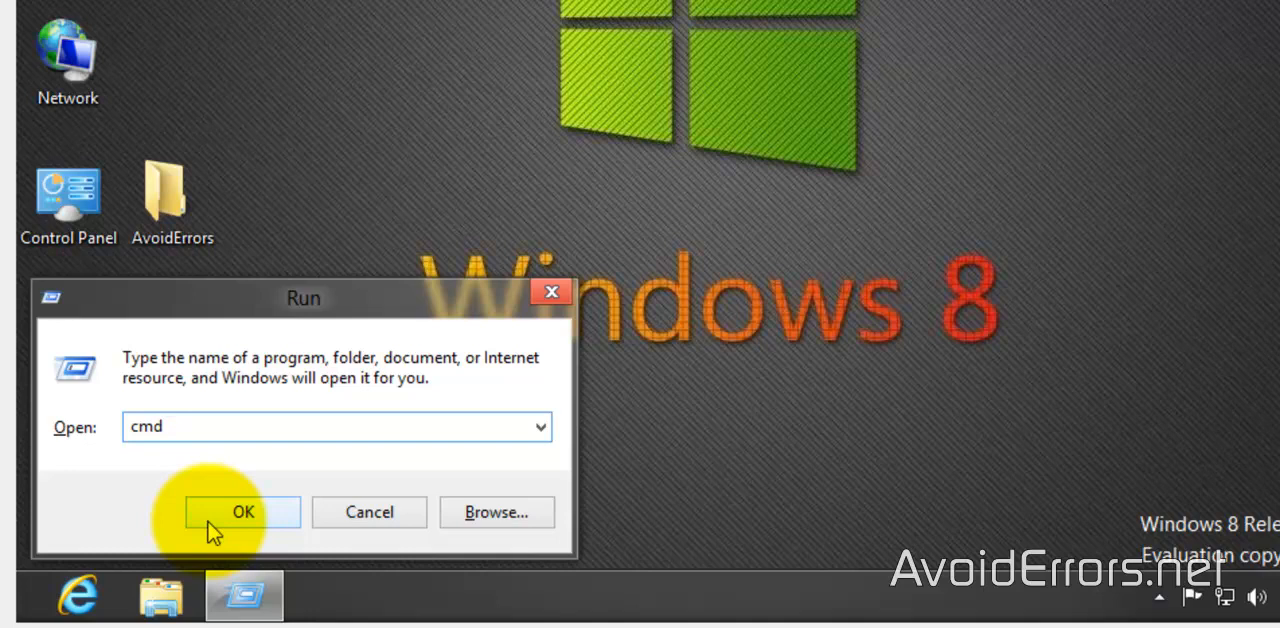
click(242, 511)
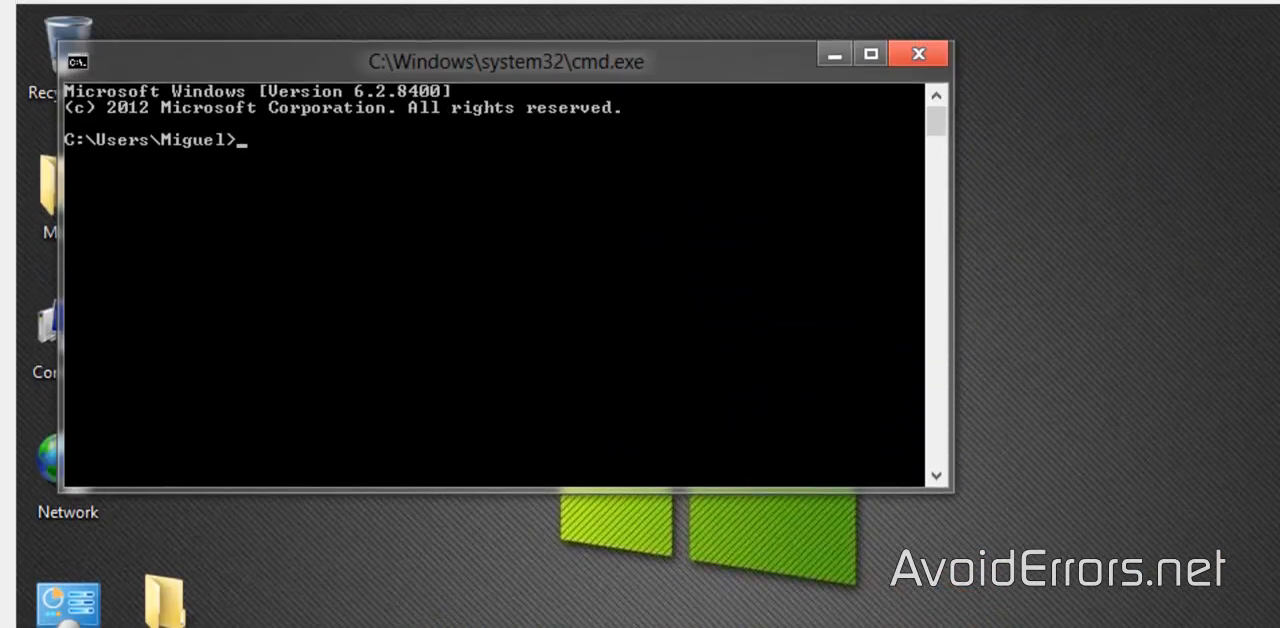
text(ip)
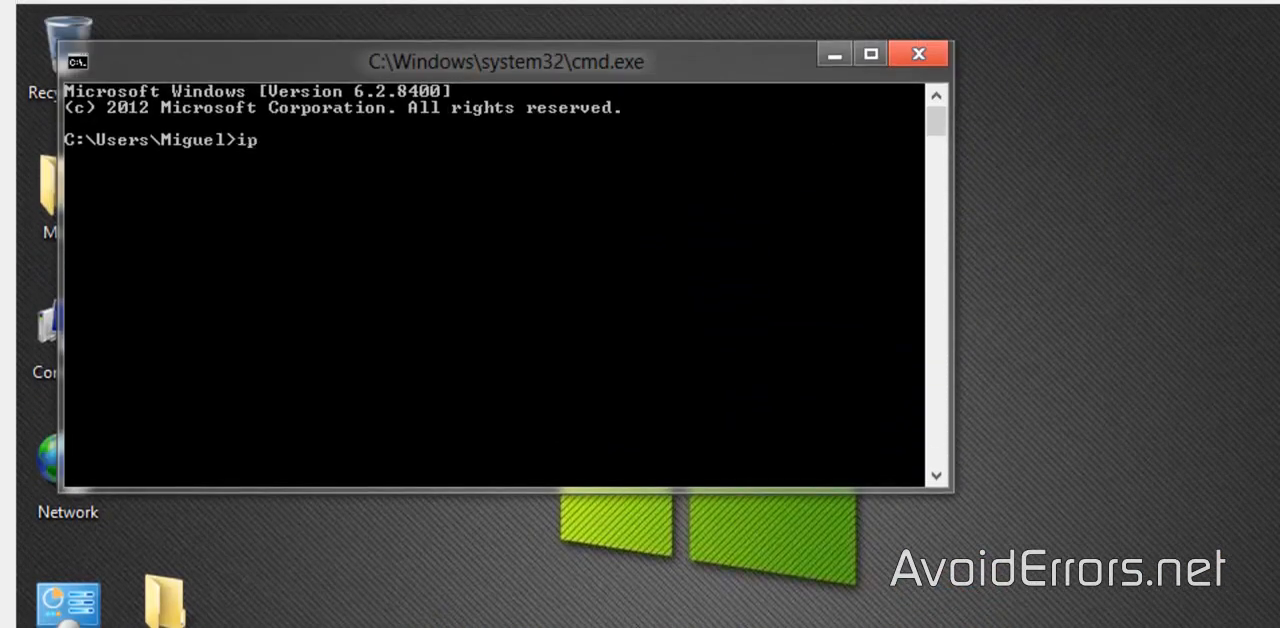
text(config)
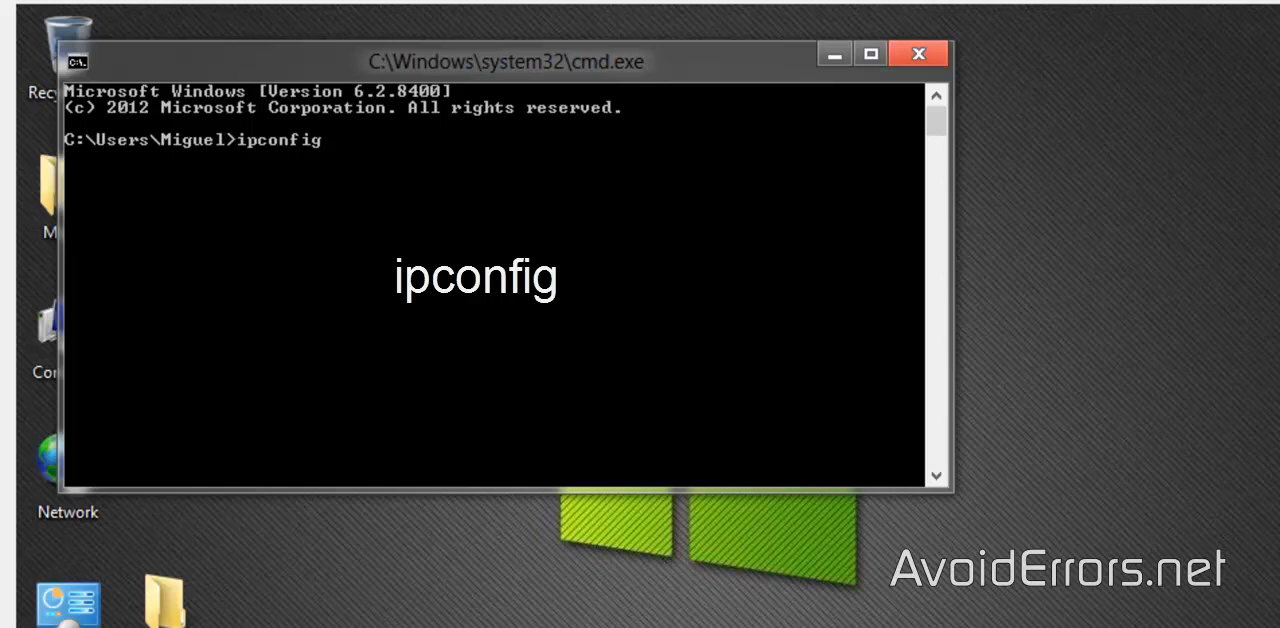
key(enter)
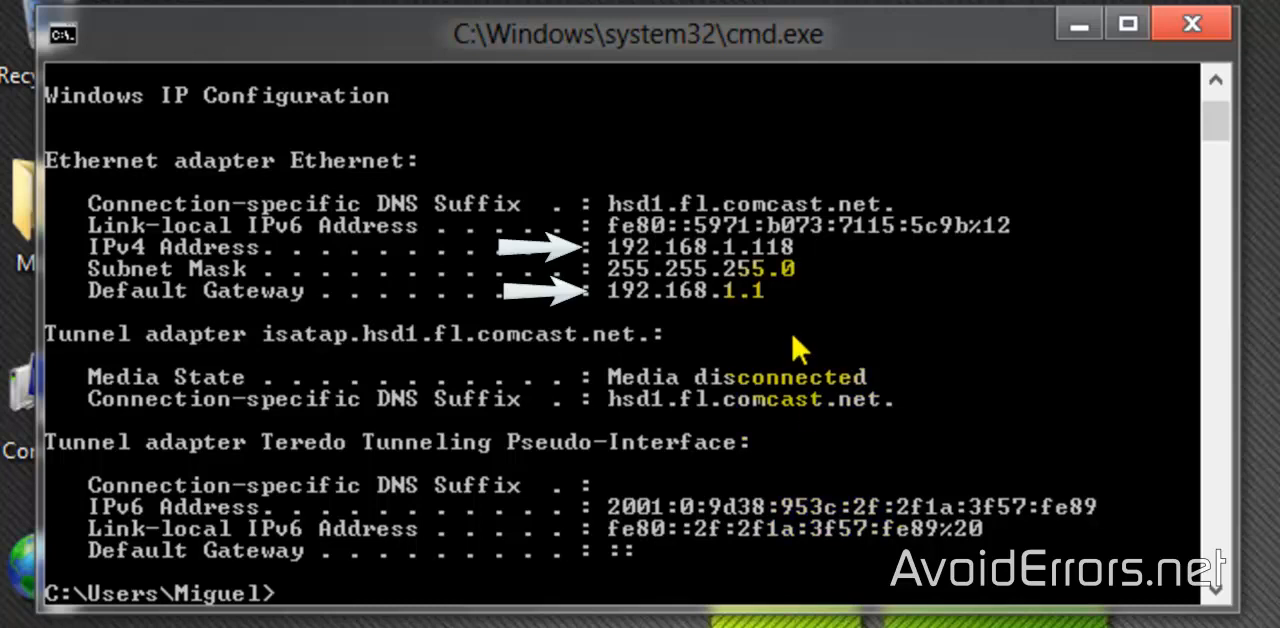
mouse_move(830, 305)
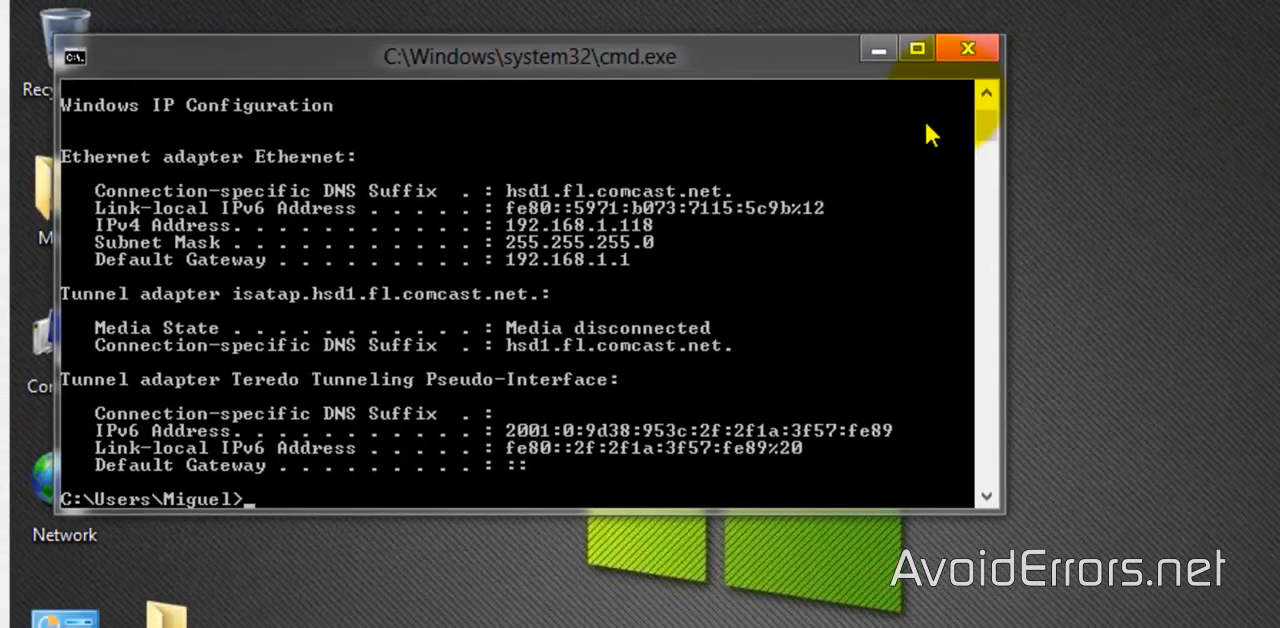
click(967, 48)
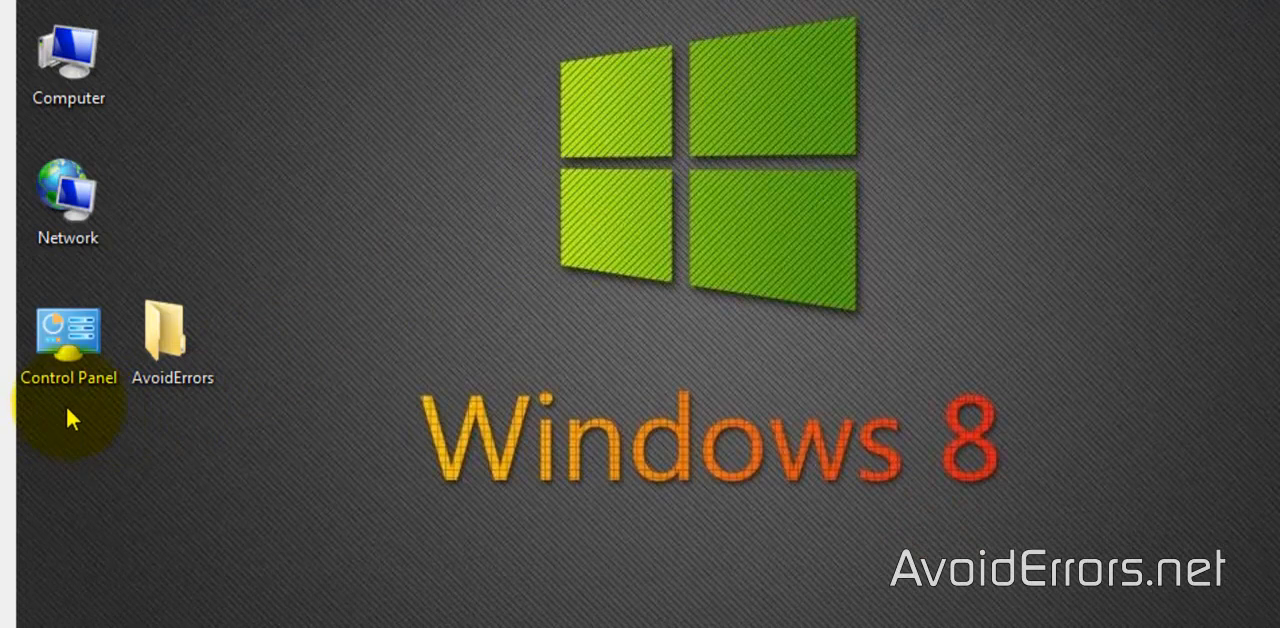
Switch Control Panel to small icons and open Programs and Features' Turn Windows features on or off.
double_click(68, 330)
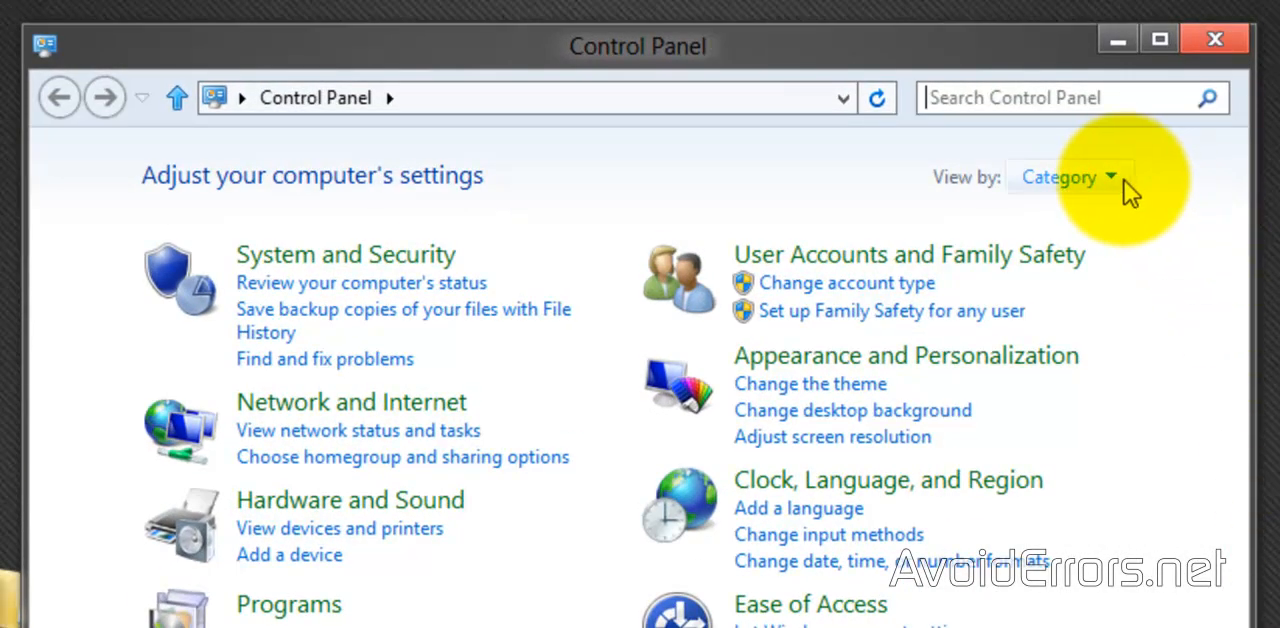
click(1068, 176)
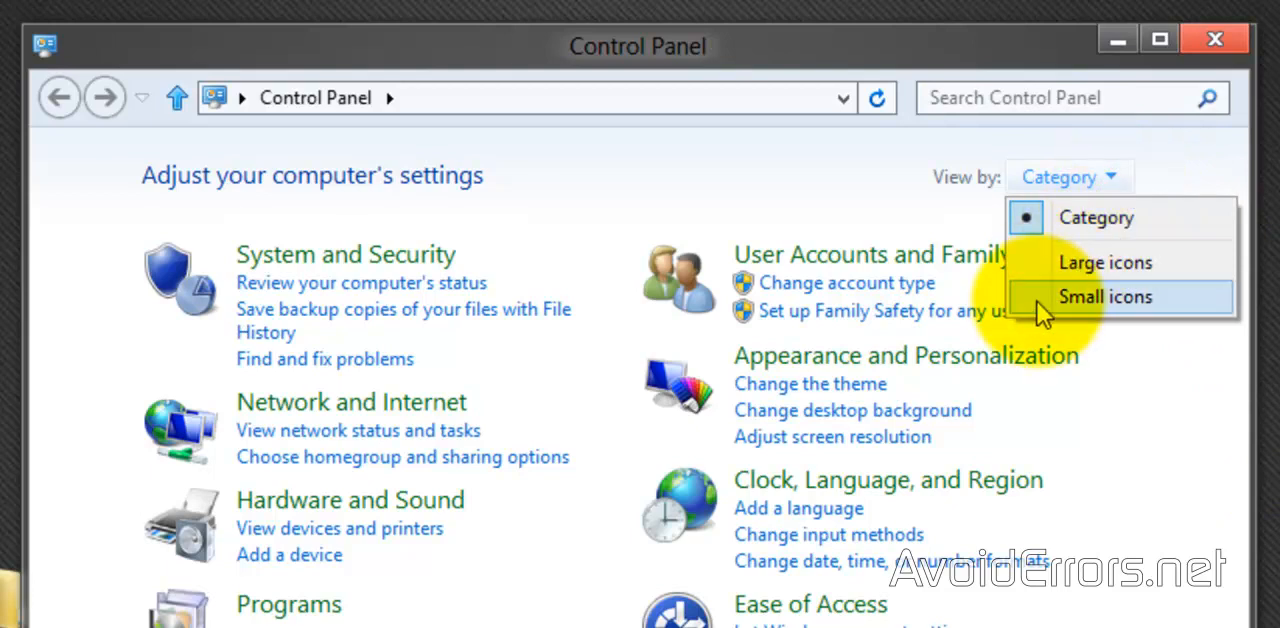
click(1105, 296)
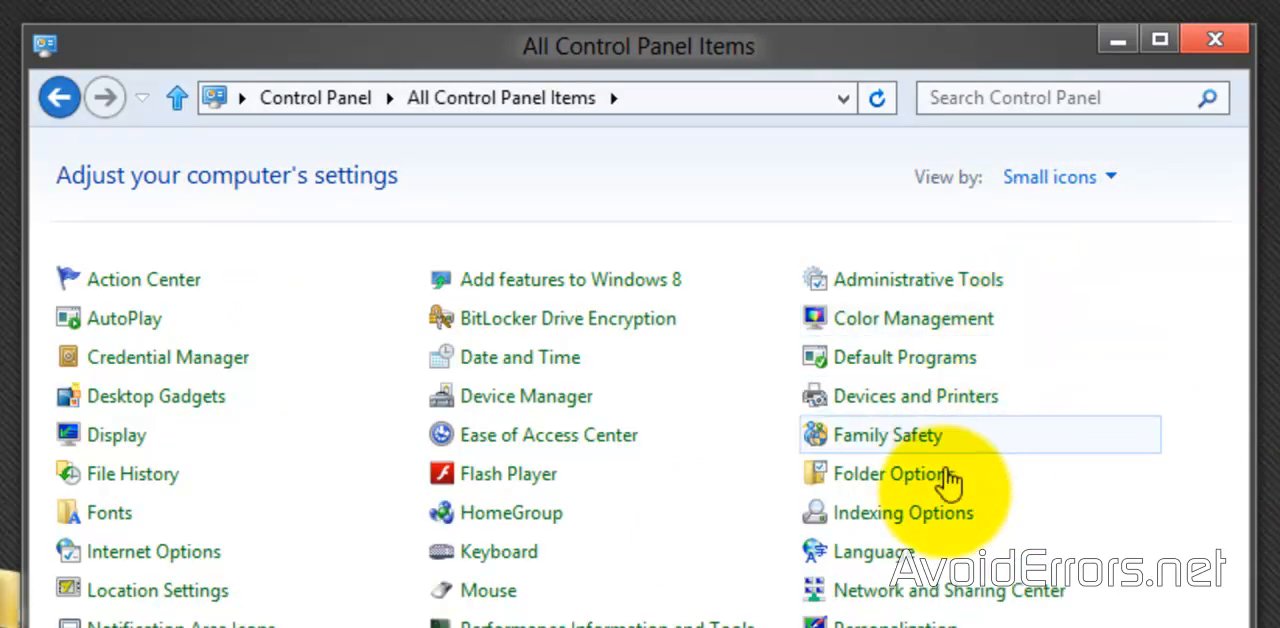
scroll(down, 3)
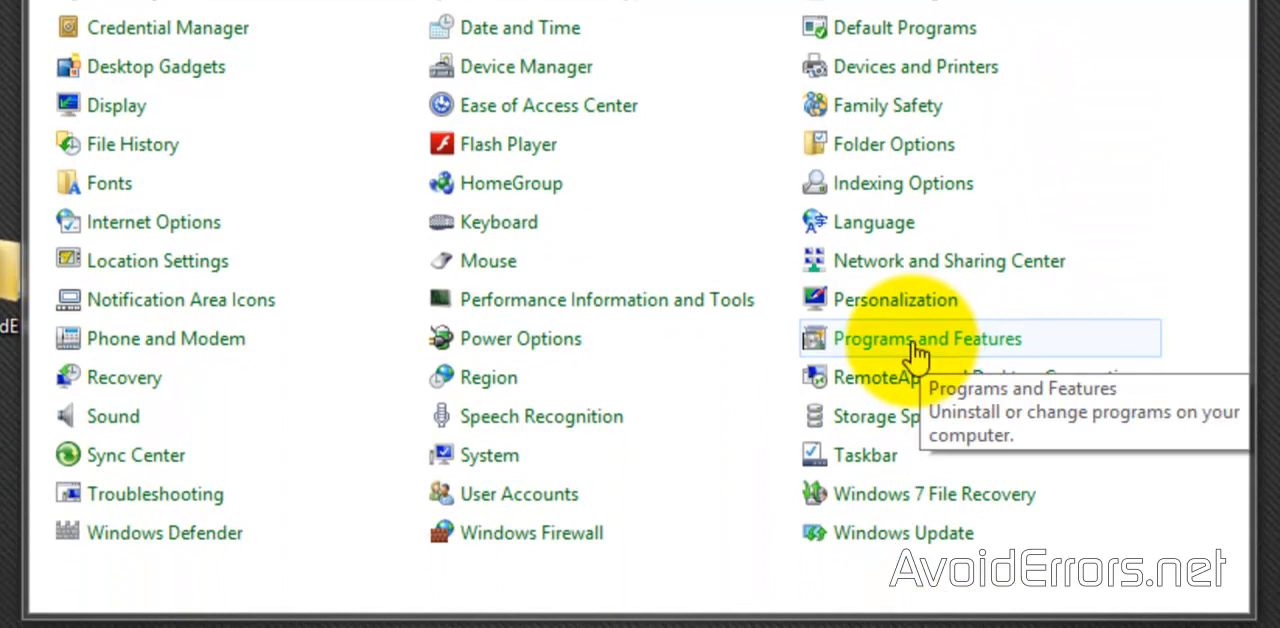
click(926, 338)
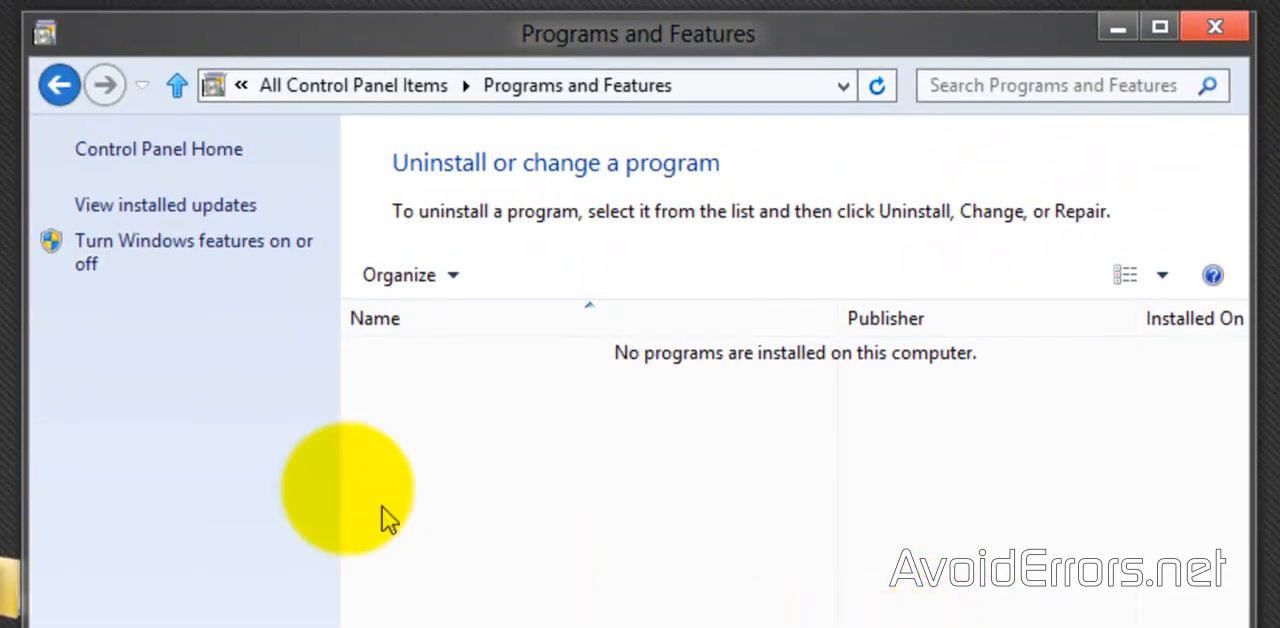
click(192, 240)
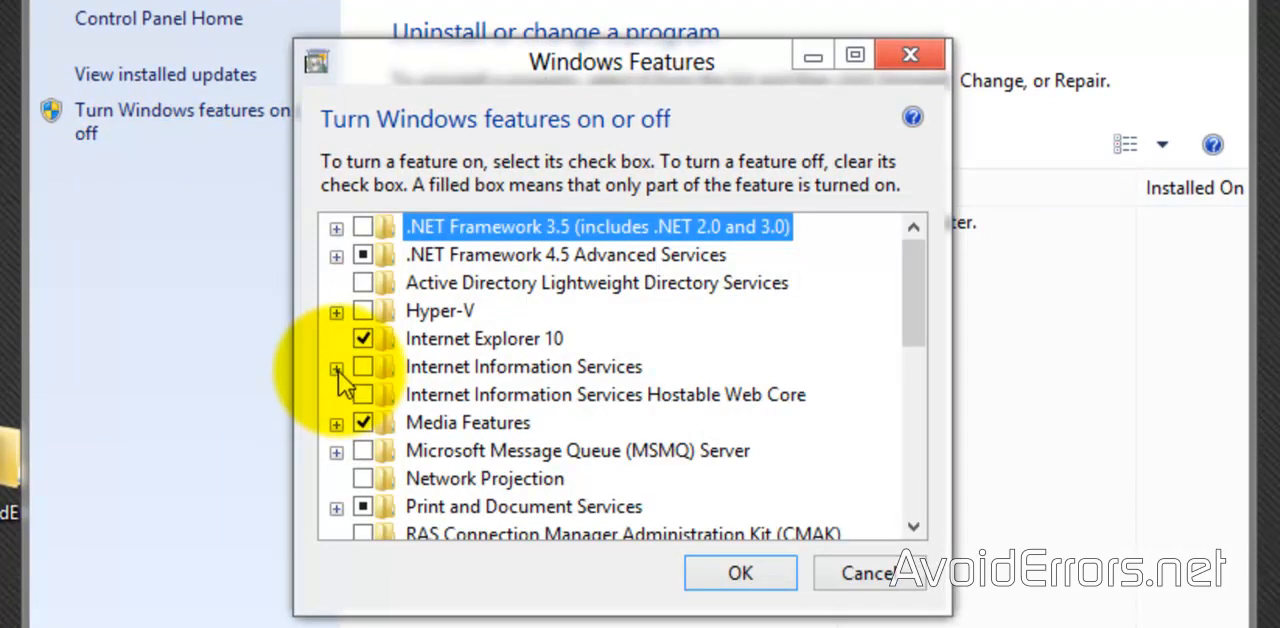
Install the IIS FTP Server with FTP Service and FTP Extensibility enabled.
click(336, 367)
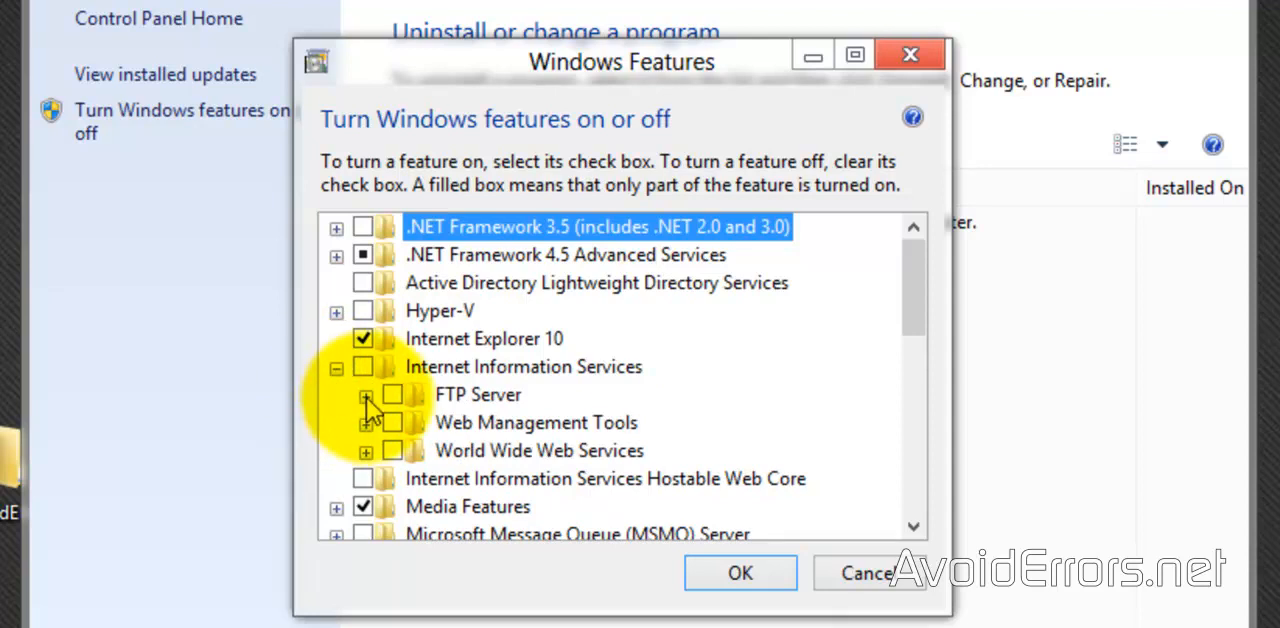
click(365, 394)
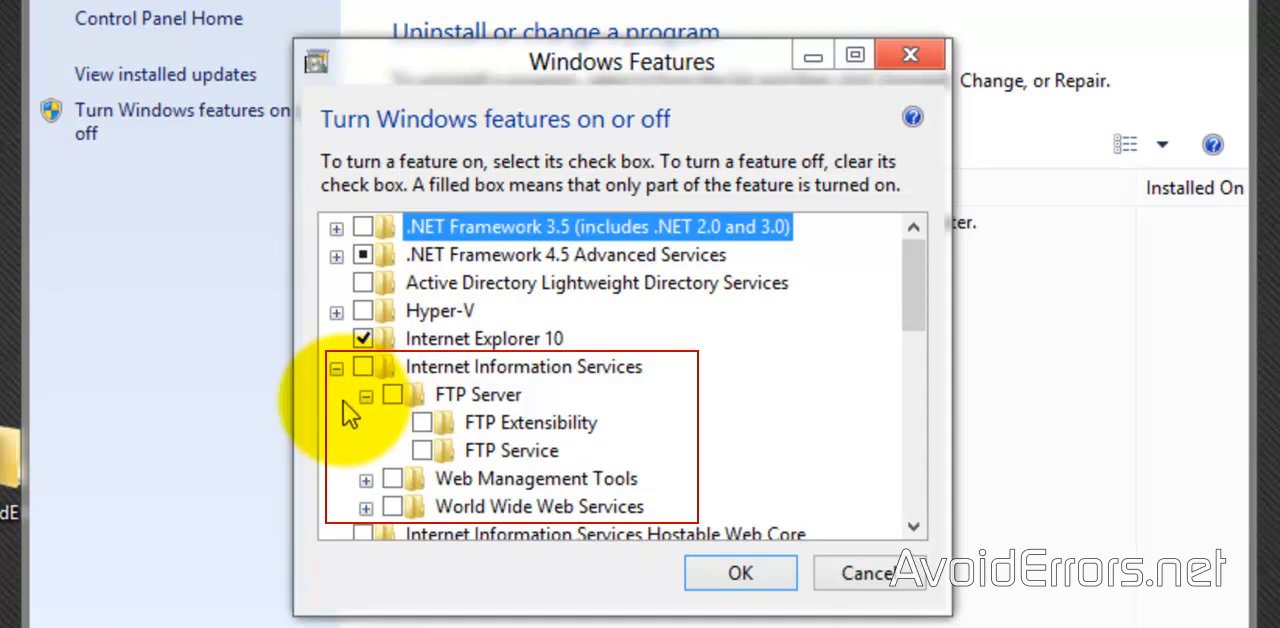
mouse_move(373, 375)
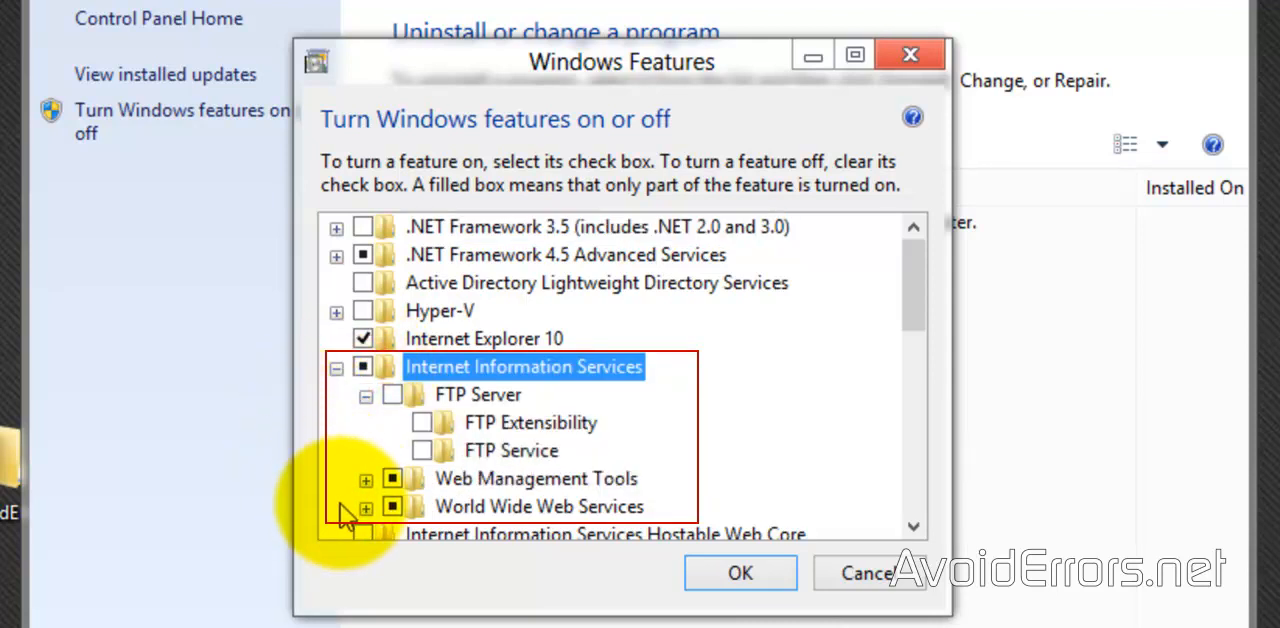
click(422, 450)
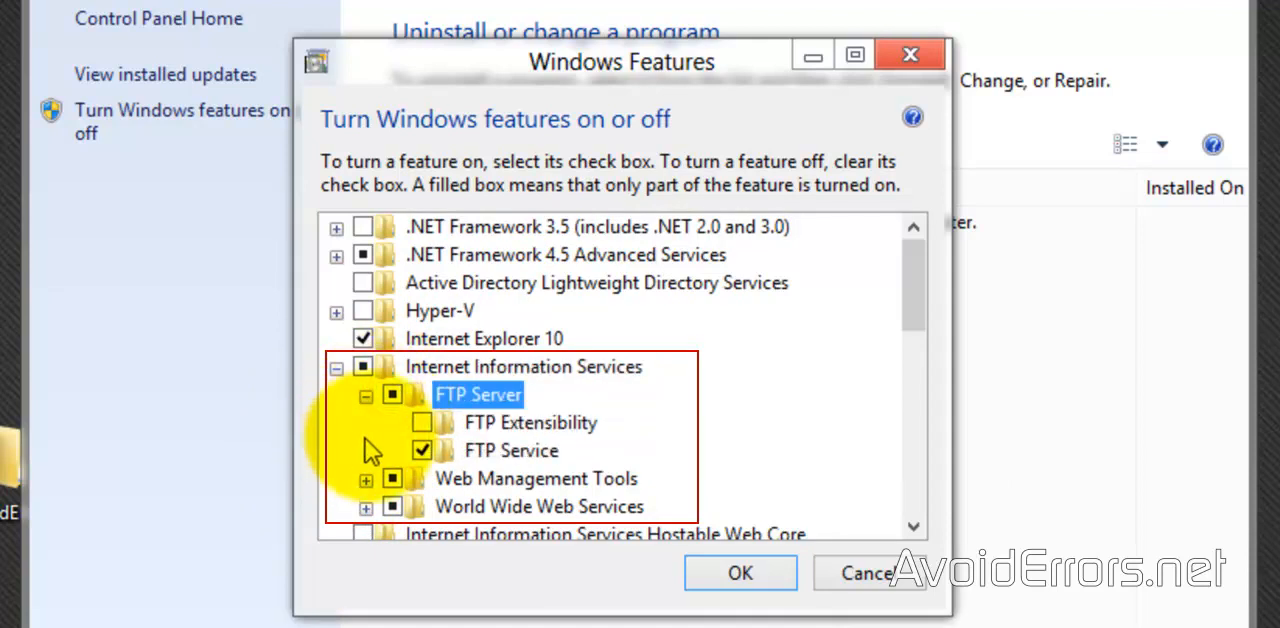
click(421, 422)
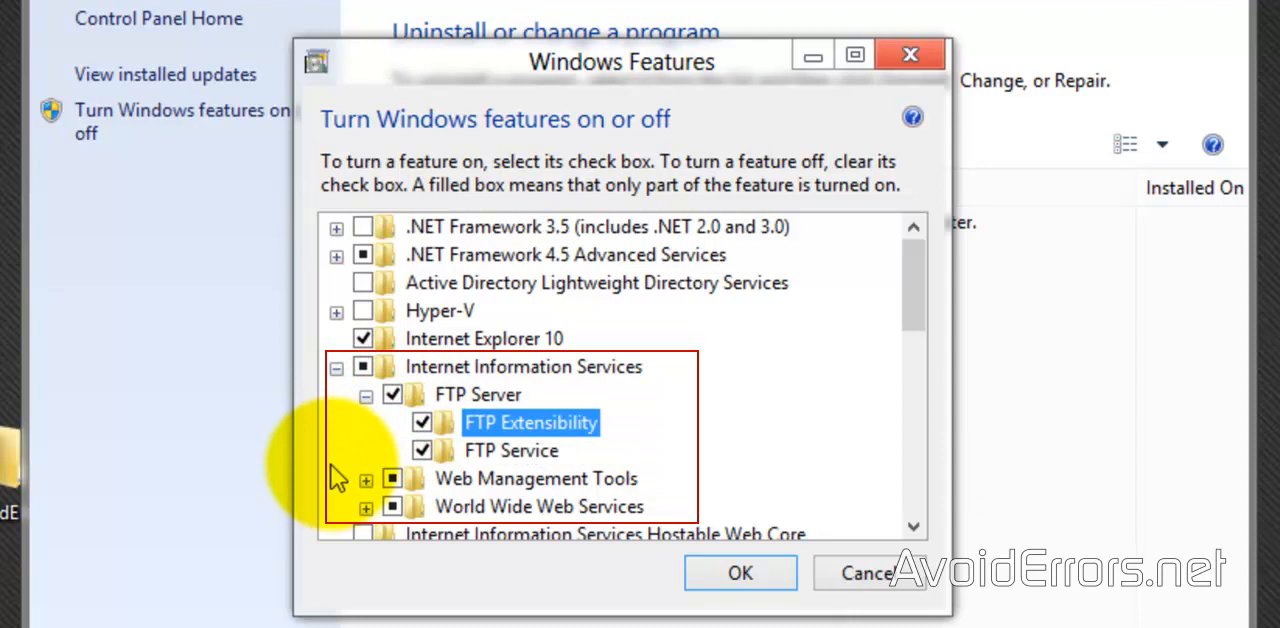
mouse_move(355, 512)
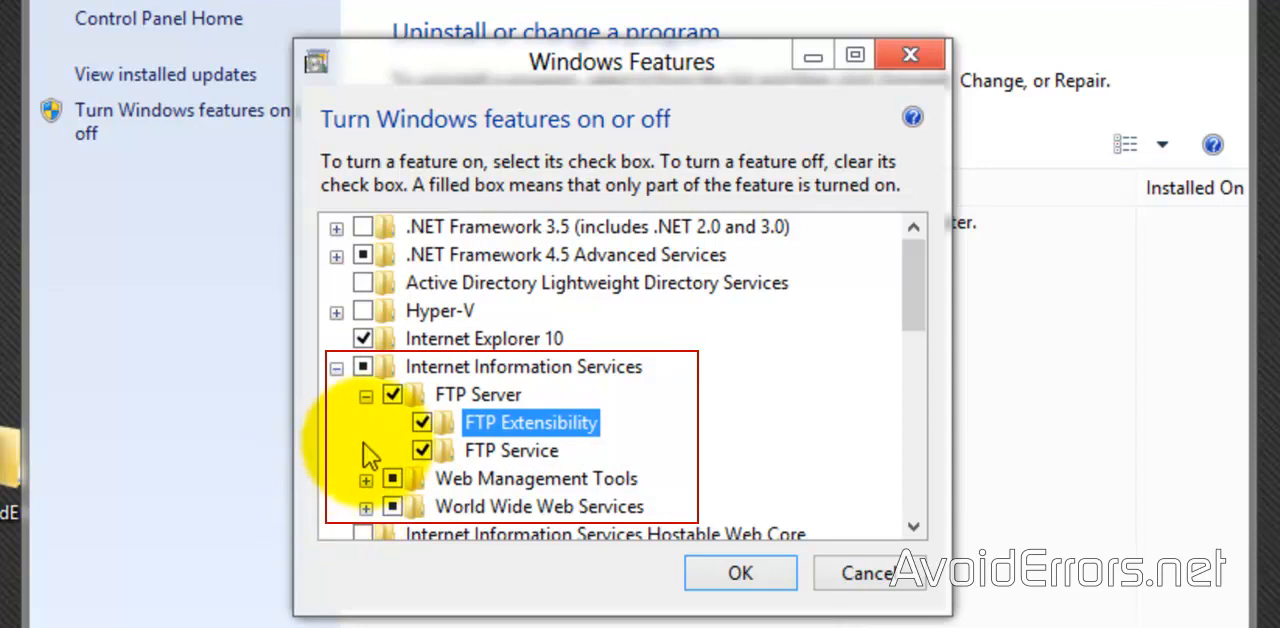
mouse_move(388, 438)
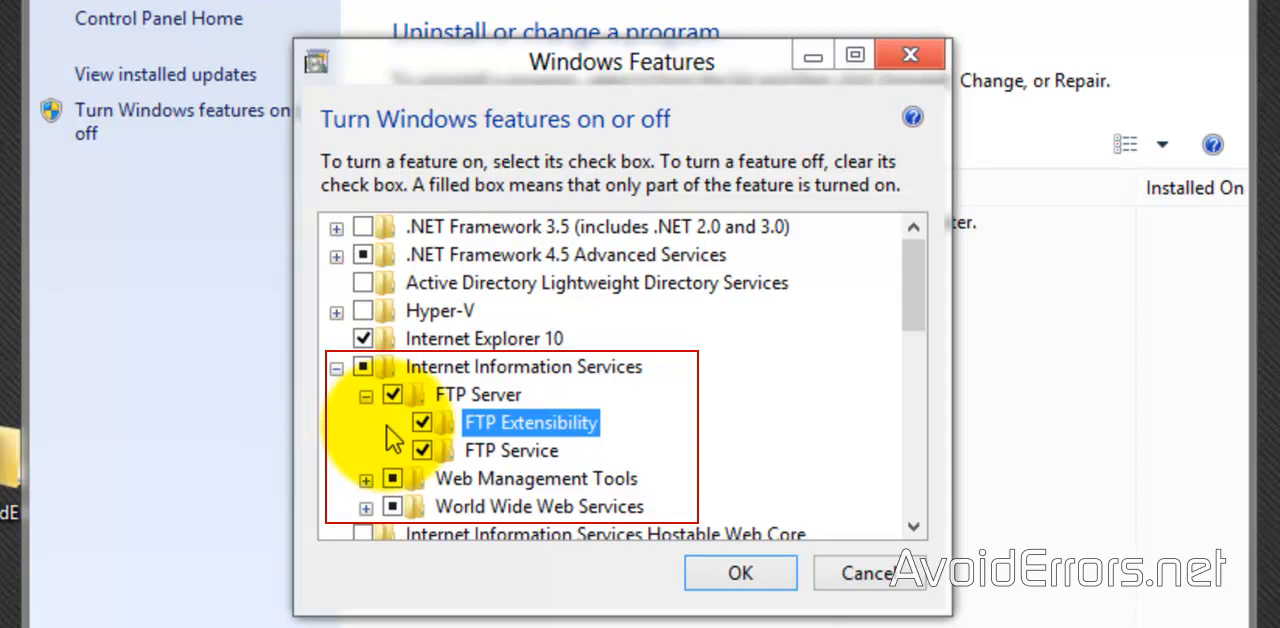
mouse_move(360, 402)
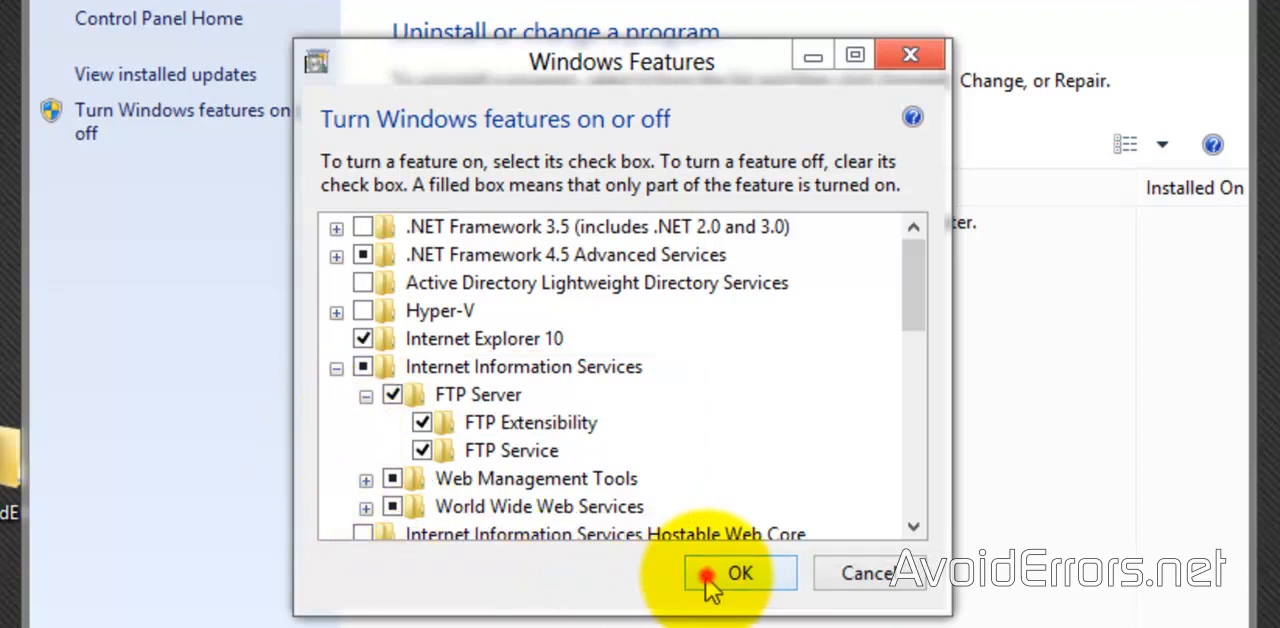
click(739, 573)
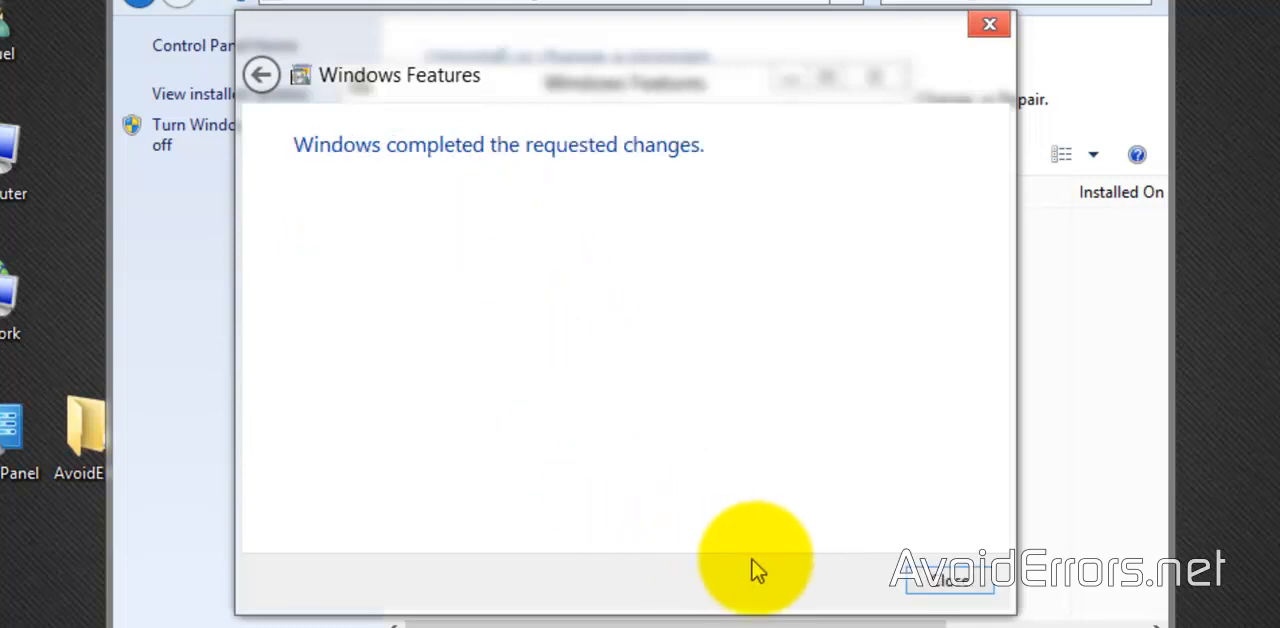
click(948, 581)
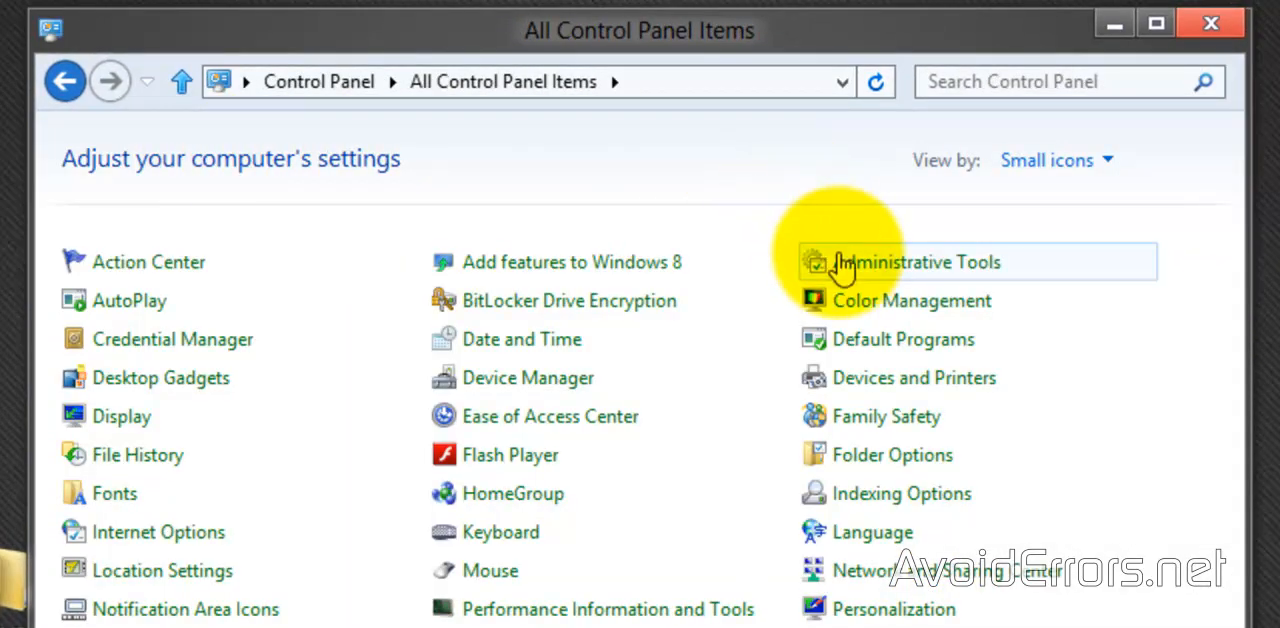
Launch Internet Information Services (IIS) Manager from Control Panel's Administrative Tools.
double_click(917, 261)
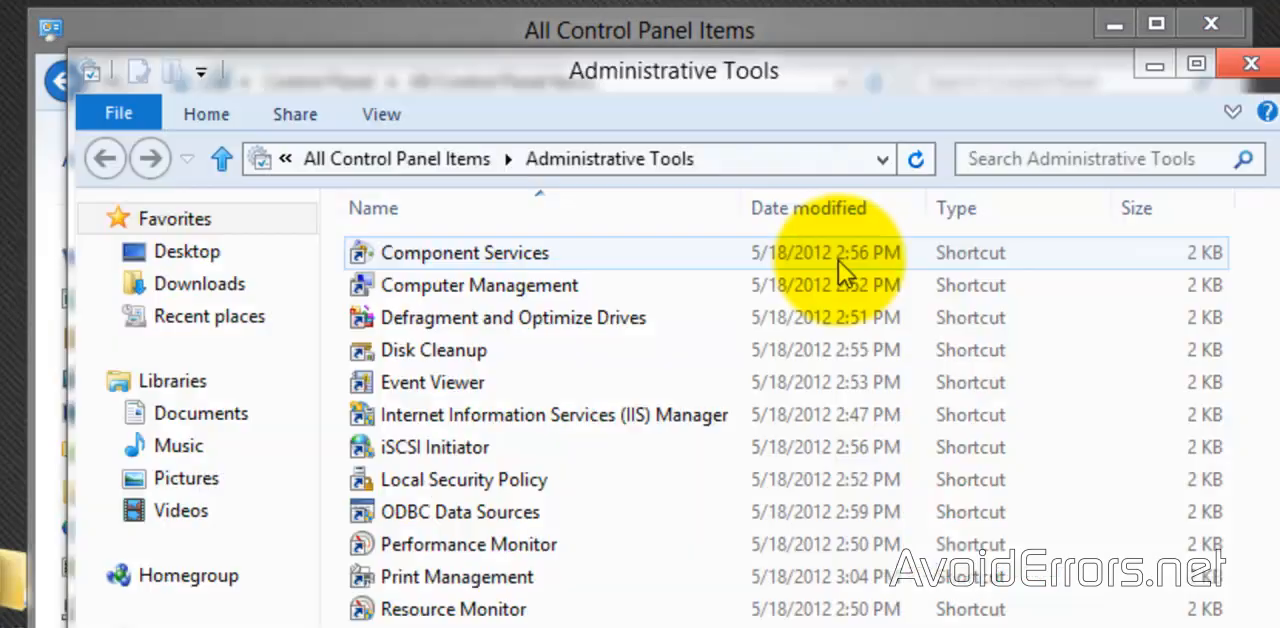
click(554, 414)
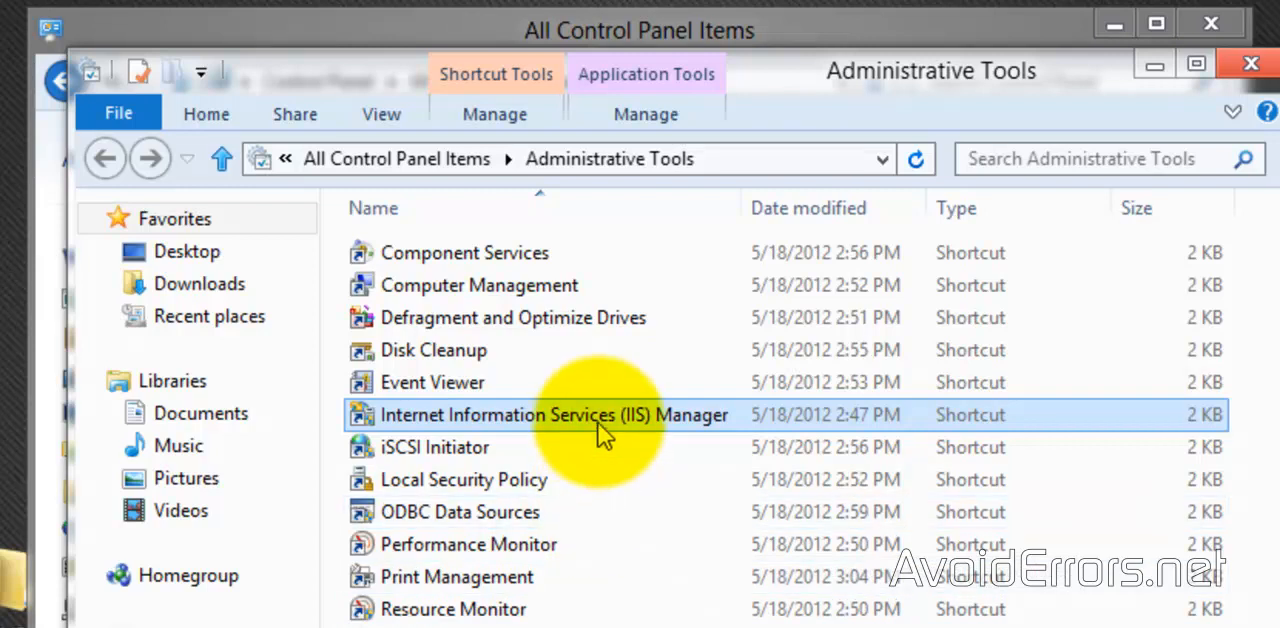
double_click(553, 414)
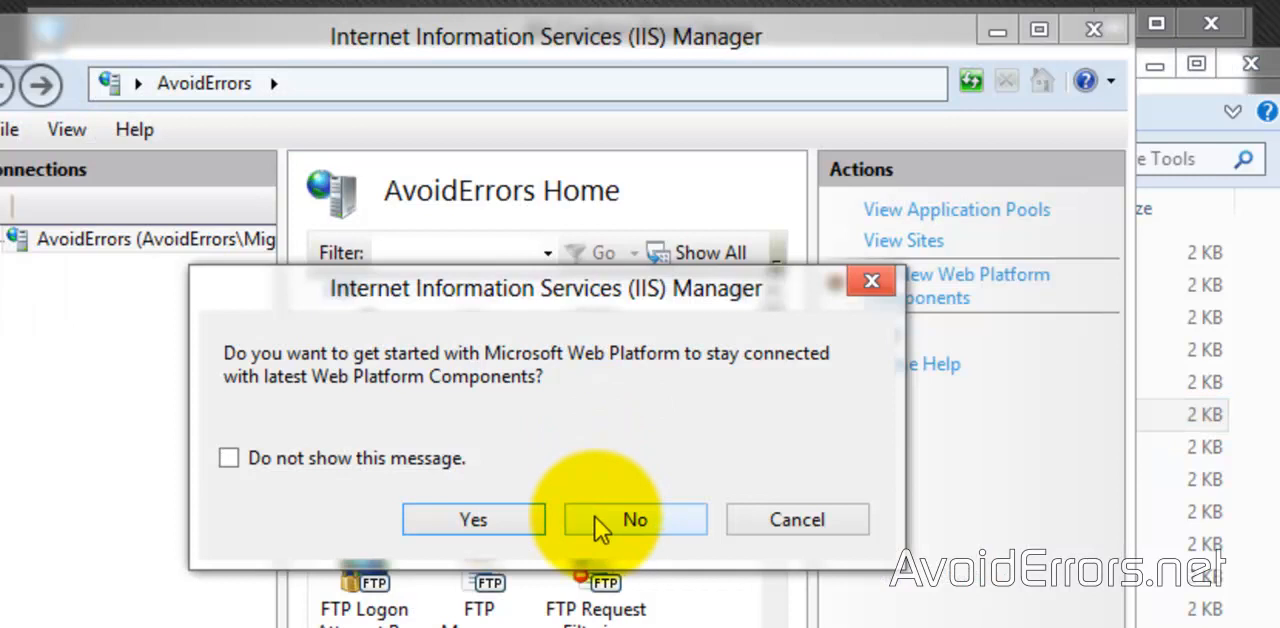
Dismiss the Web Platform prompt and expand the AvoidErrors server tree down to Sites.
click(634, 519)
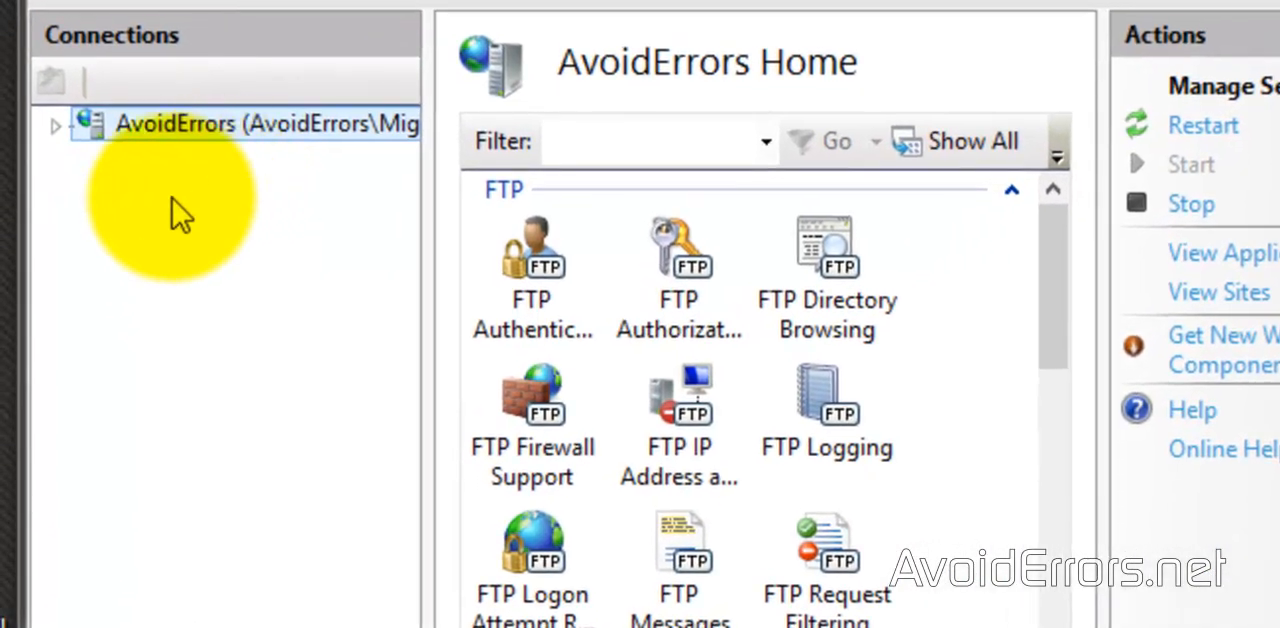
click(56, 124)
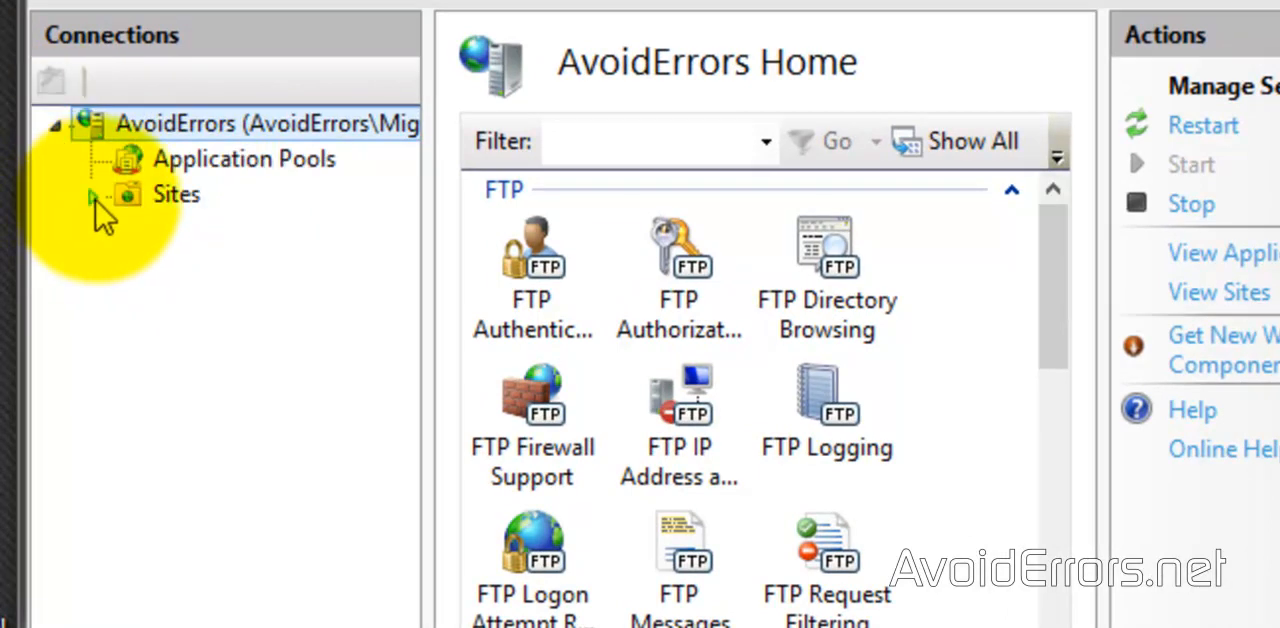
click(92, 195)
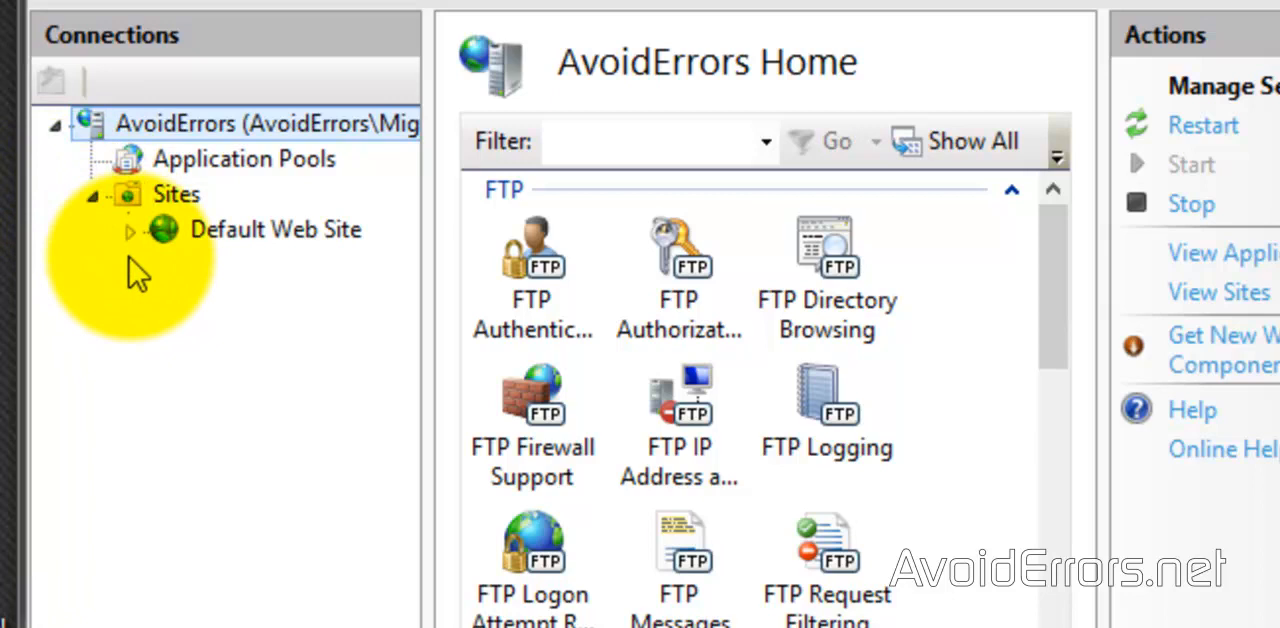
mouse_move(130, 210)
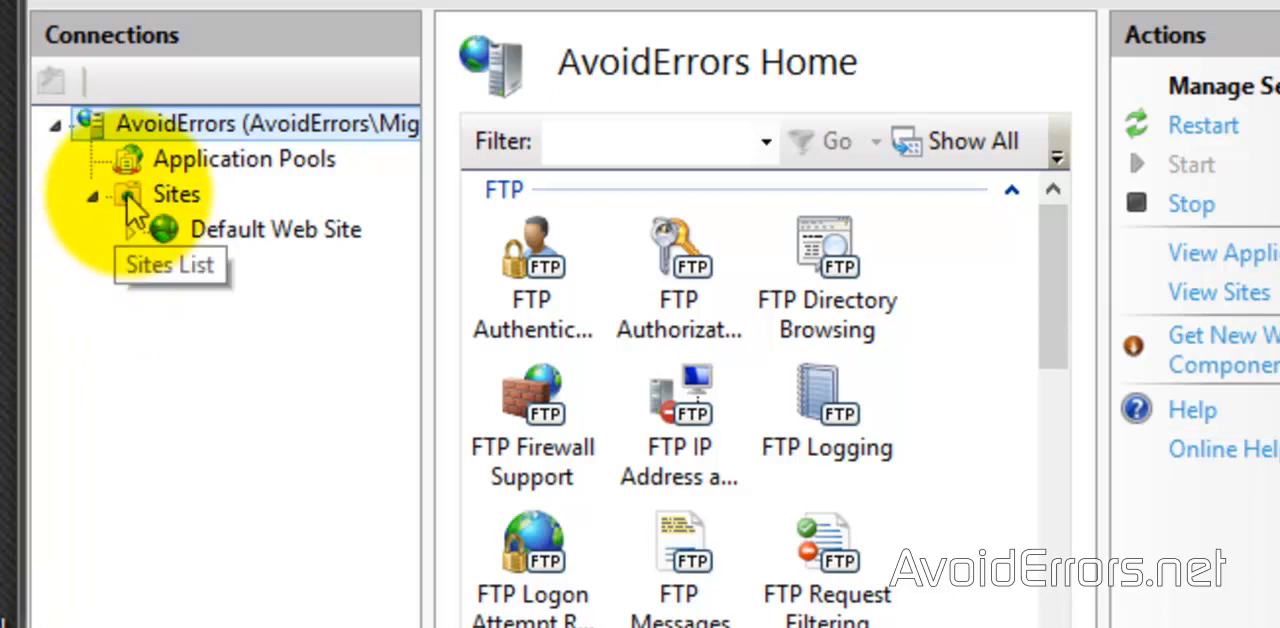
right_click(177, 194)
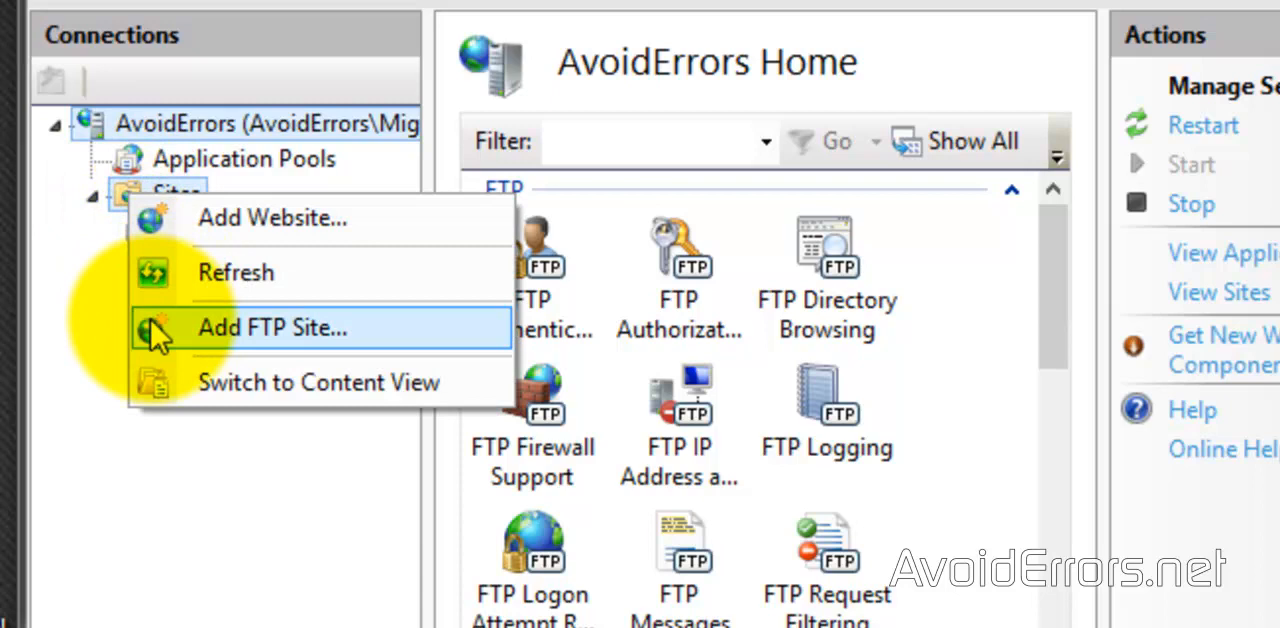
Name the new FTP site 'AvoidErrors' with the desktop AvoidErrors folder as content path.
click(272, 327)
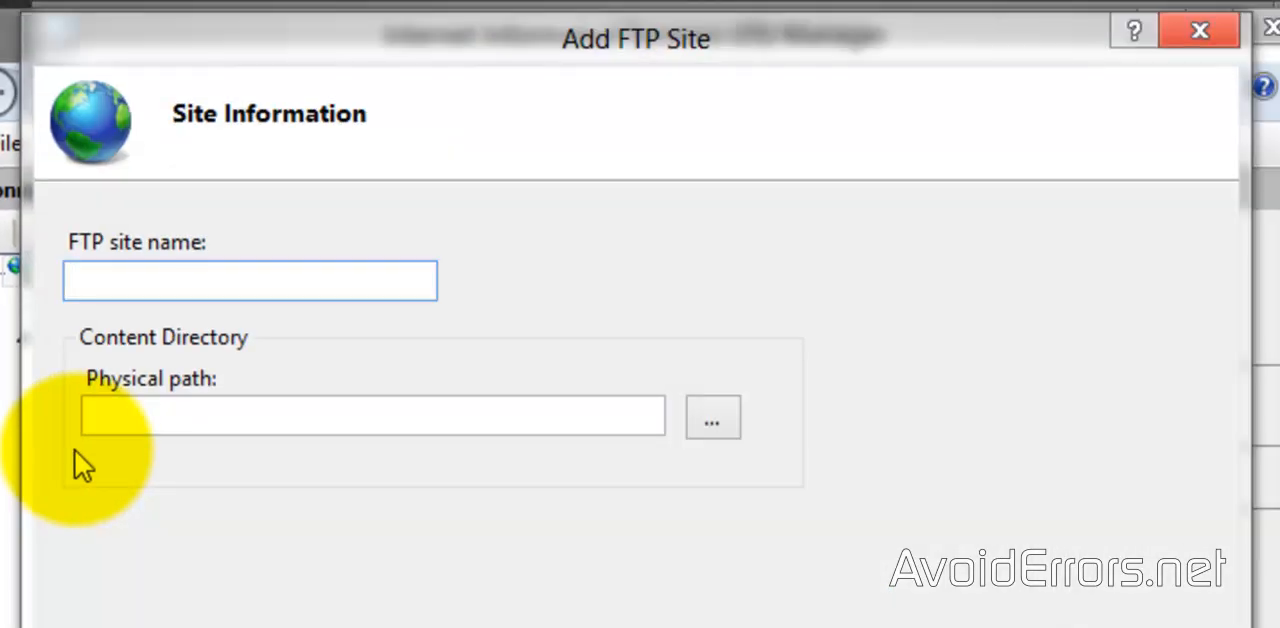
text(Avo)
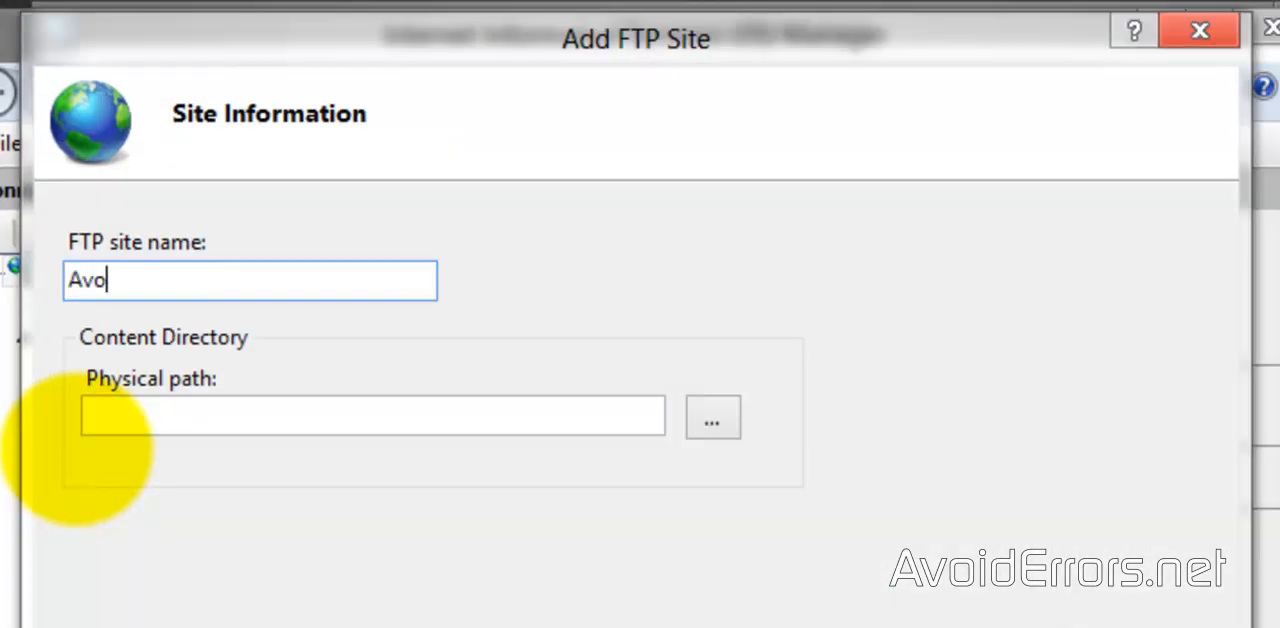
text(idErrors)
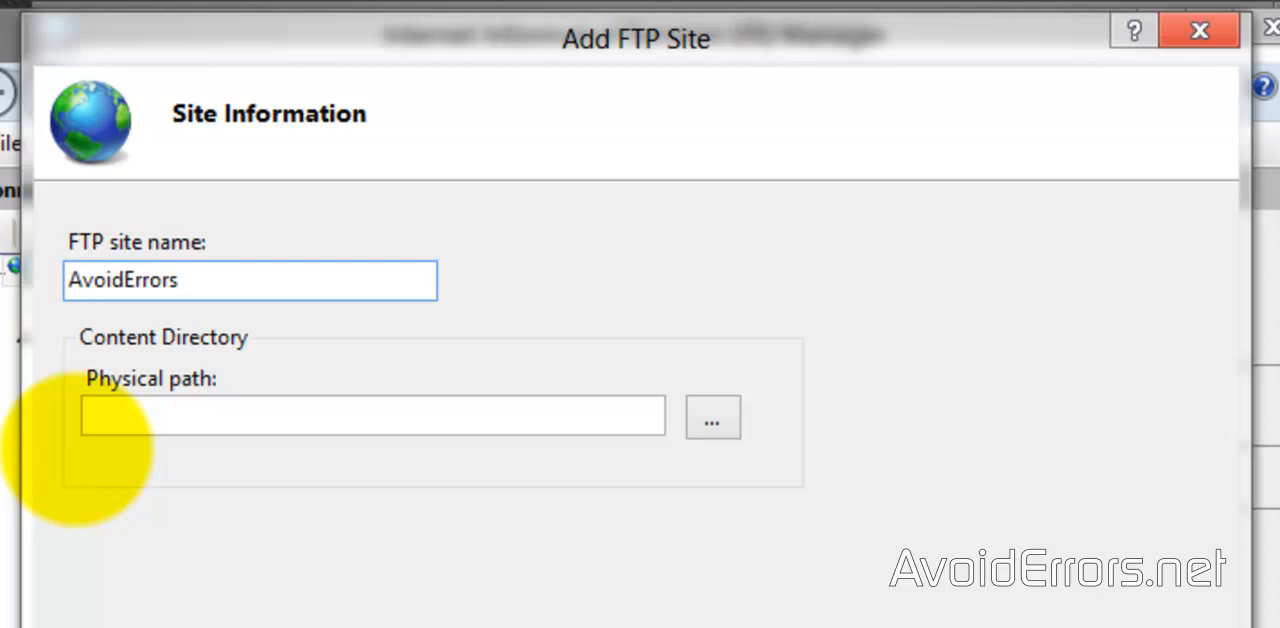
mouse_move(175, 470)
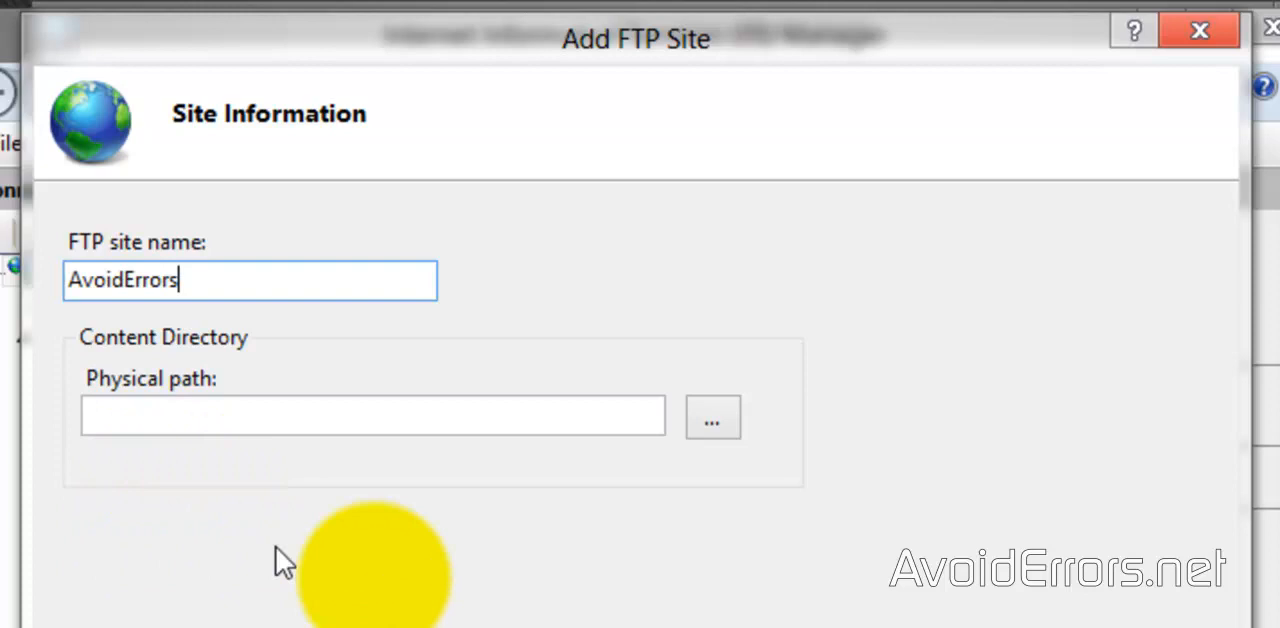
click(712, 415)
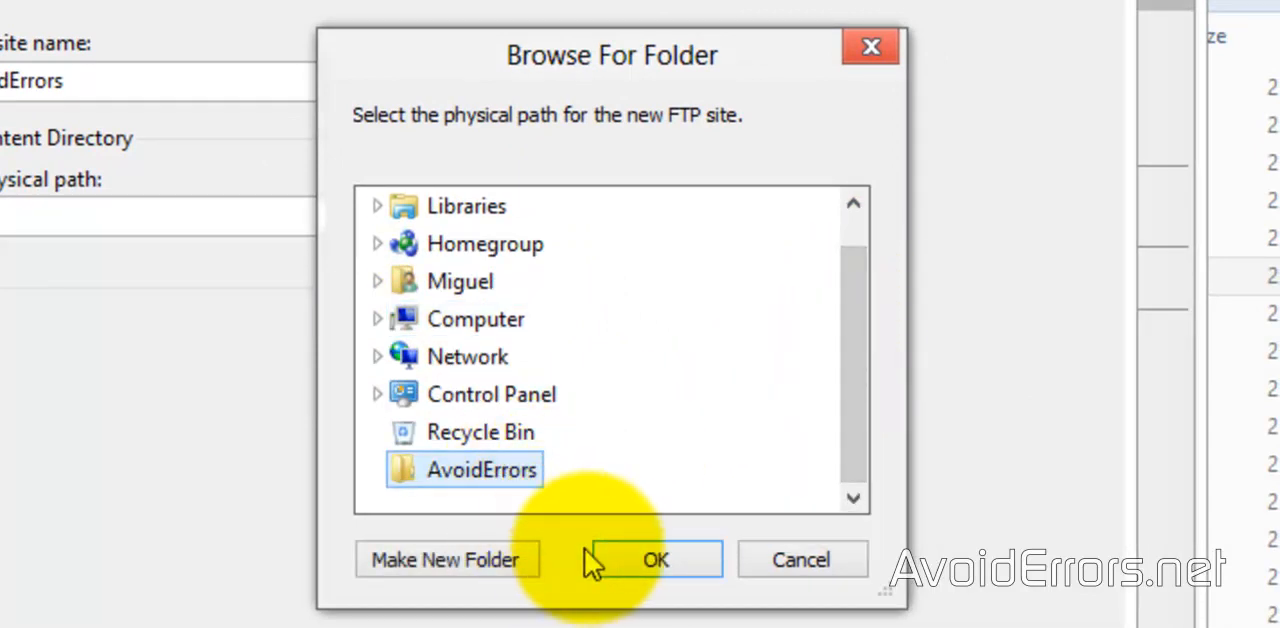
click(655, 559)
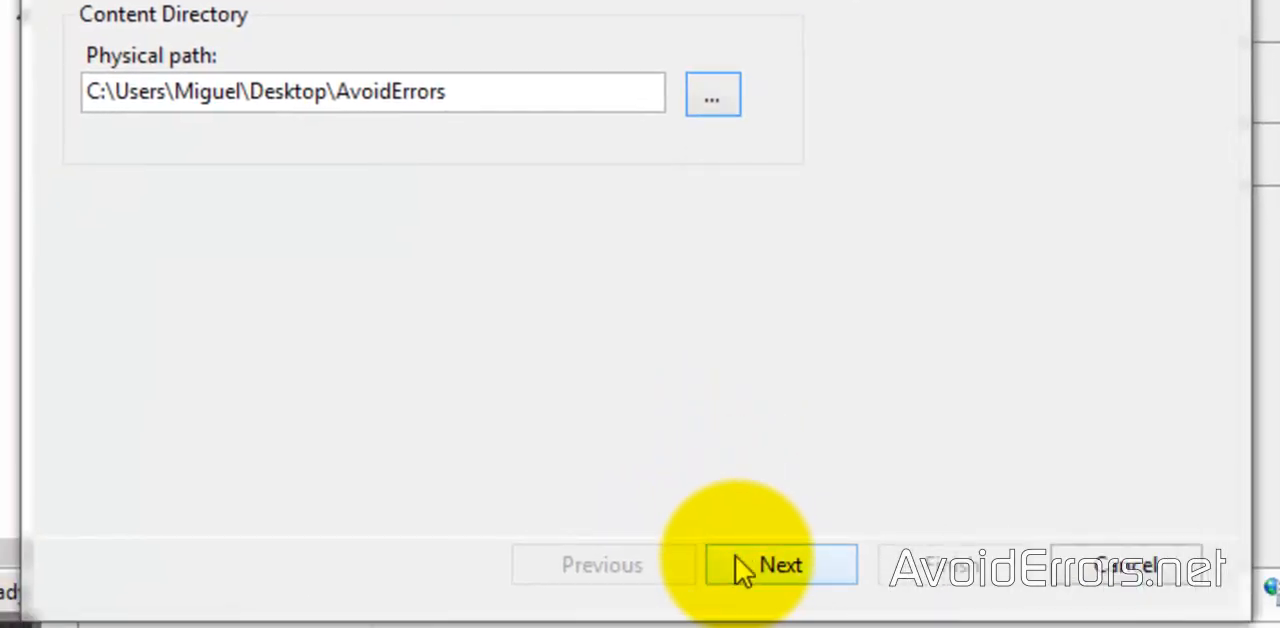
click(780, 564)
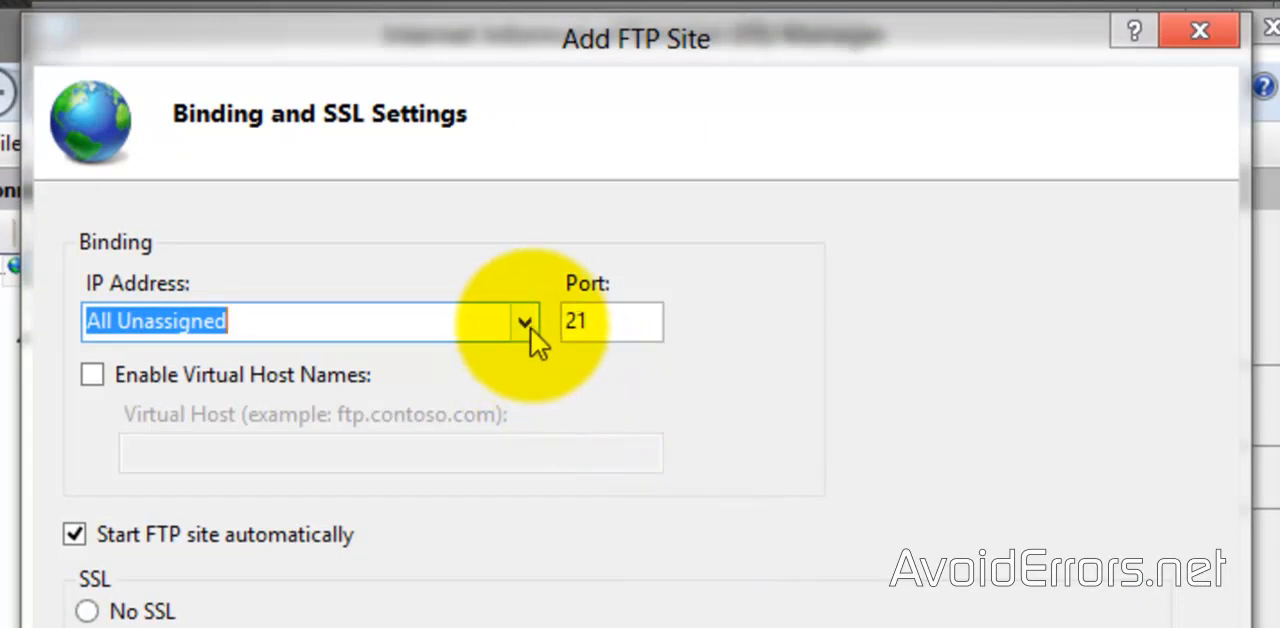
Bind the FTP site to 192.168.1.118 on port 21 with No SSL.
click(523, 321)
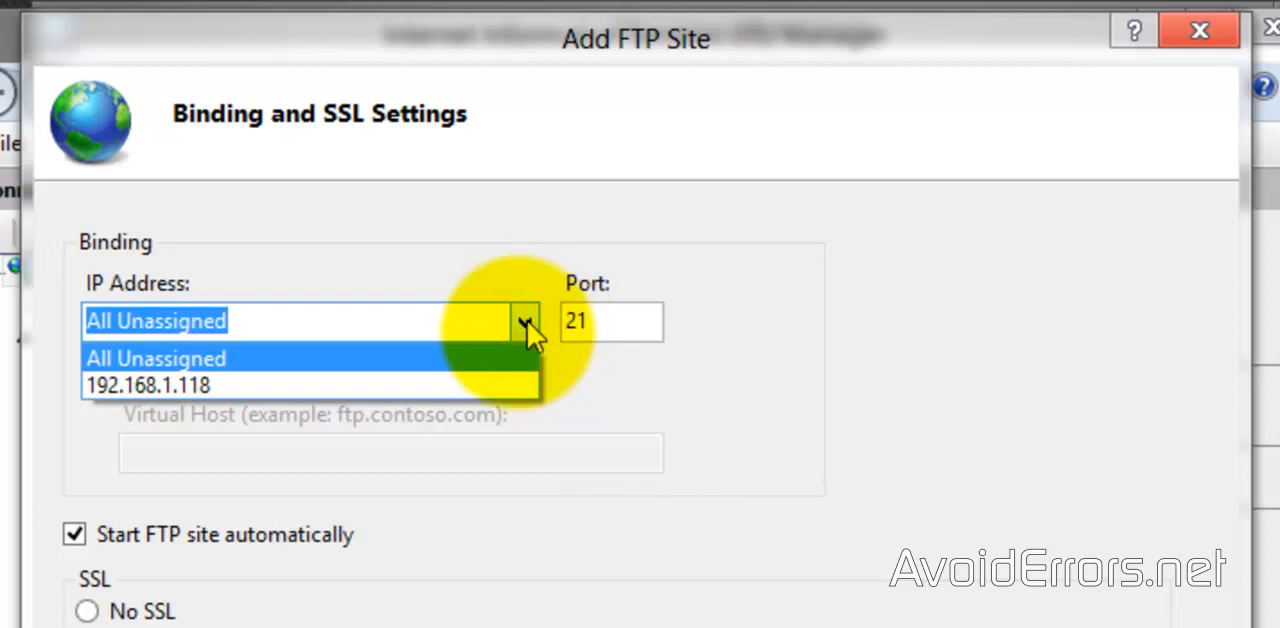
click(148, 385)
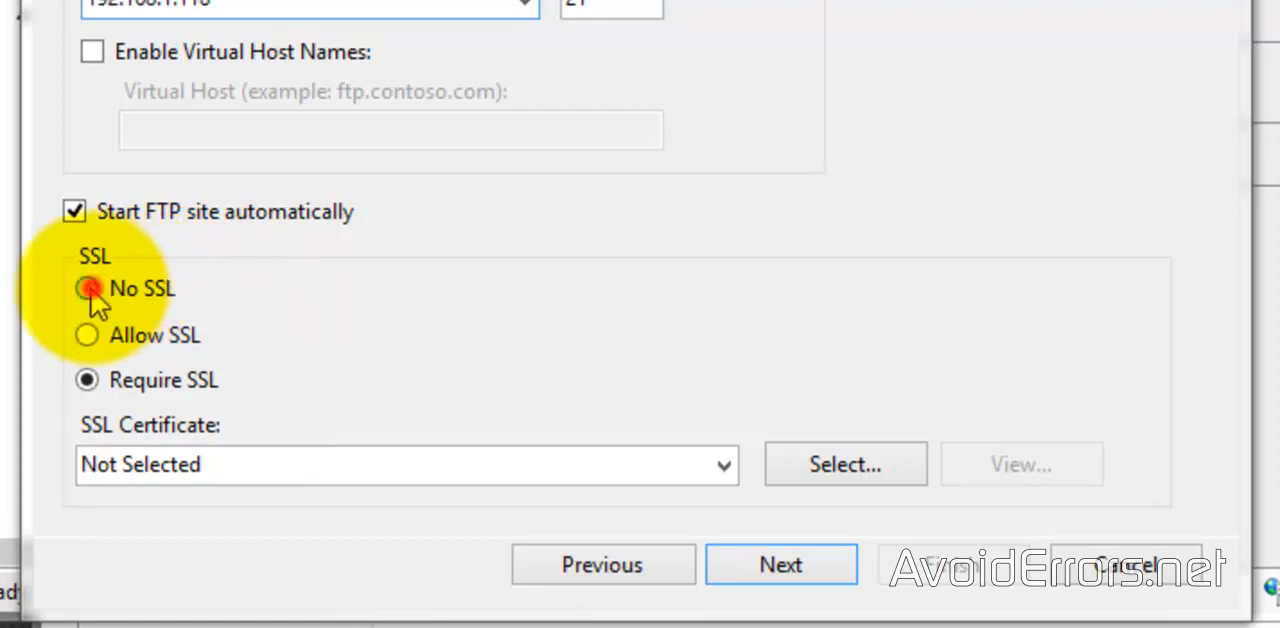
click(86, 288)
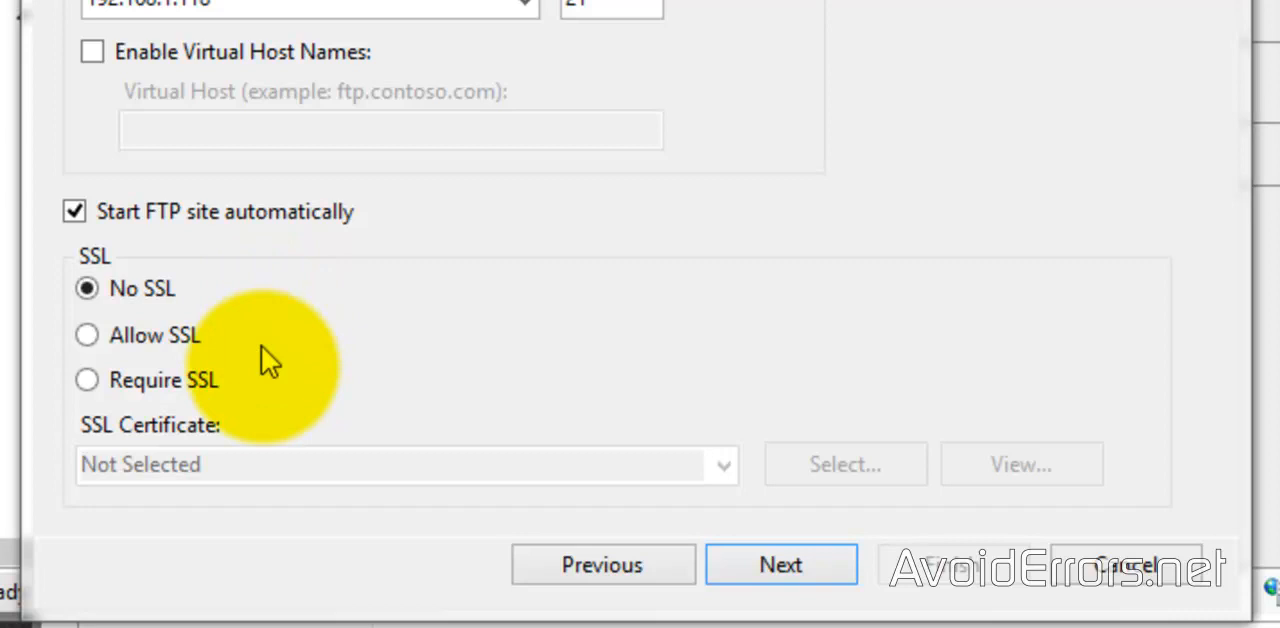
click(780, 564)
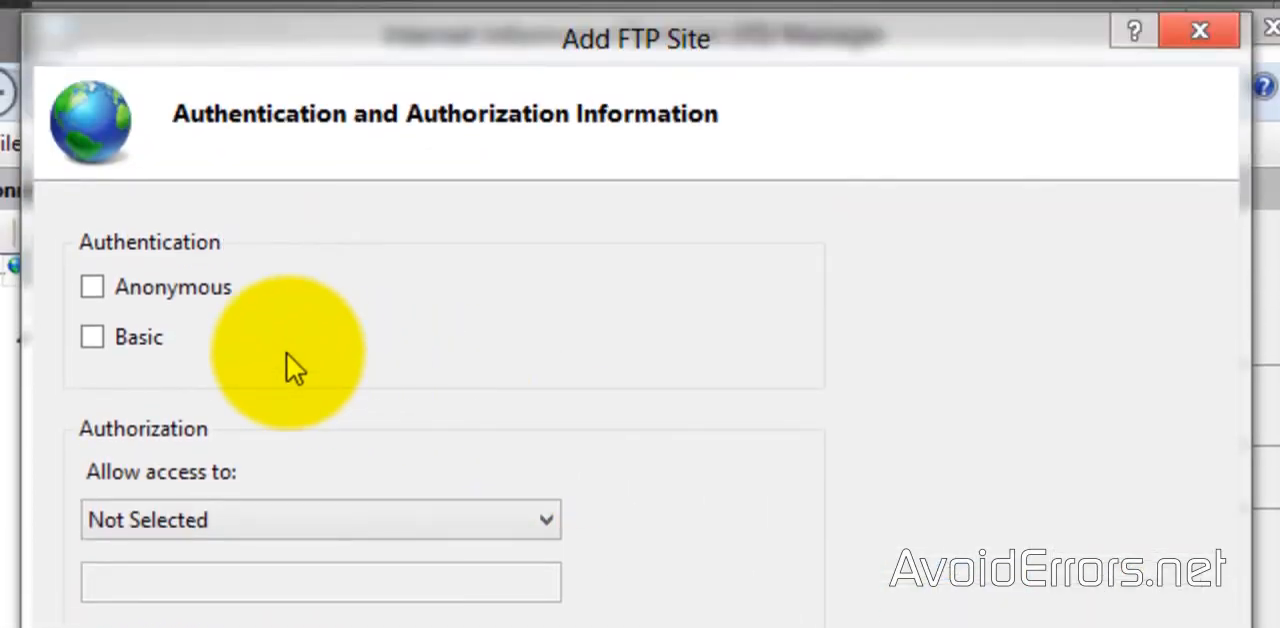
Set Basic authentication with read/write access for specified user 'Miguel' and finish the wizard.
click(91, 336)
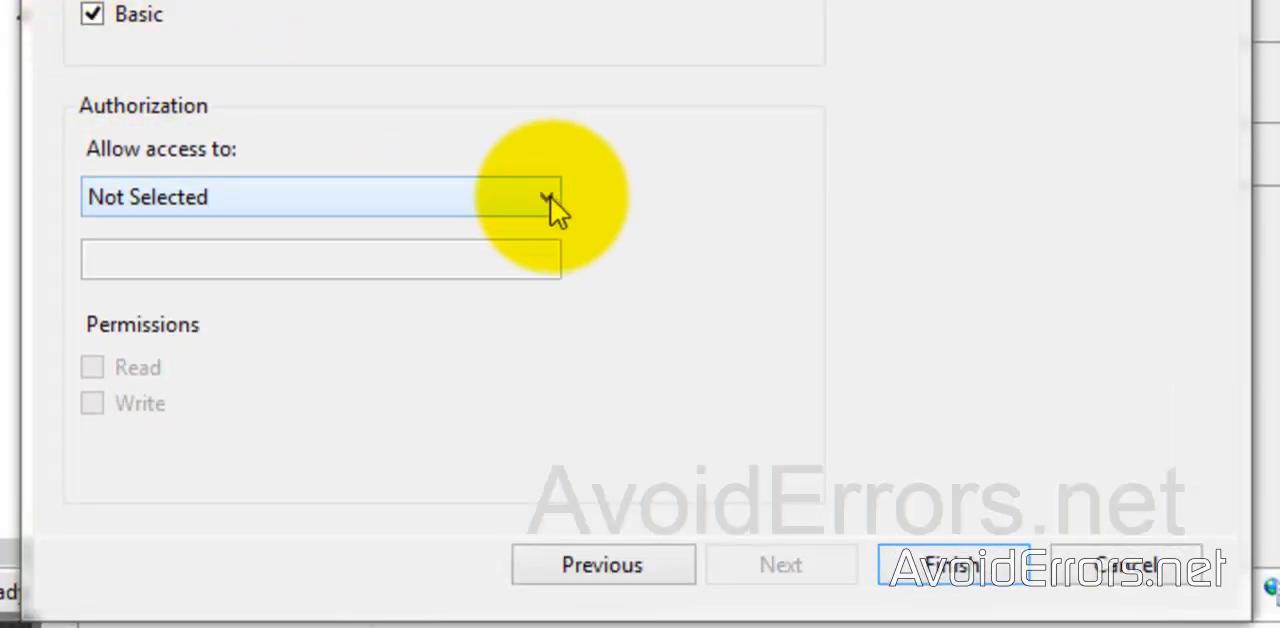
click(320, 196)
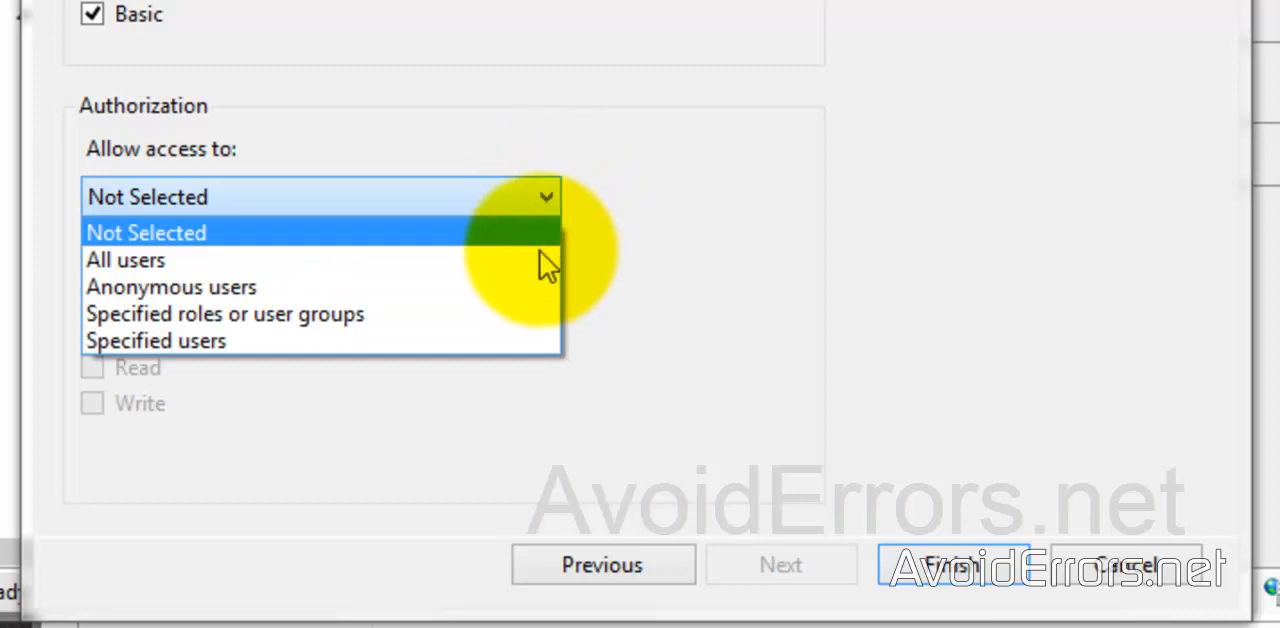
click(155, 340)
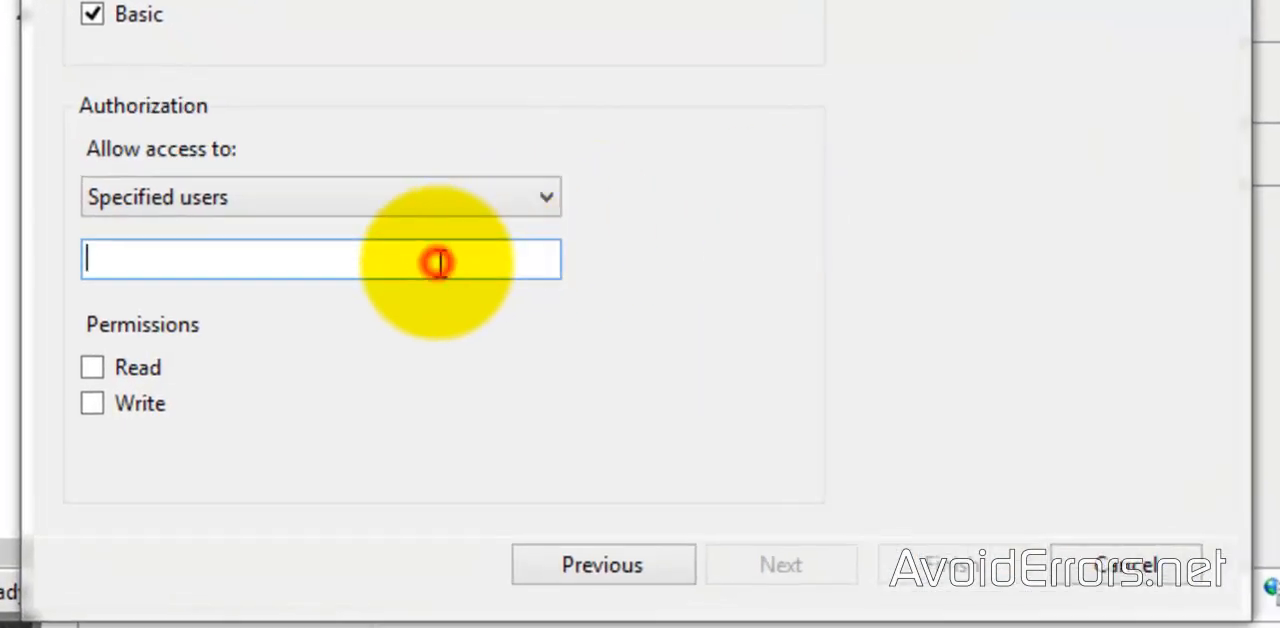
text(Miguel)
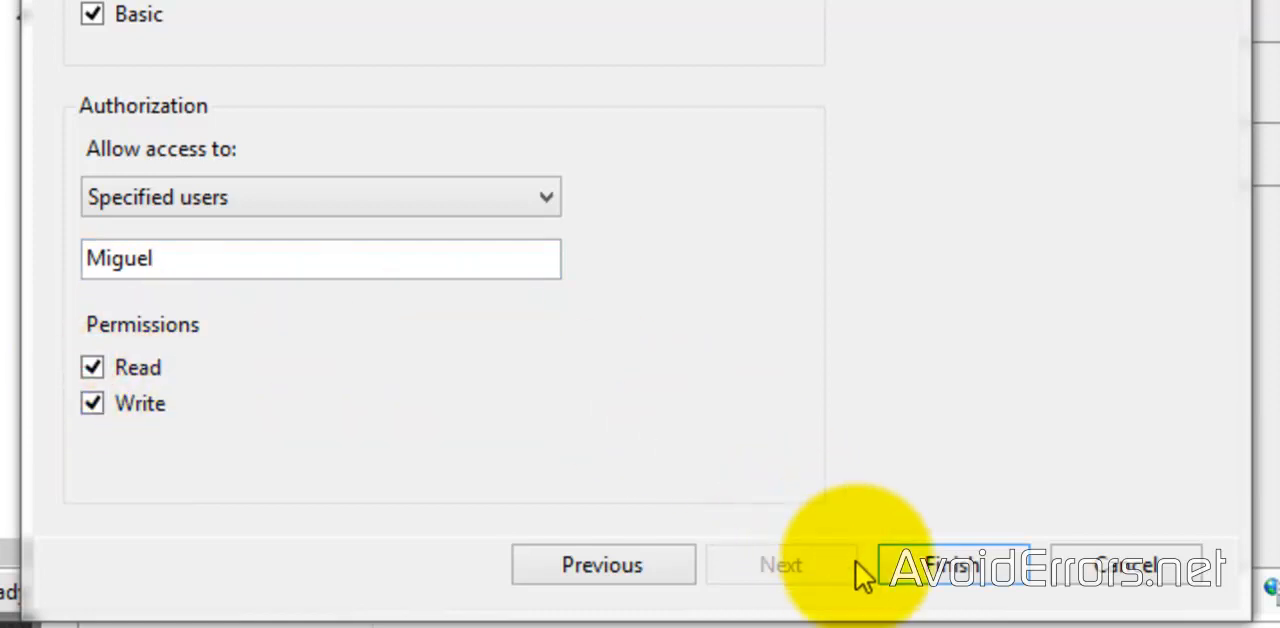
click(950, 564)
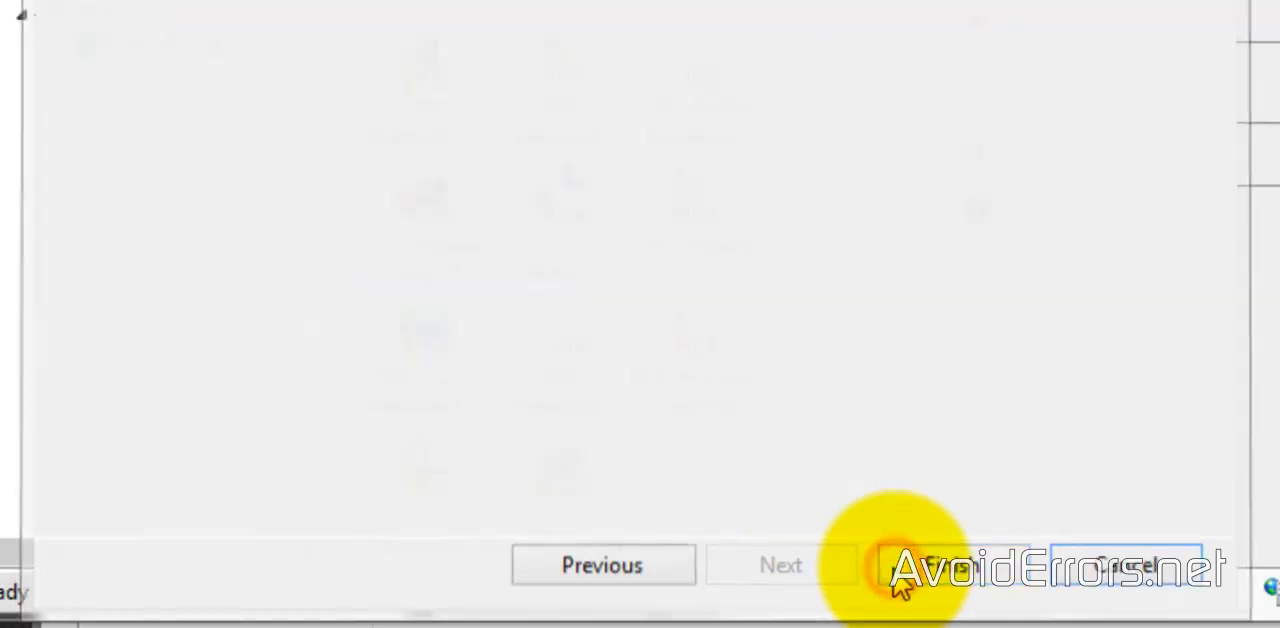
click(975, 564)
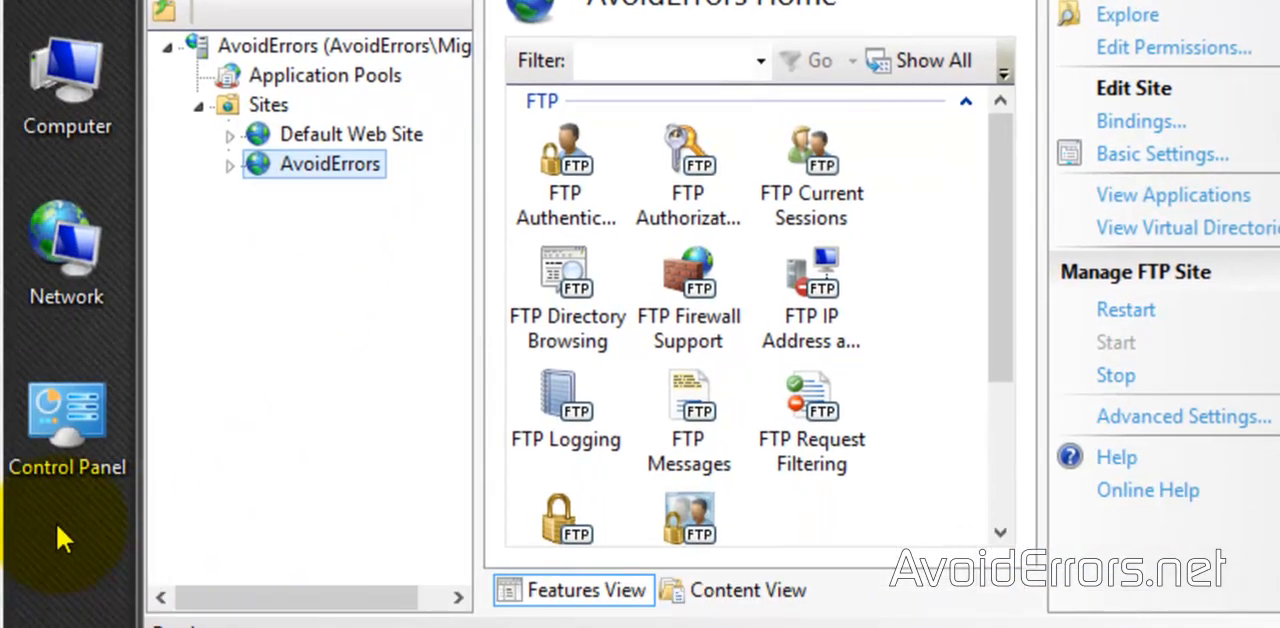
Open Windows Firewall in Control Panel and show the list of allowed apps and features.
click(67, 410)
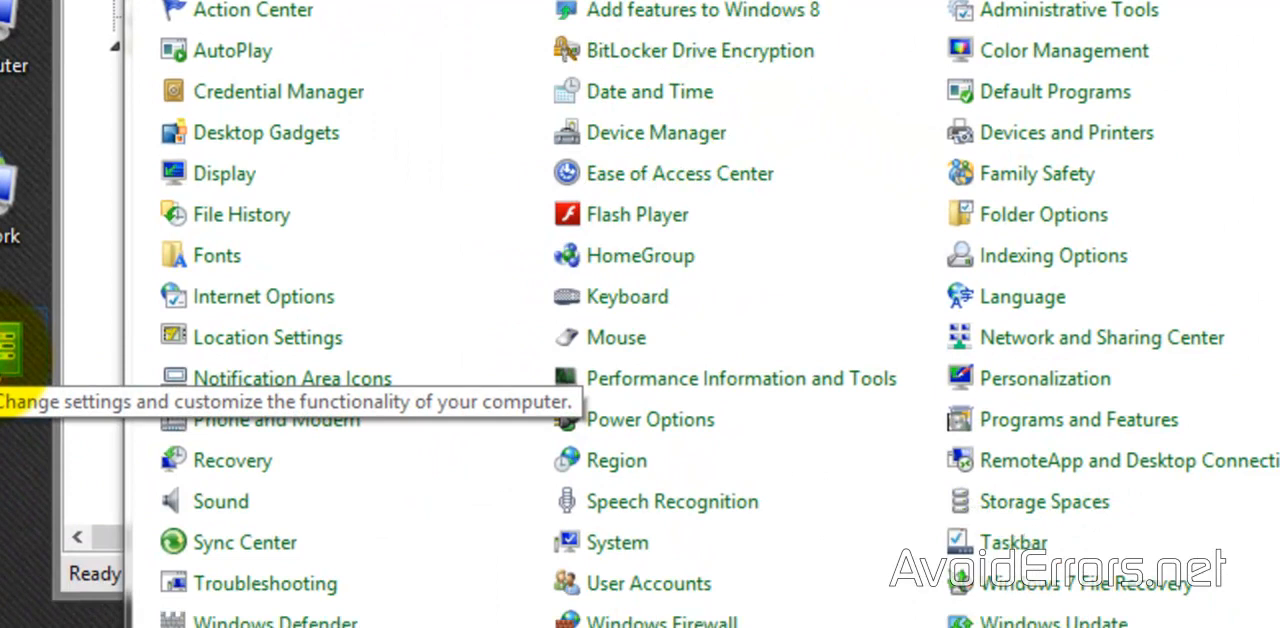
scroll(down, 3)
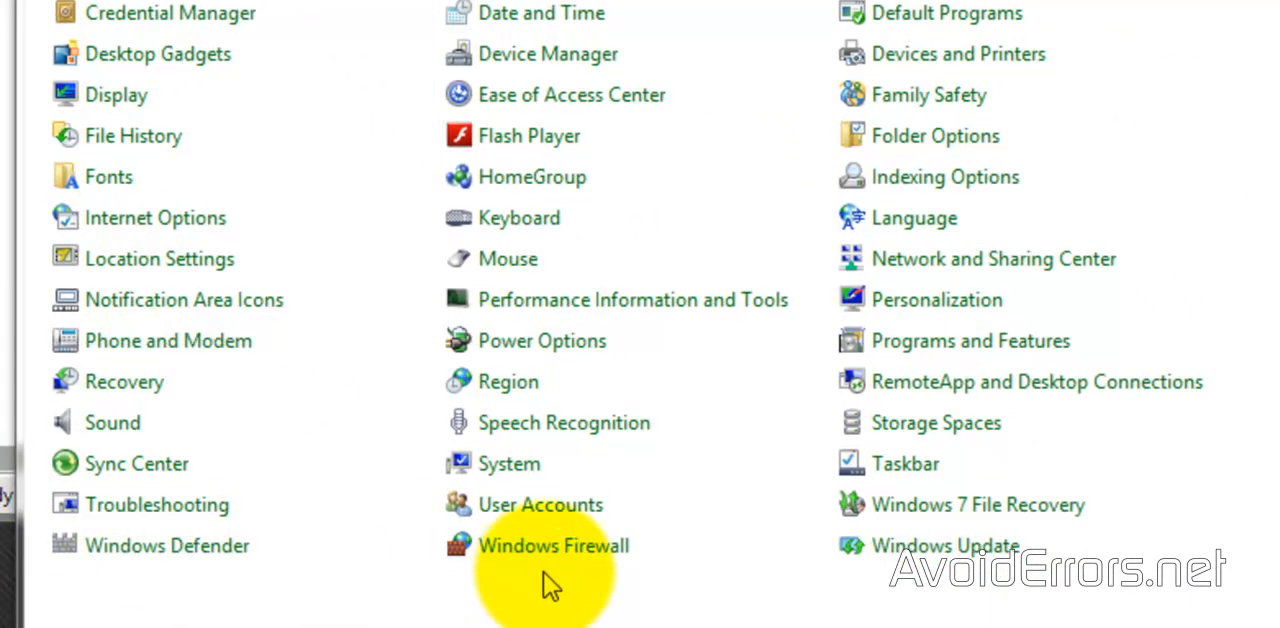
click(553, 545)
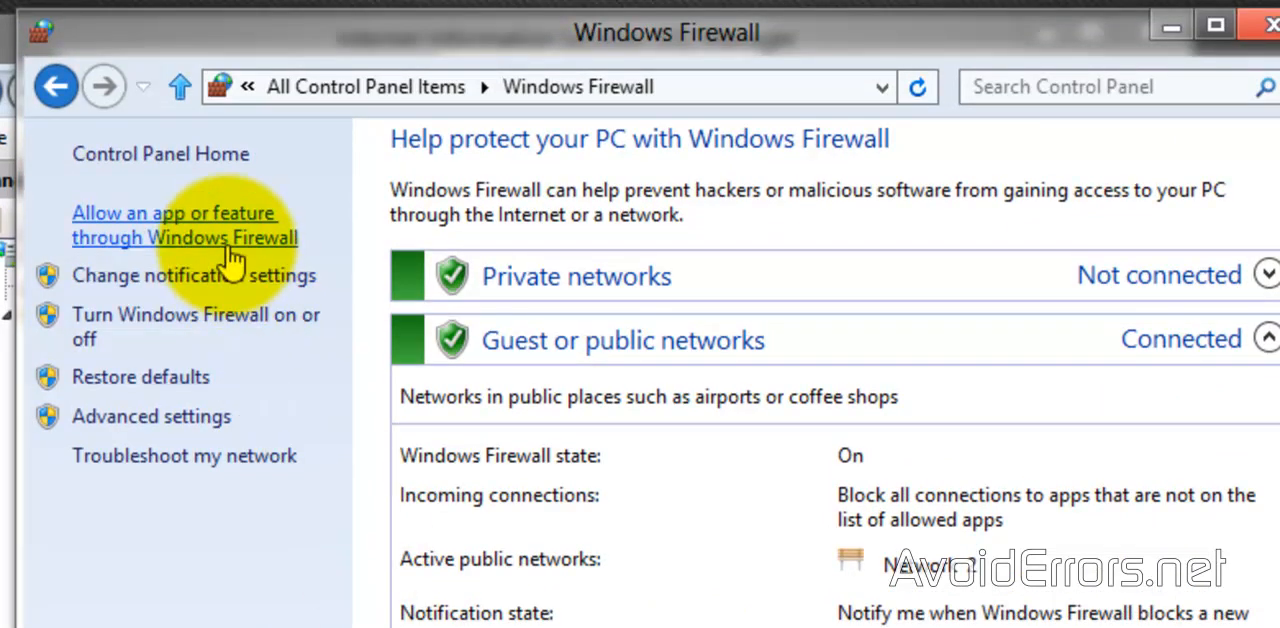
click(184, 225)
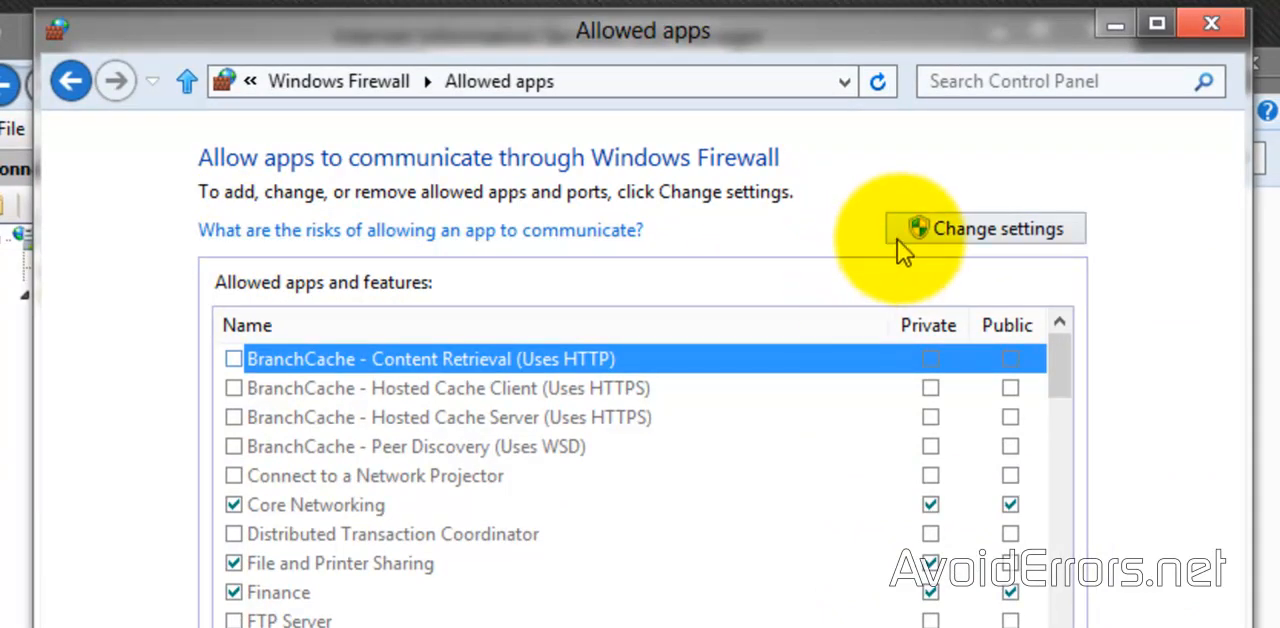
Unlock the allowed apps list, tick FTP Server for Private and Public, and save.
click(983, 228)
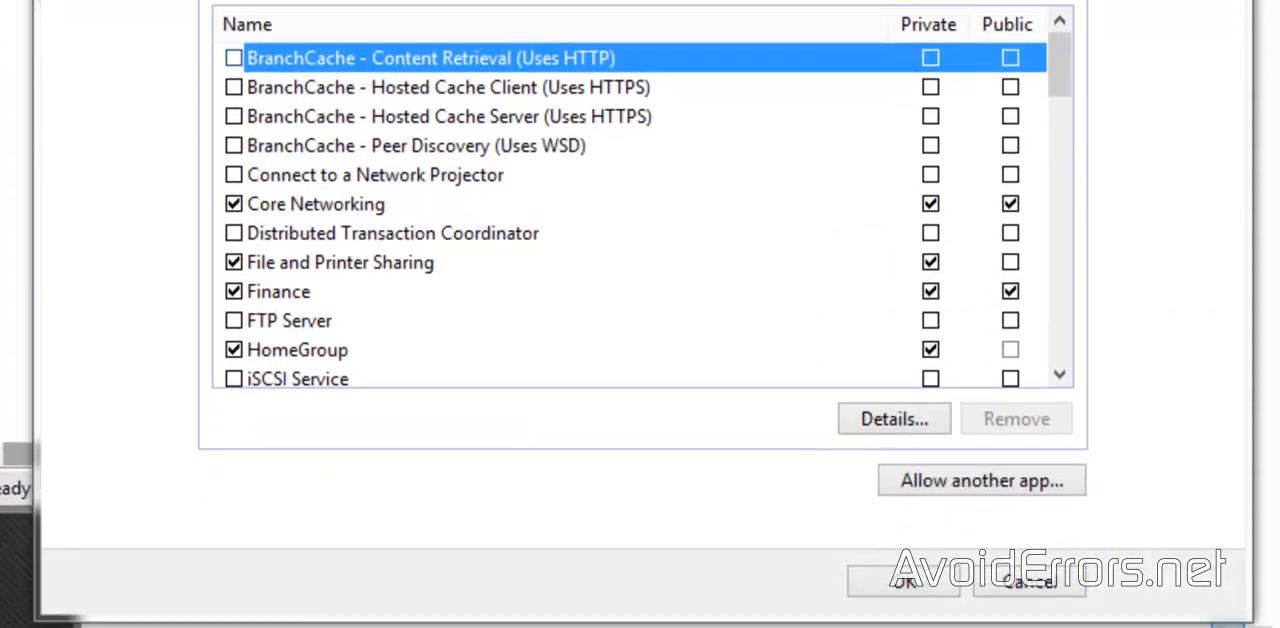
click(289, 320)
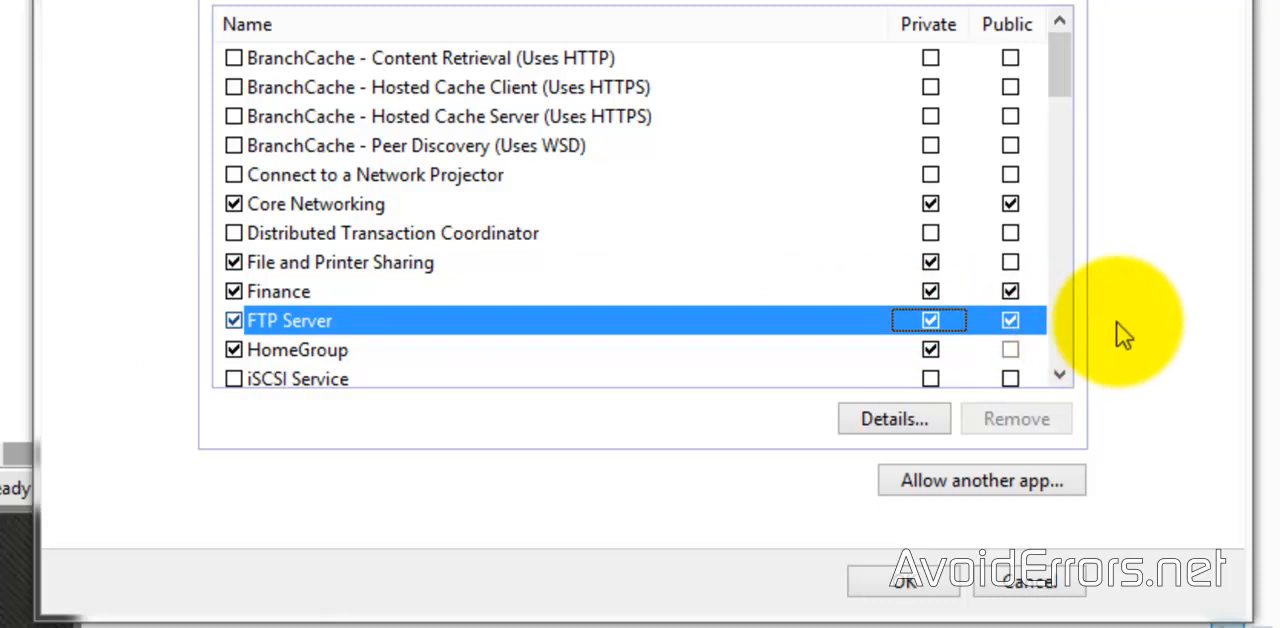
click(903, 580)
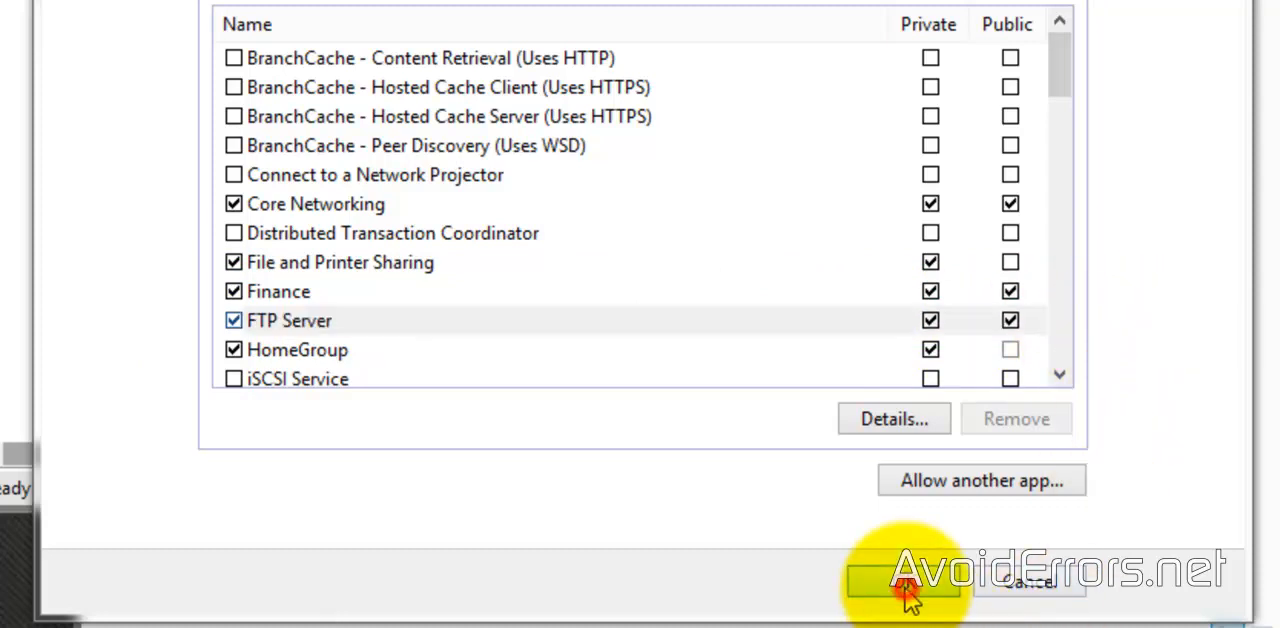
click(903, 580)
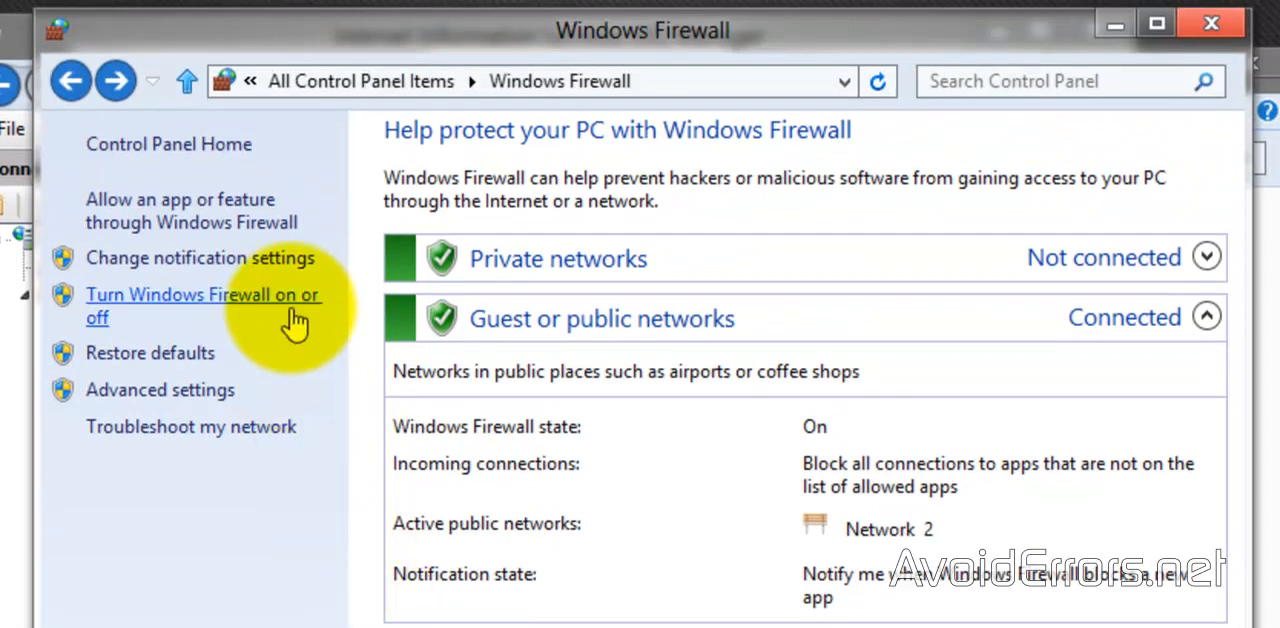
Select Turn off Windows Firewall under both Private and Public network settings.
click(203, 305)
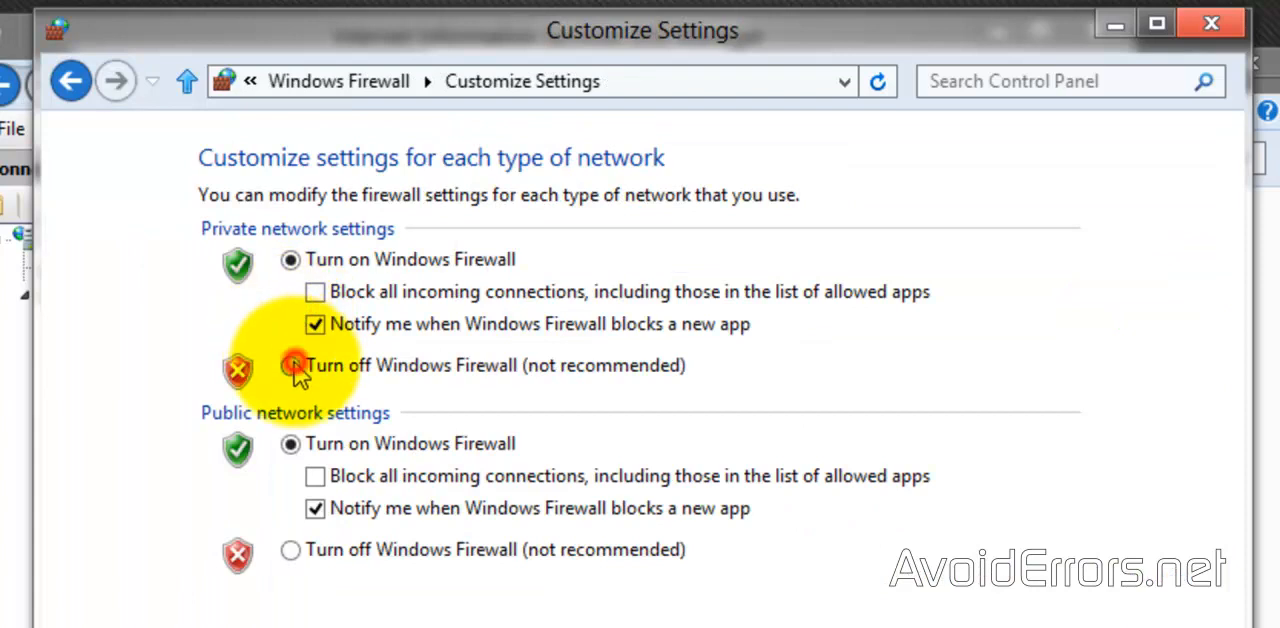
click(290, 365)
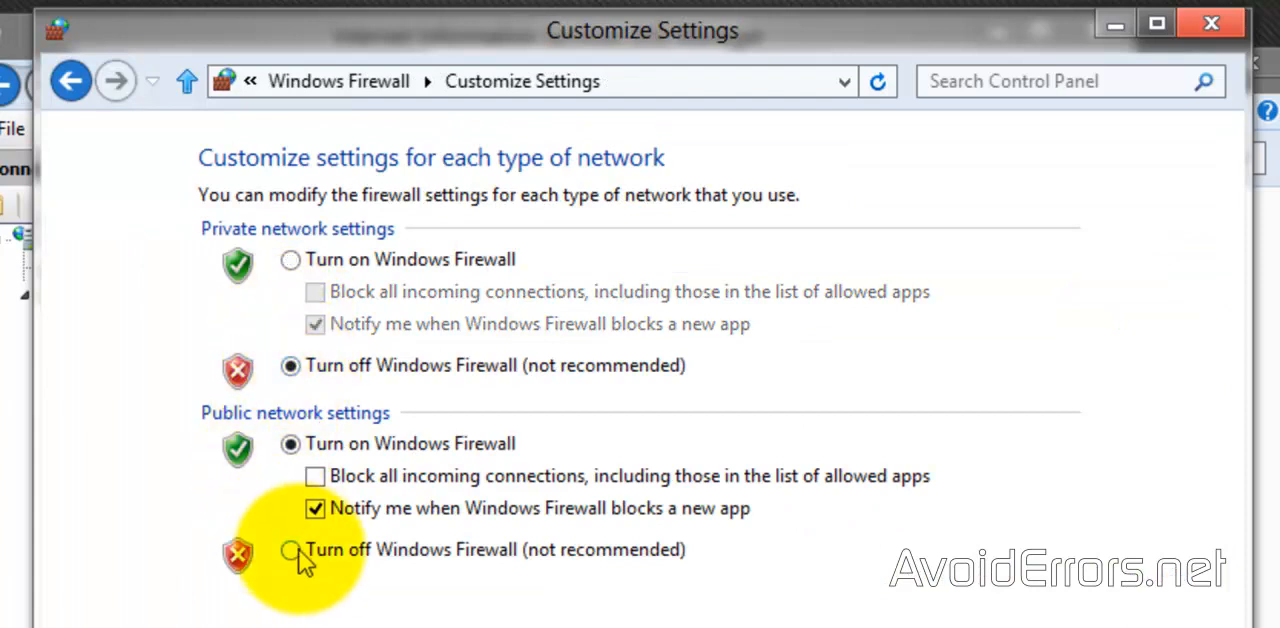
click(290, 549)
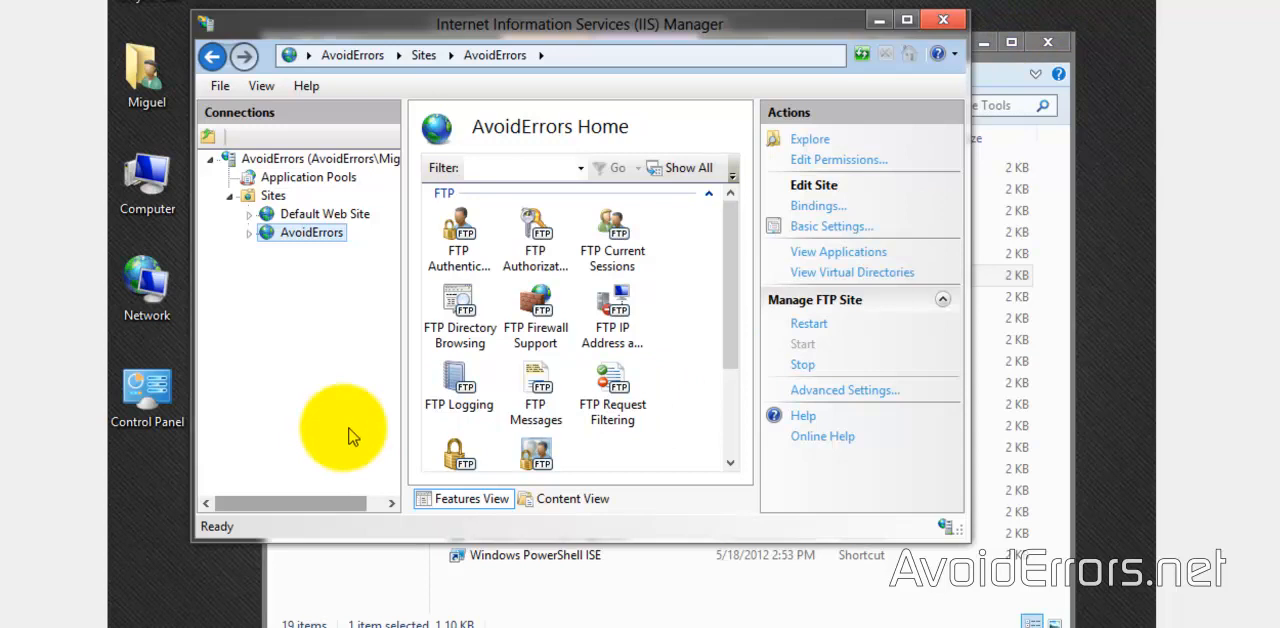
mouse_move(291, 428)
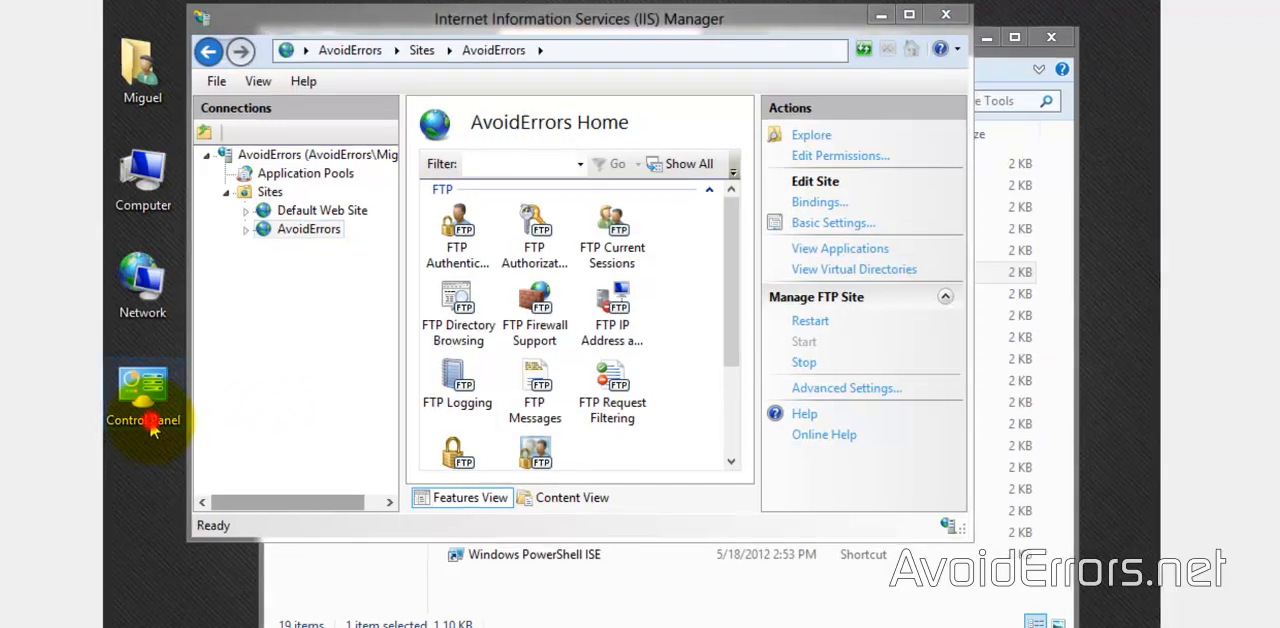
Go to User Accounts, view all accounts on this PC, and start adding a new user.
click(143, 390)
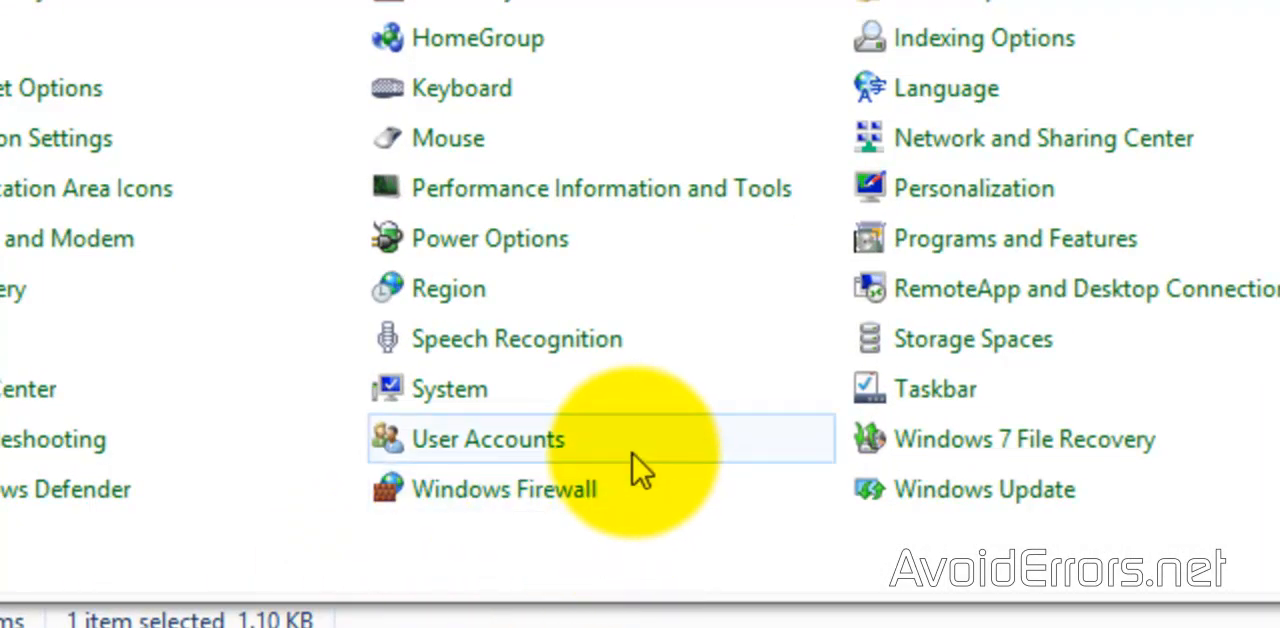
click(487, 439)
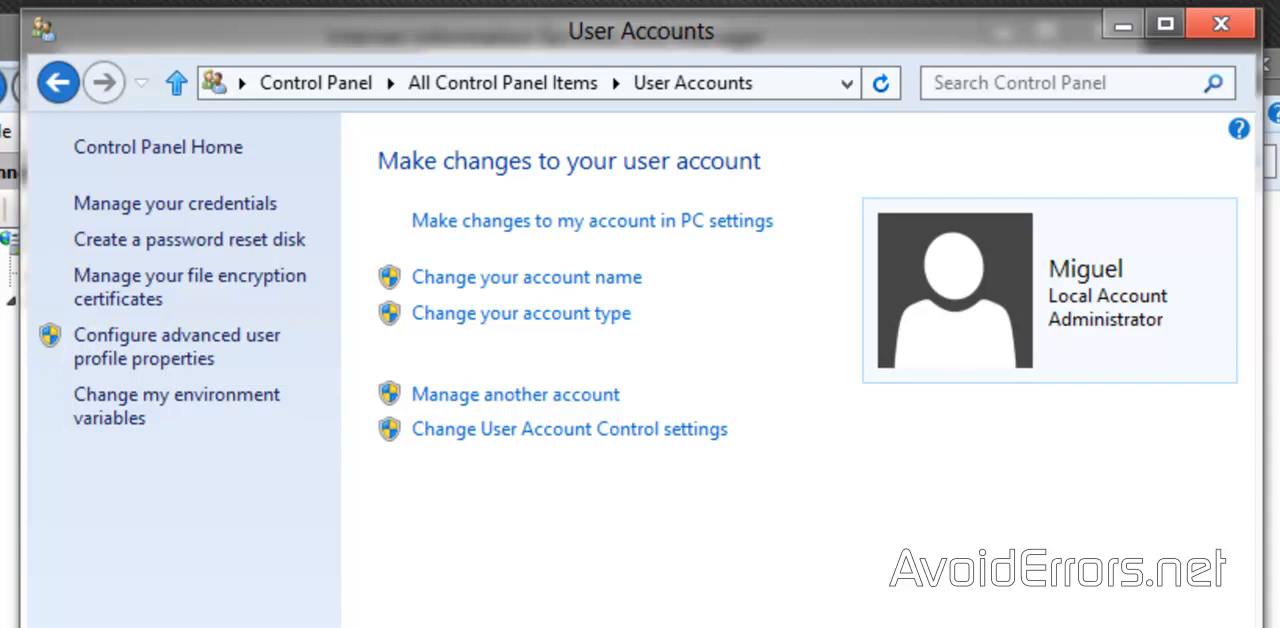
click(515, 394)
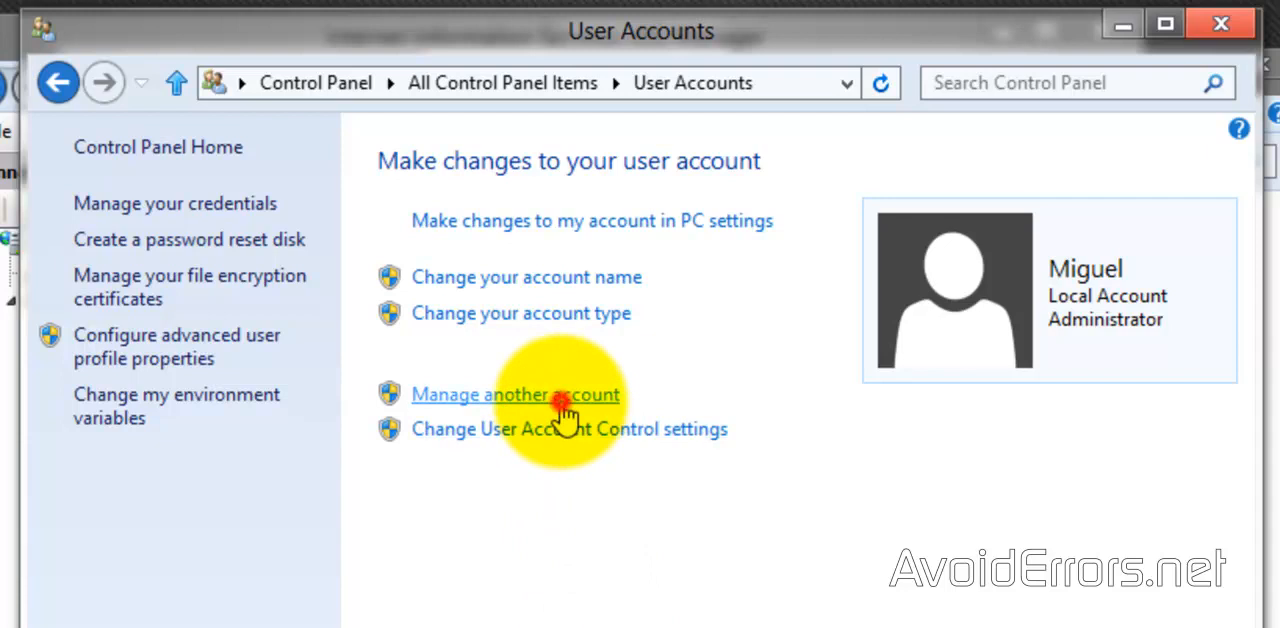
click(515, 394)
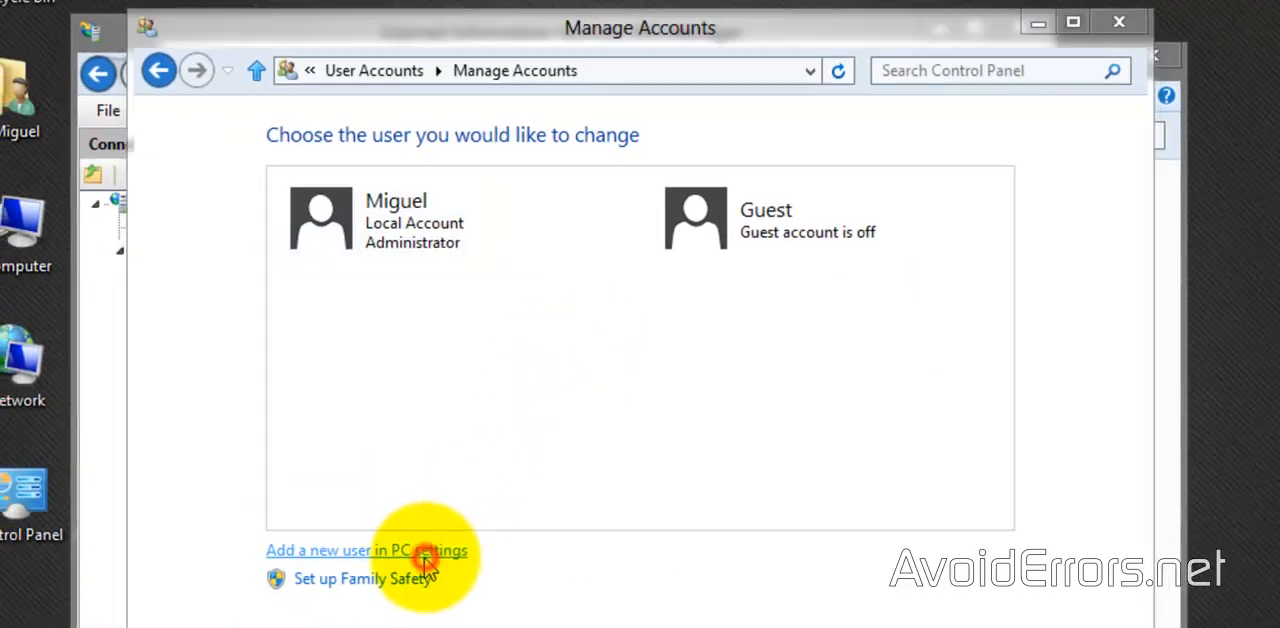
click(340, 550)
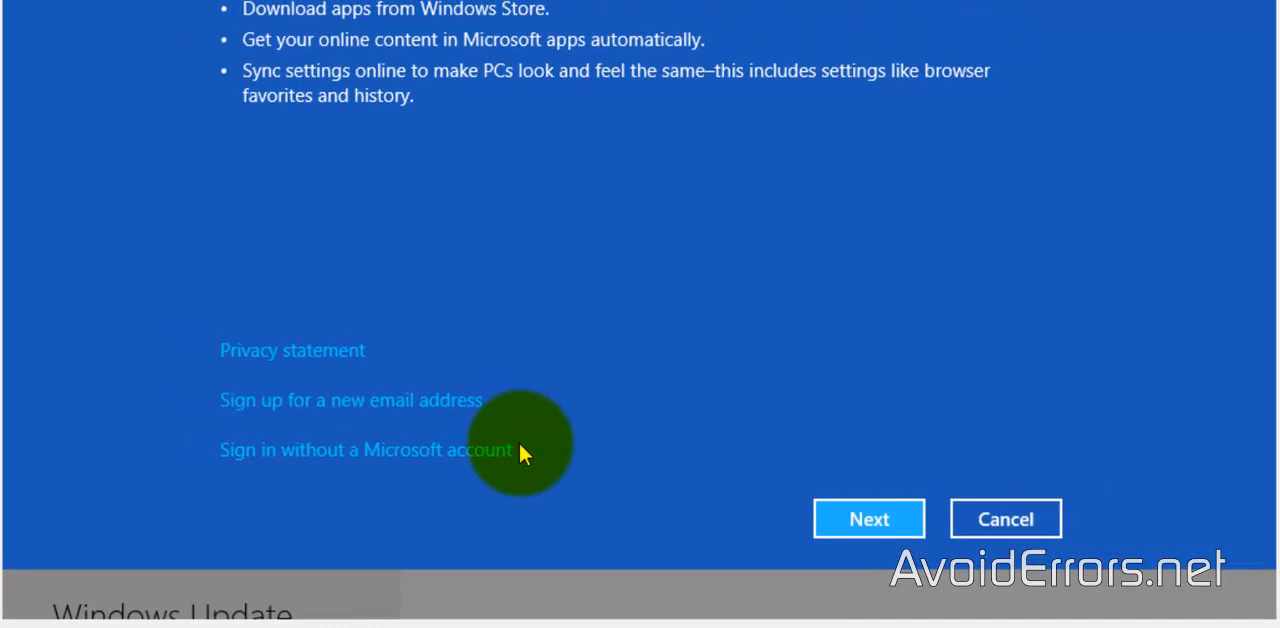
mouse_move(428, 472)
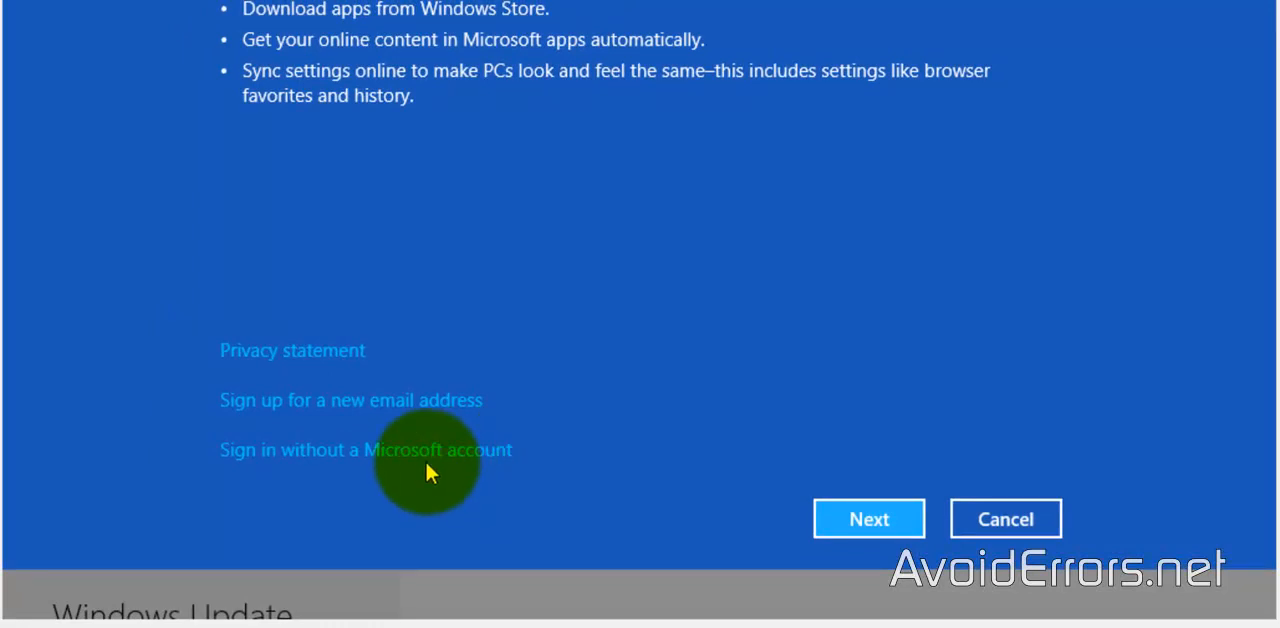
click(366, 449)
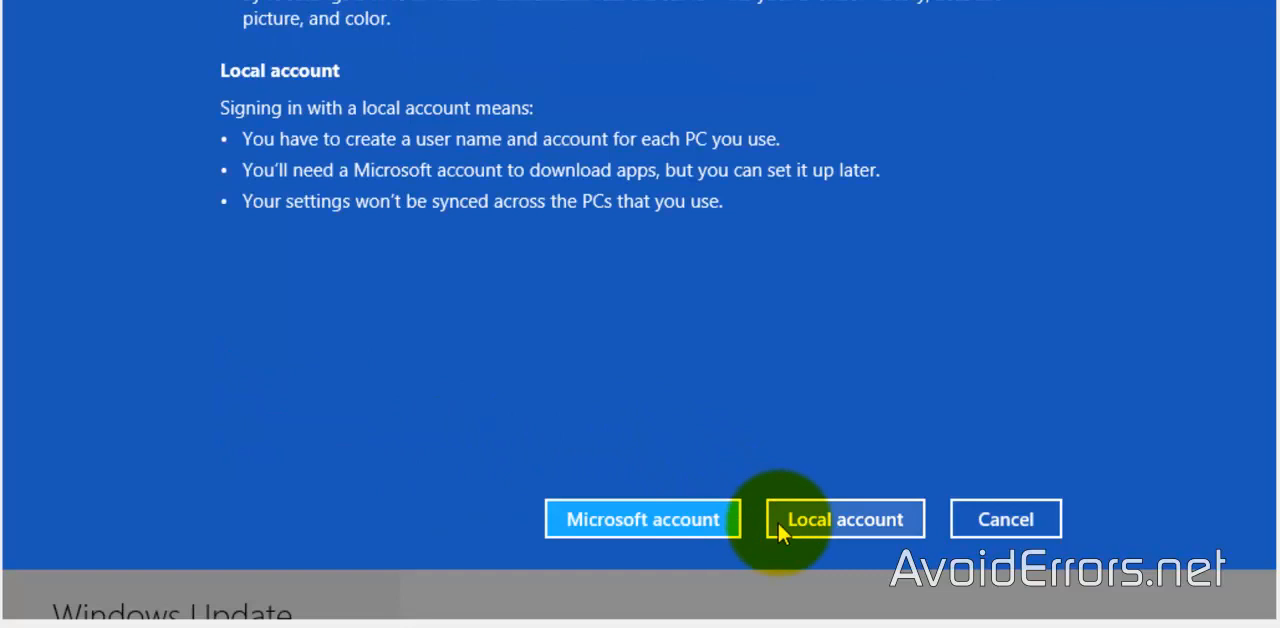
click(843, 519)
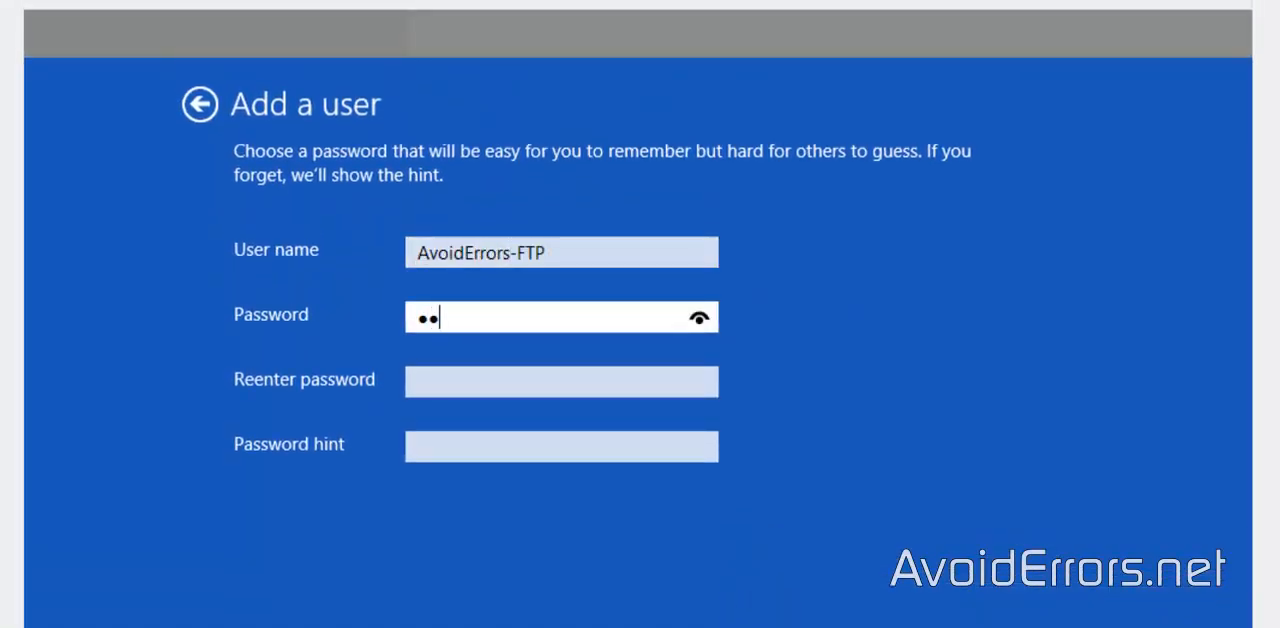
text(AvoidErr)
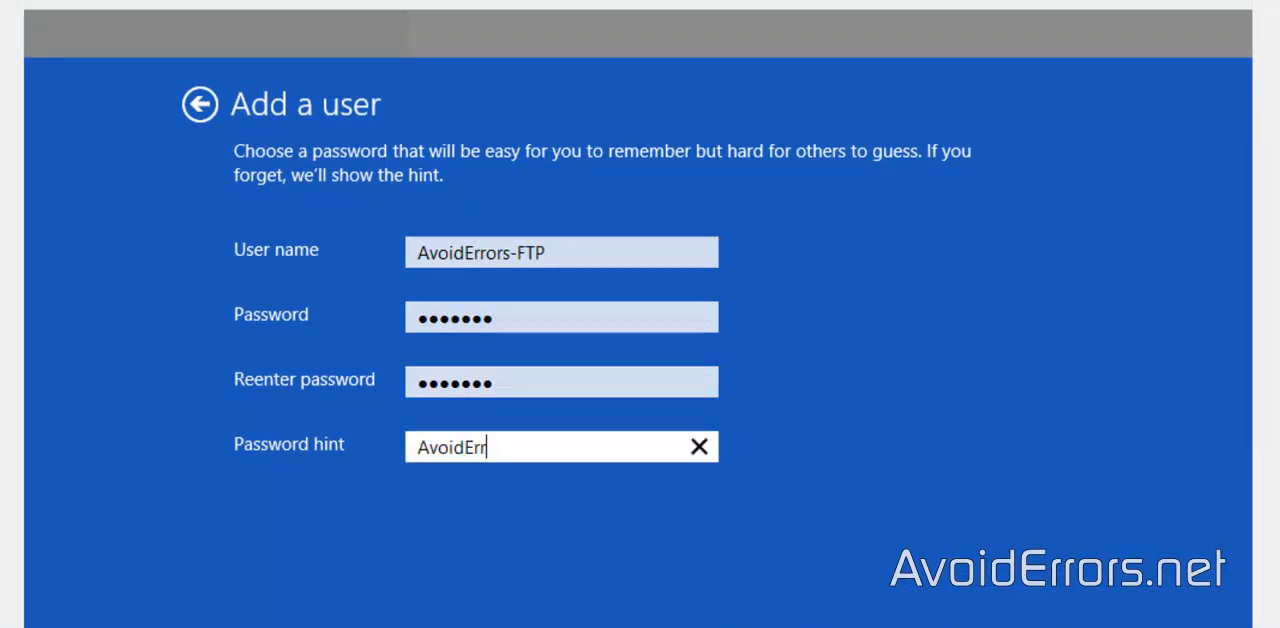
text(ors)
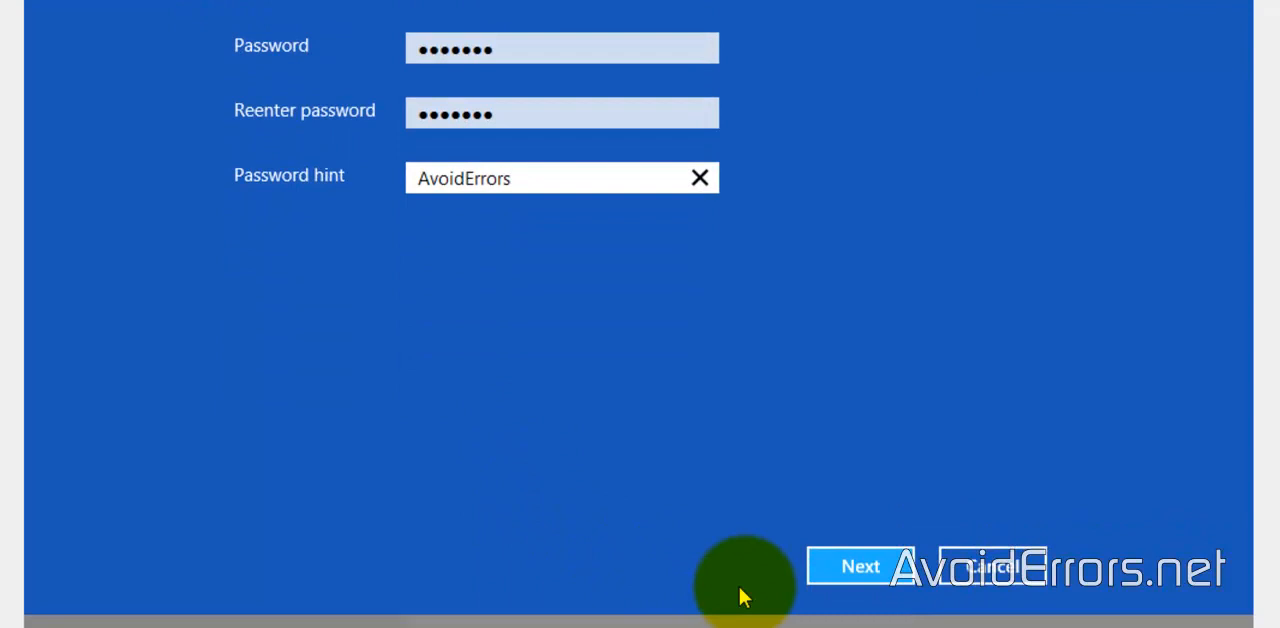
click(860, 566)
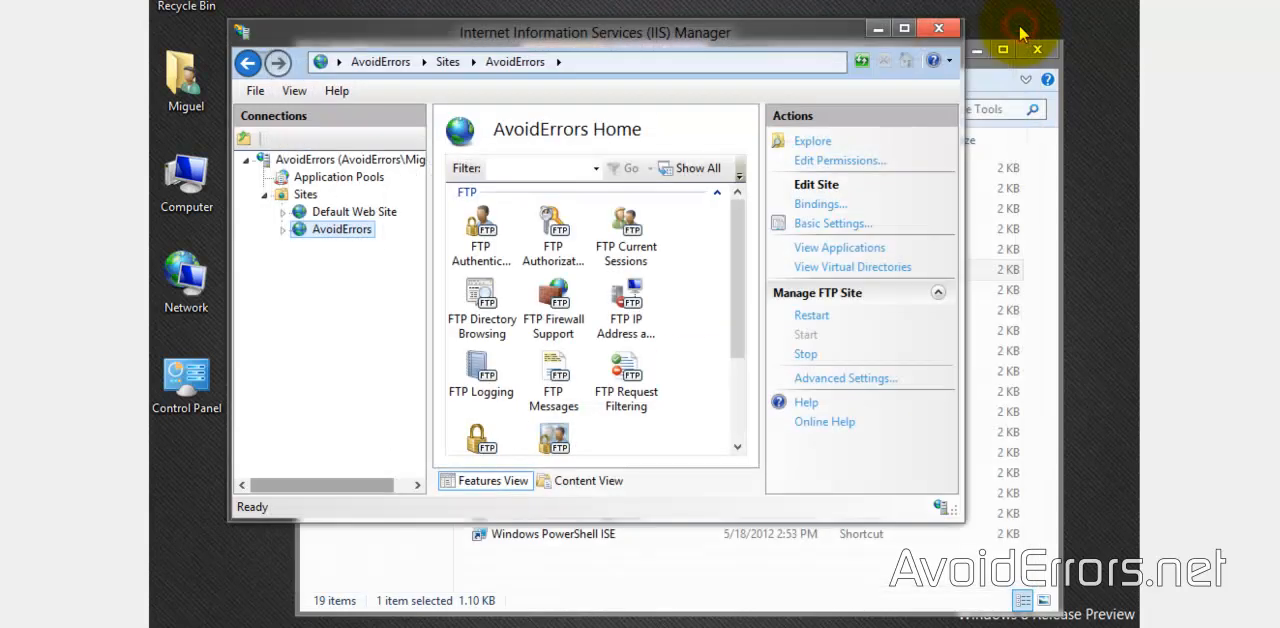
Add an FTP Authorization Allow rule for user AvoidErrors-FTP with Read and Write permissions.
click(902, 28)
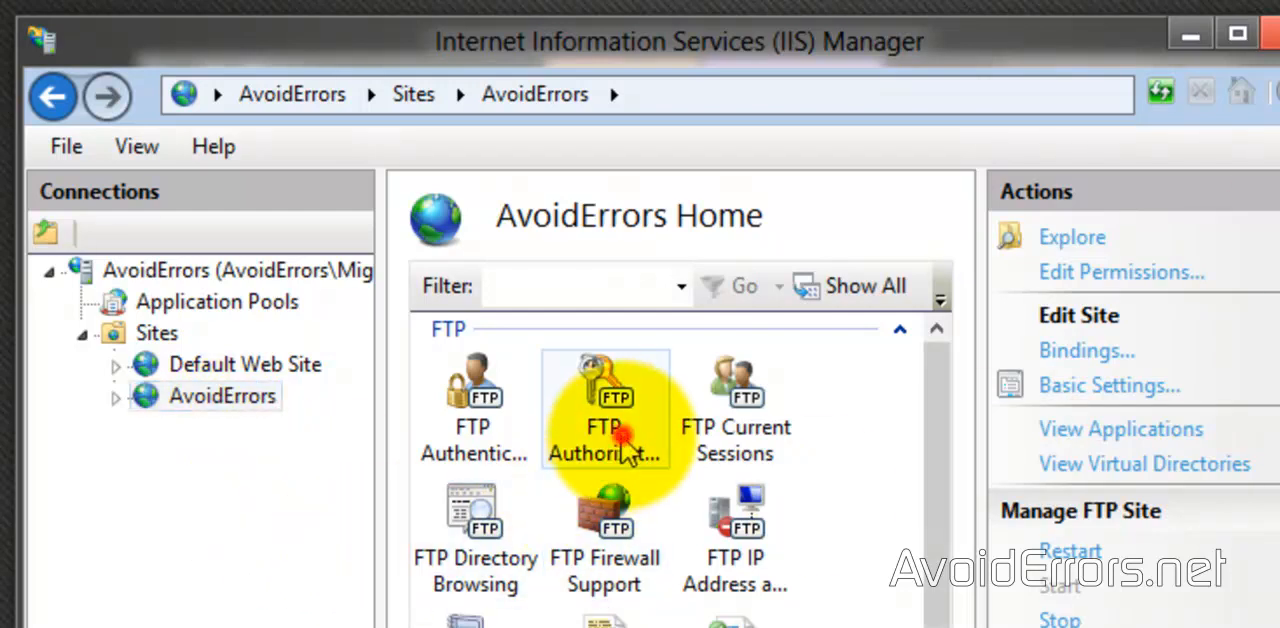
click(604, 405)
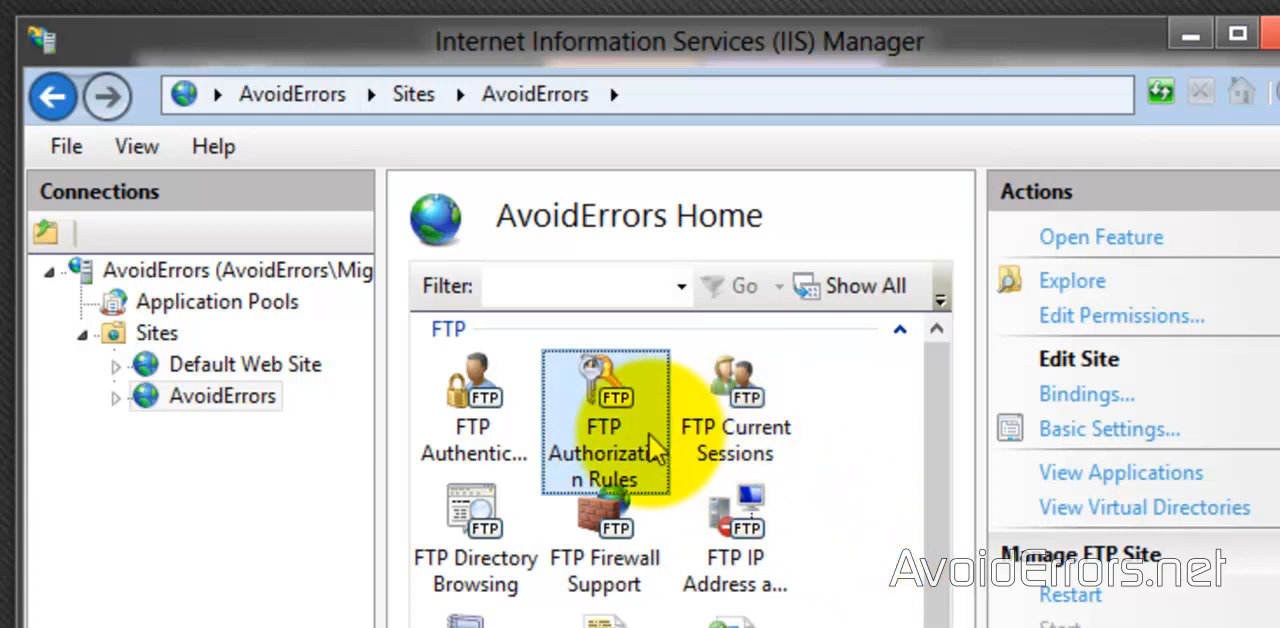
double_click(604, 410)
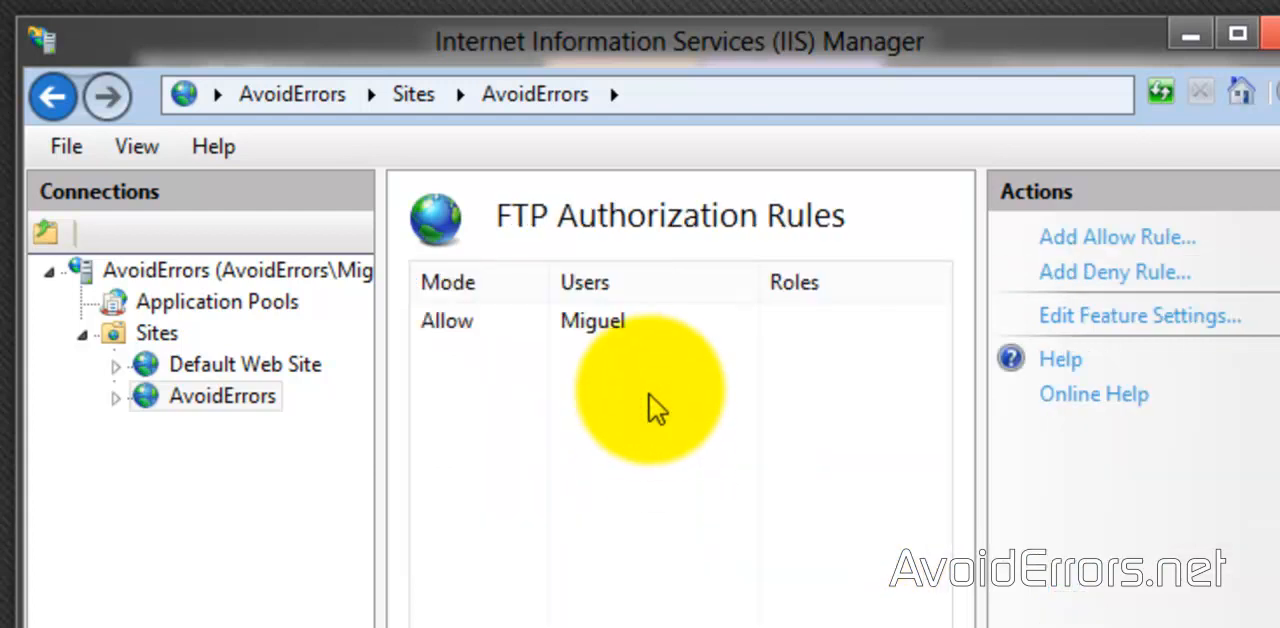
mouse_move(610, 378)
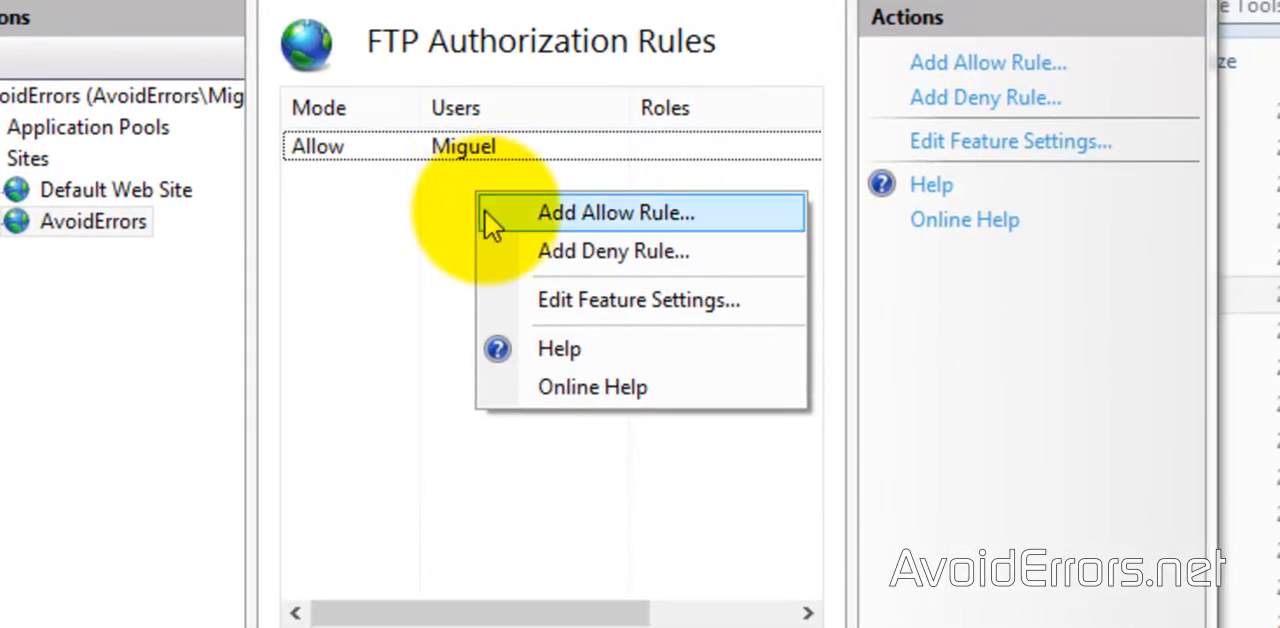
click(616, 212)
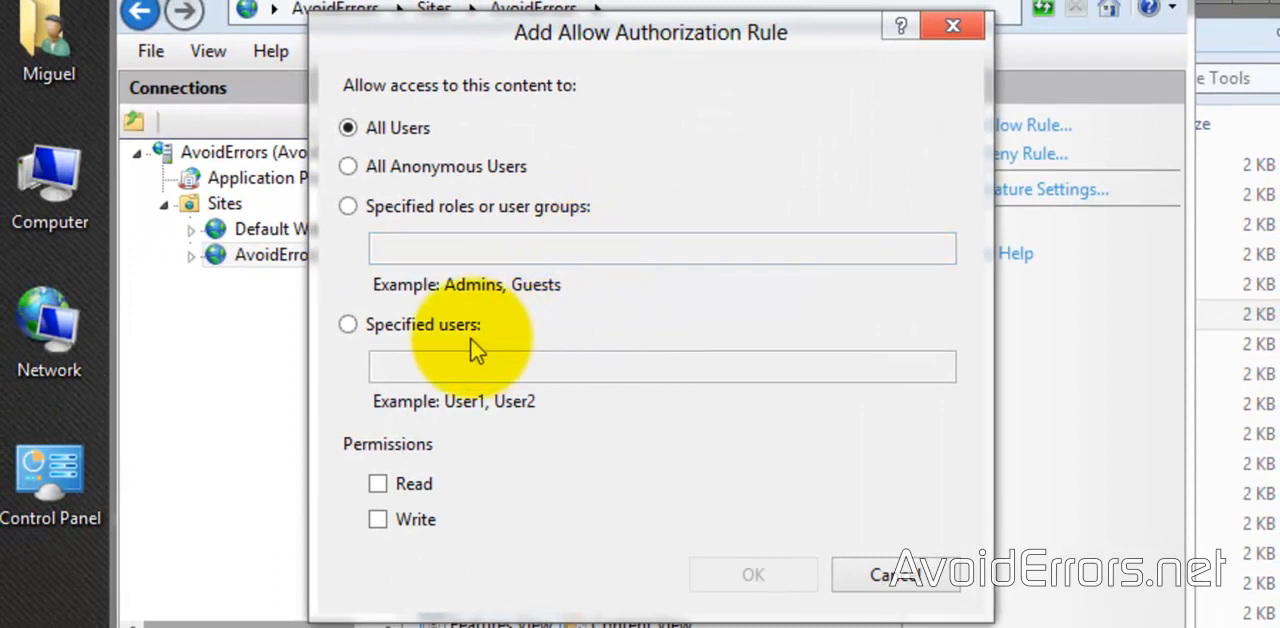
click(347, 324)
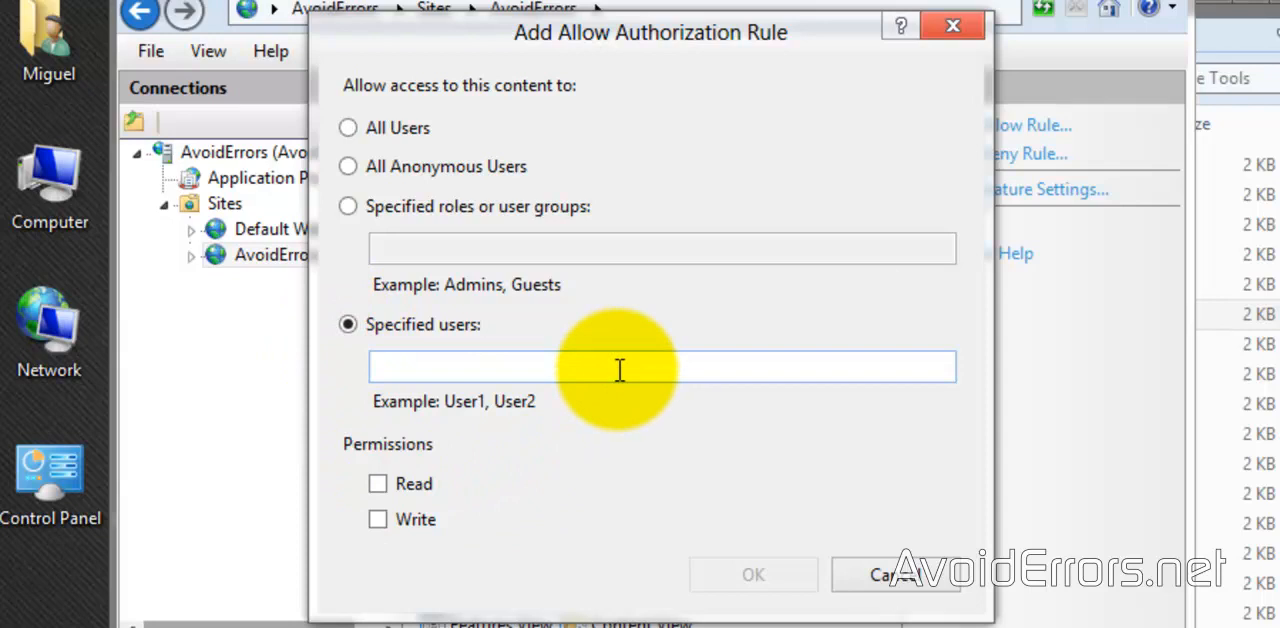
text(AvoidErrors-F)
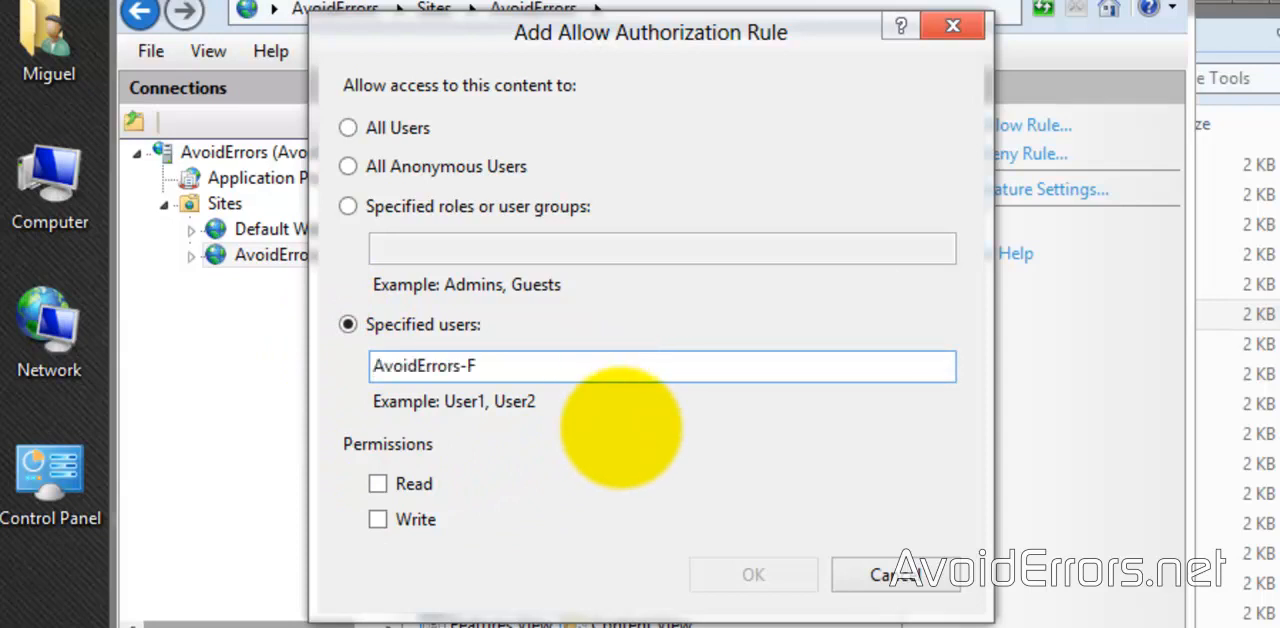
text(TP)
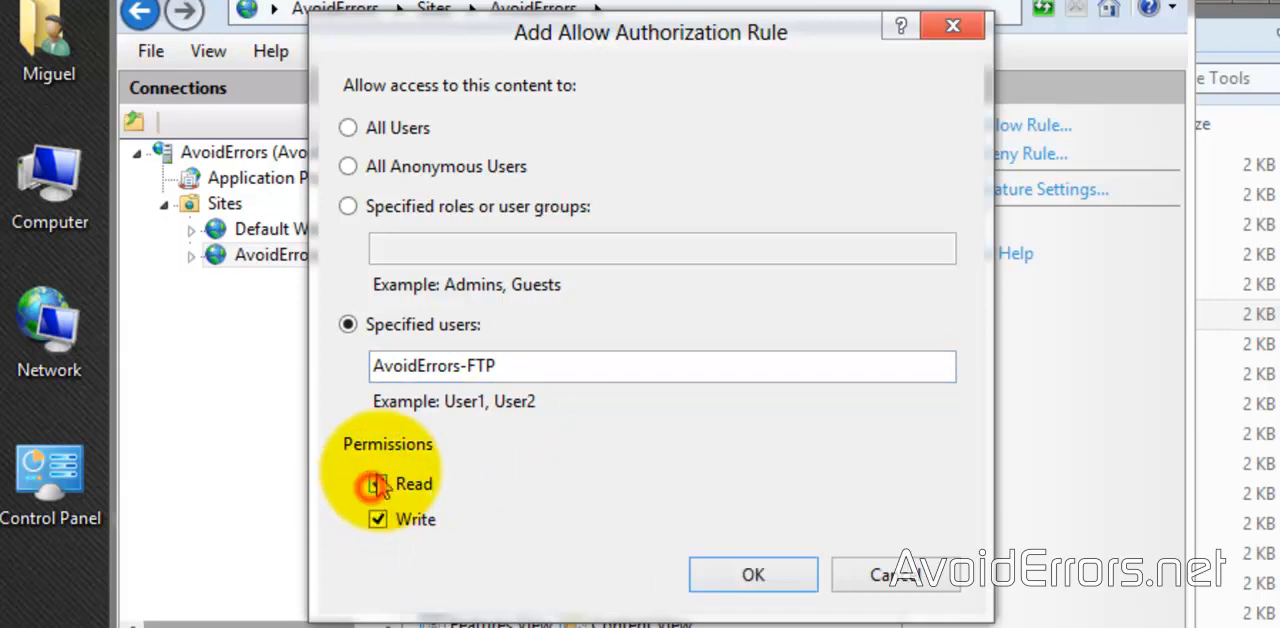
click(378, 484)
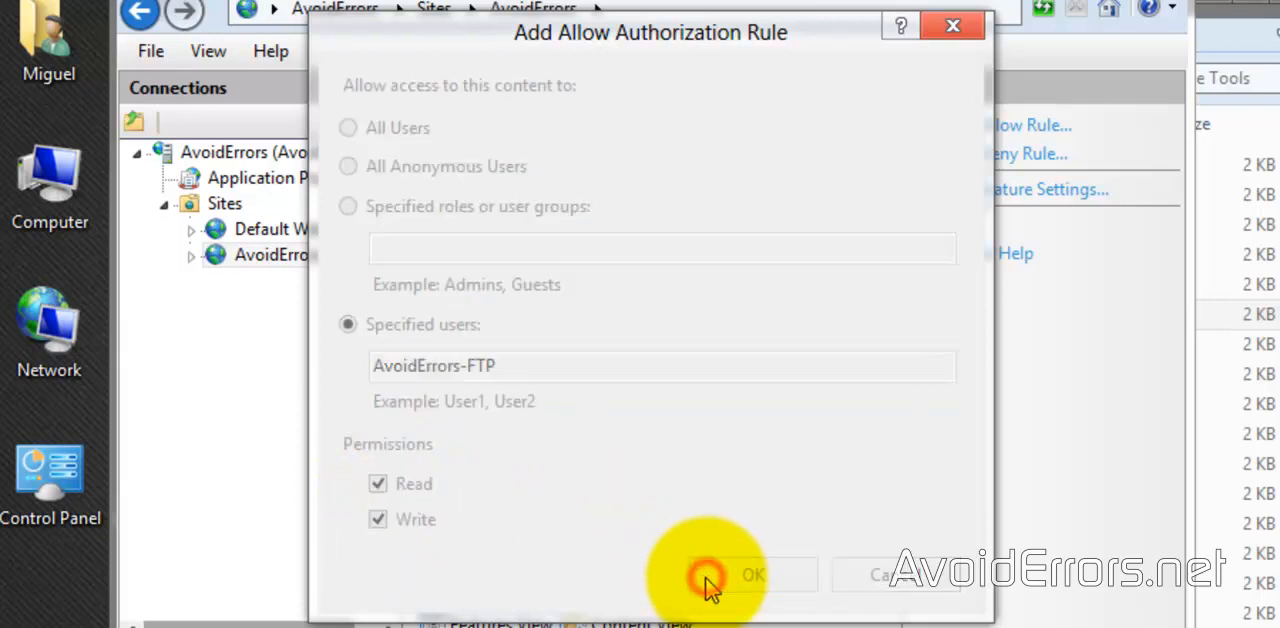
click(752, 573)
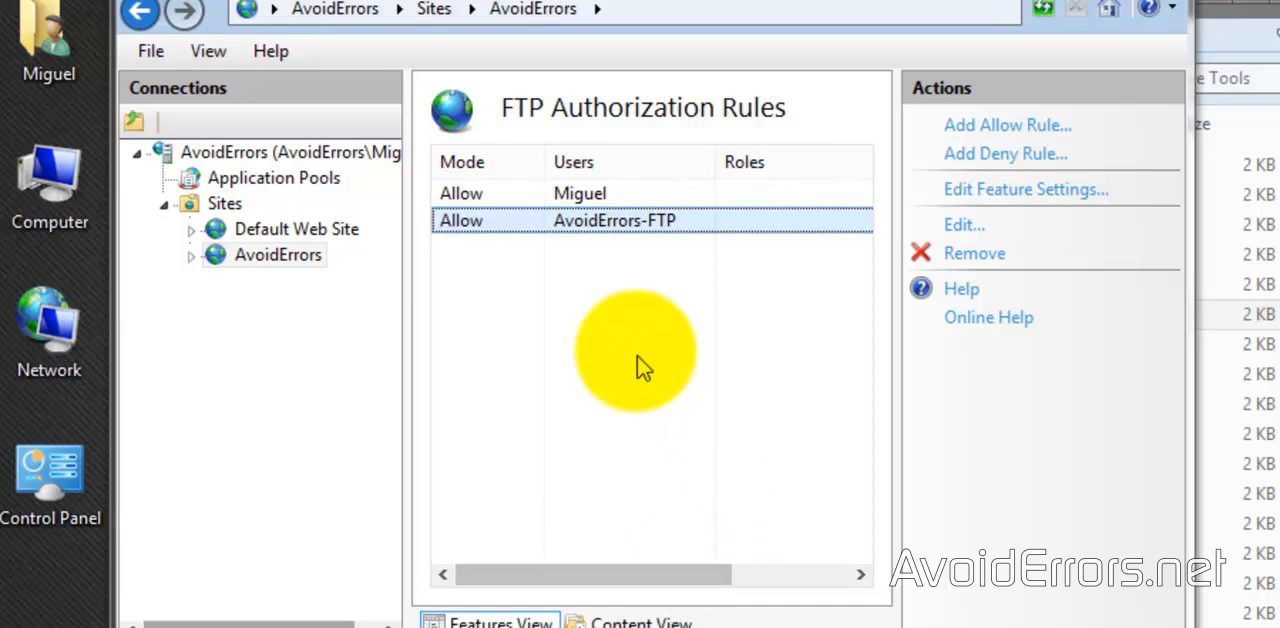
mouse_move(620, 335)
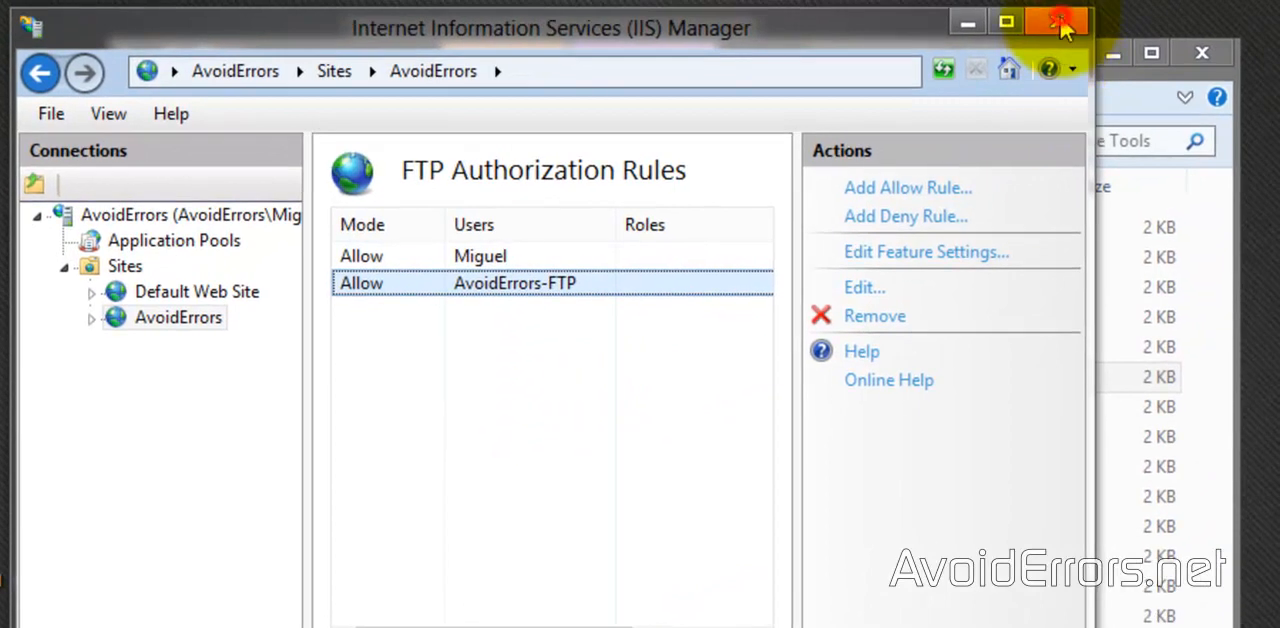
Close IIS Manager and Administrative Tools, then open the AvoidErrors folder's security properties.
click(1057, 21)
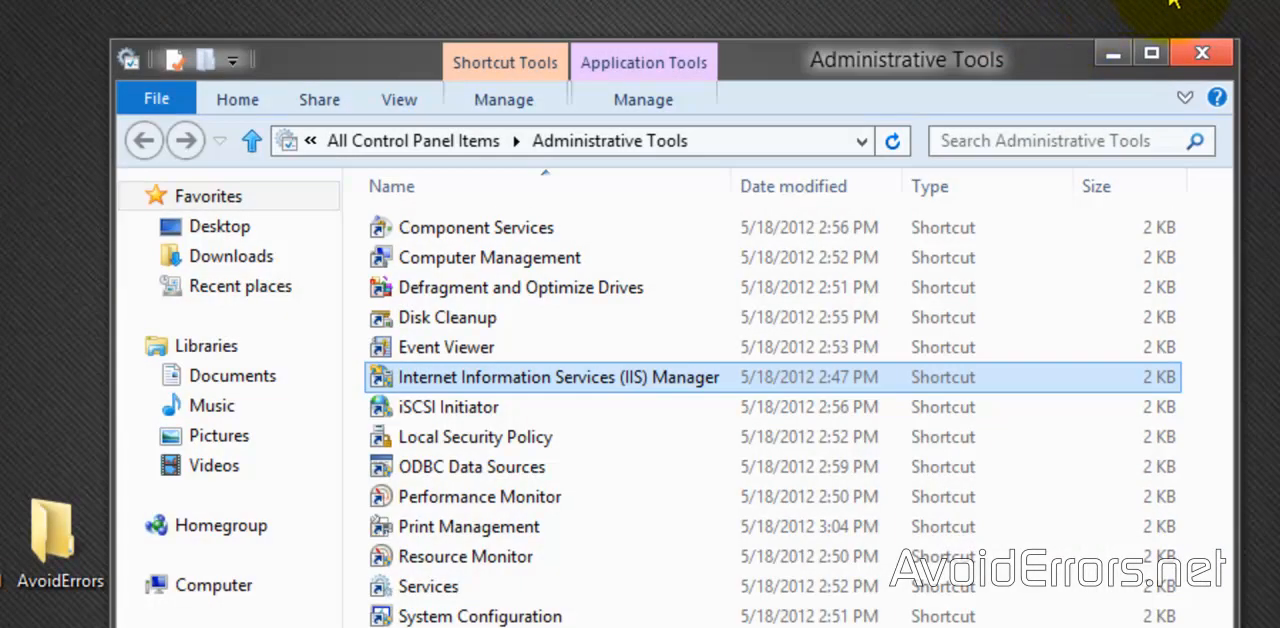
click(1201, 53)
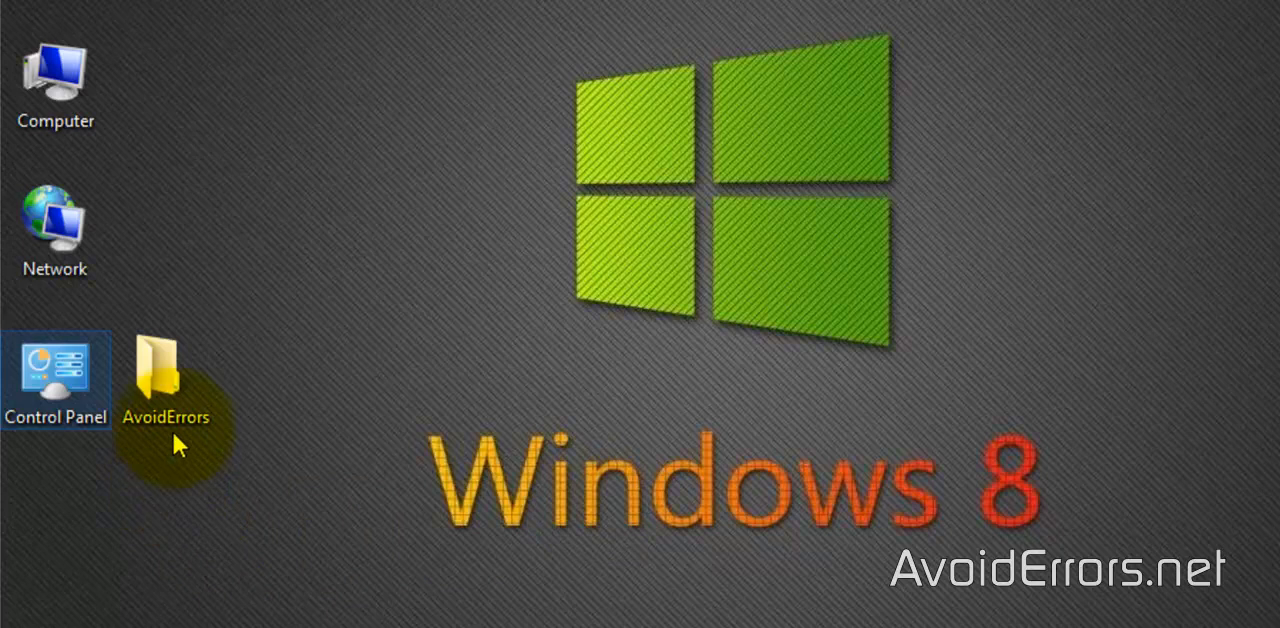
right_click(165, 380)
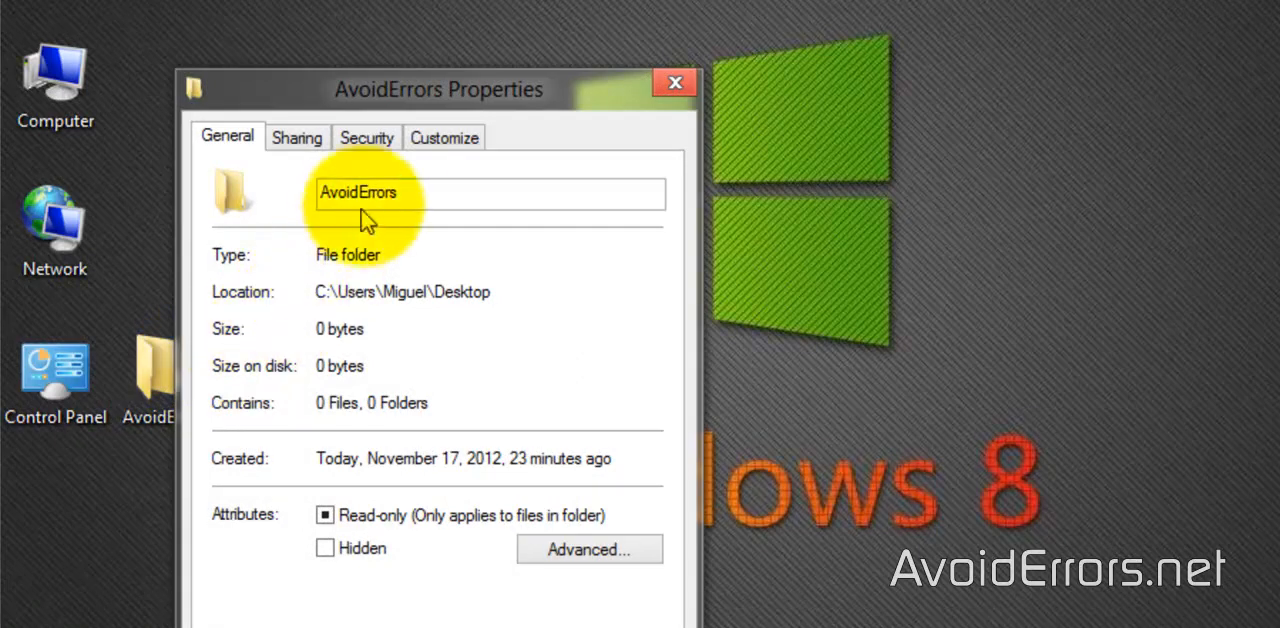
click(366, 137)
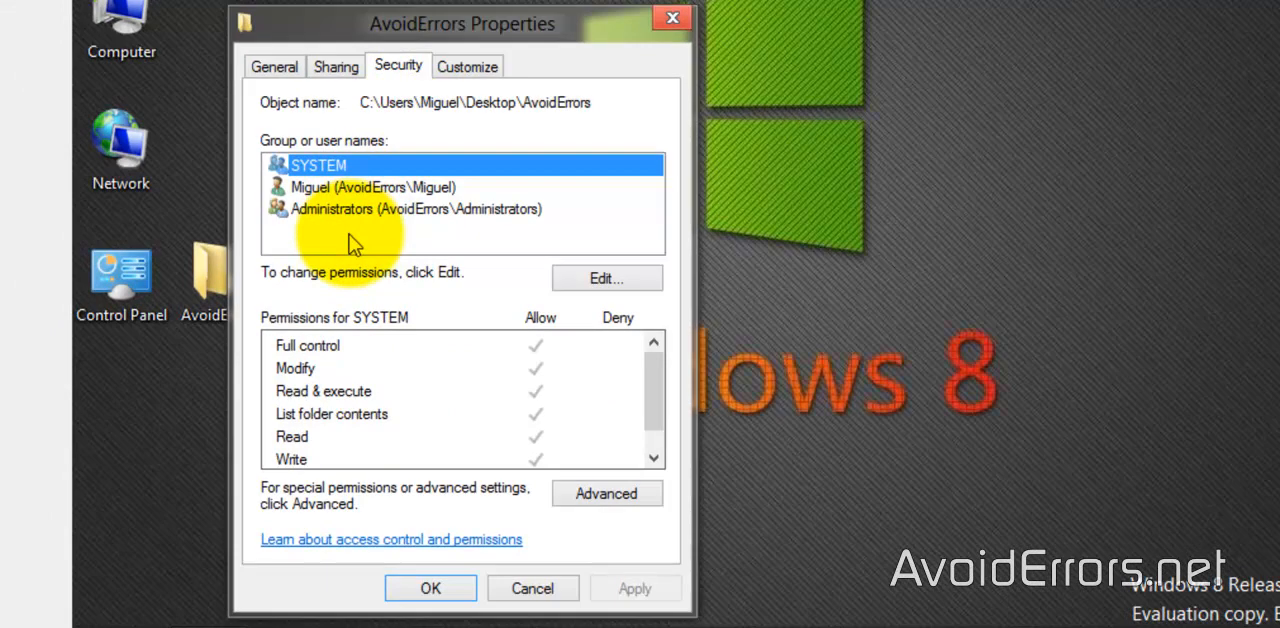
Add the AvoidErrors-FTP account to the folder's permissions list.
click(606, 278)
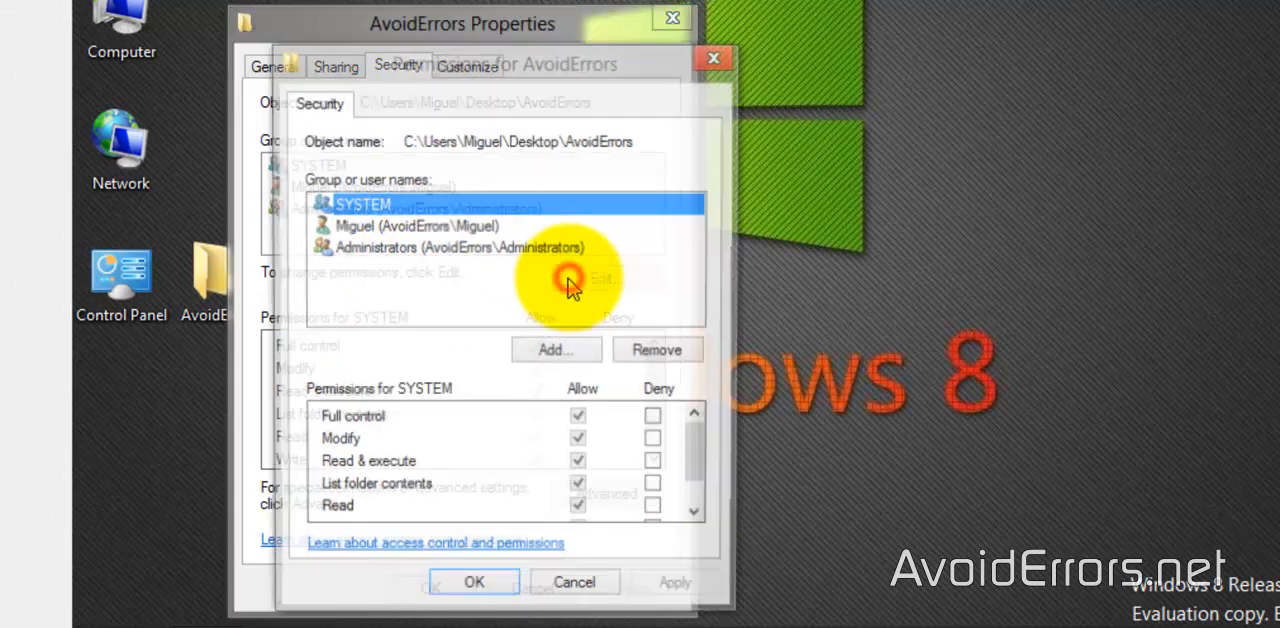
click(600, 277)
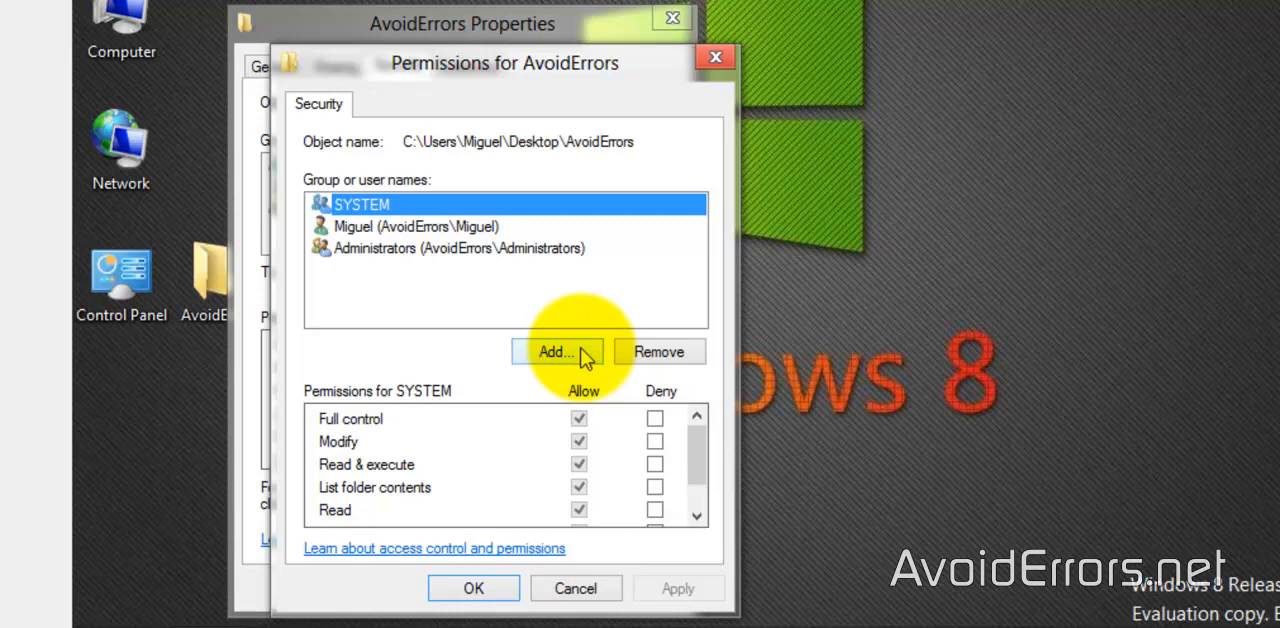
click(557, 351)
text(AvoidErrors-FTP)
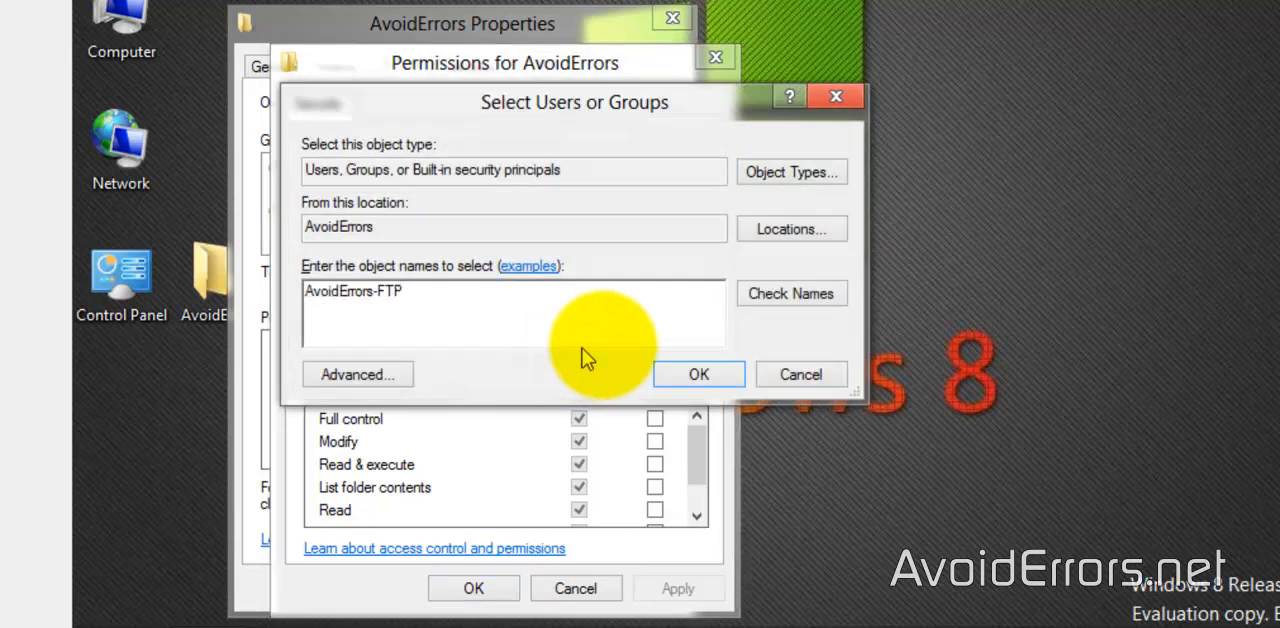
click(790, 293)
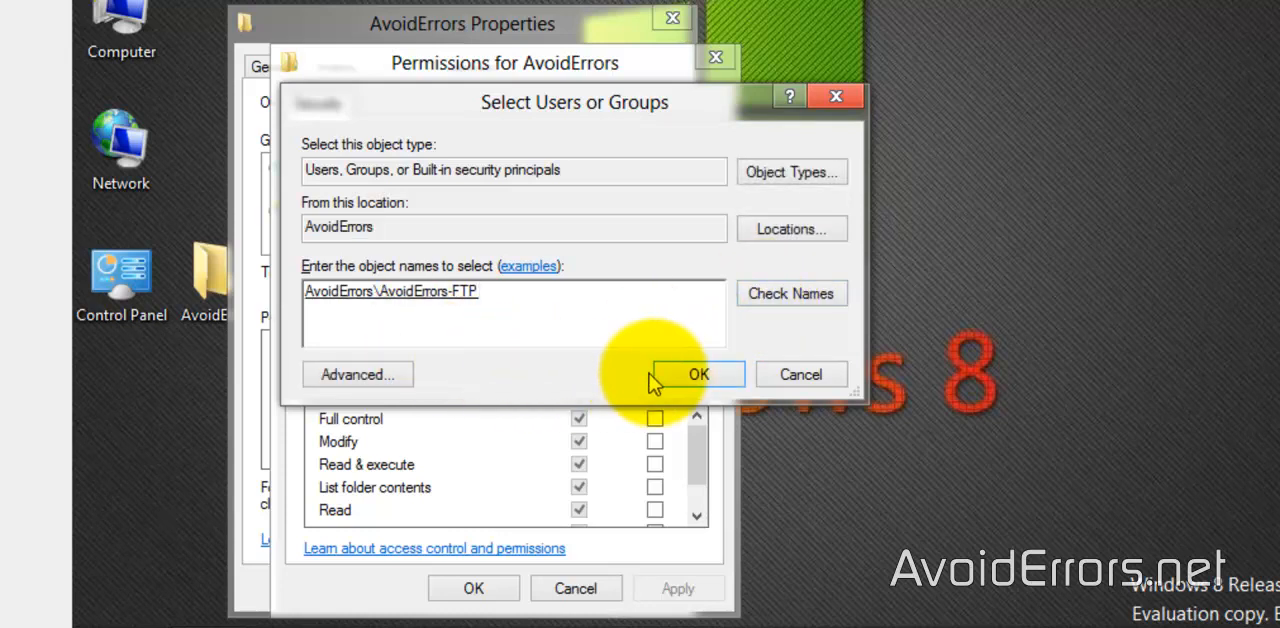
click(698, 373)
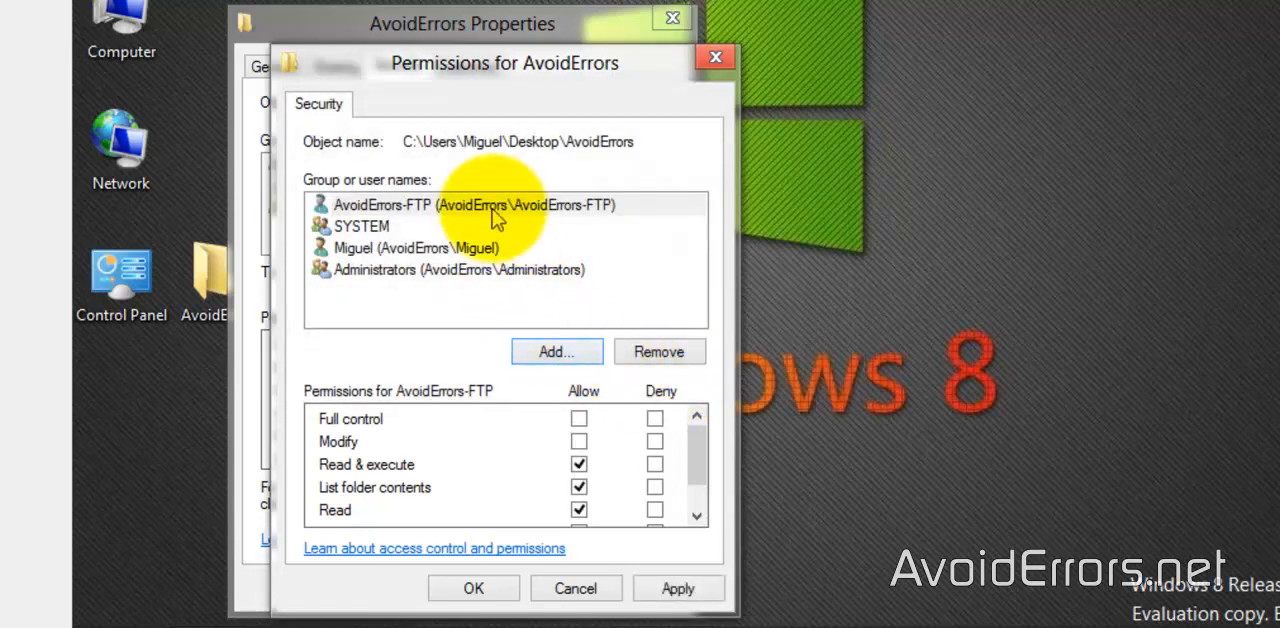
Grant AvoidErrors-FTP Full control on the folder, apply, and close properties.
click(475, 205)
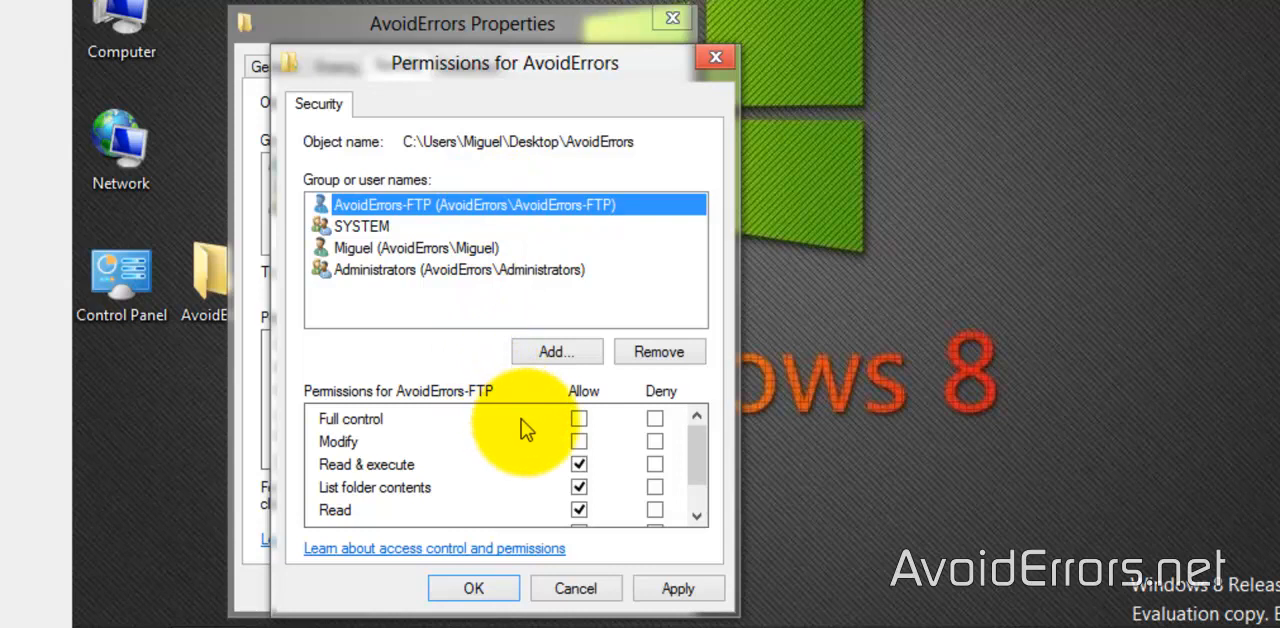
click(578, 418)
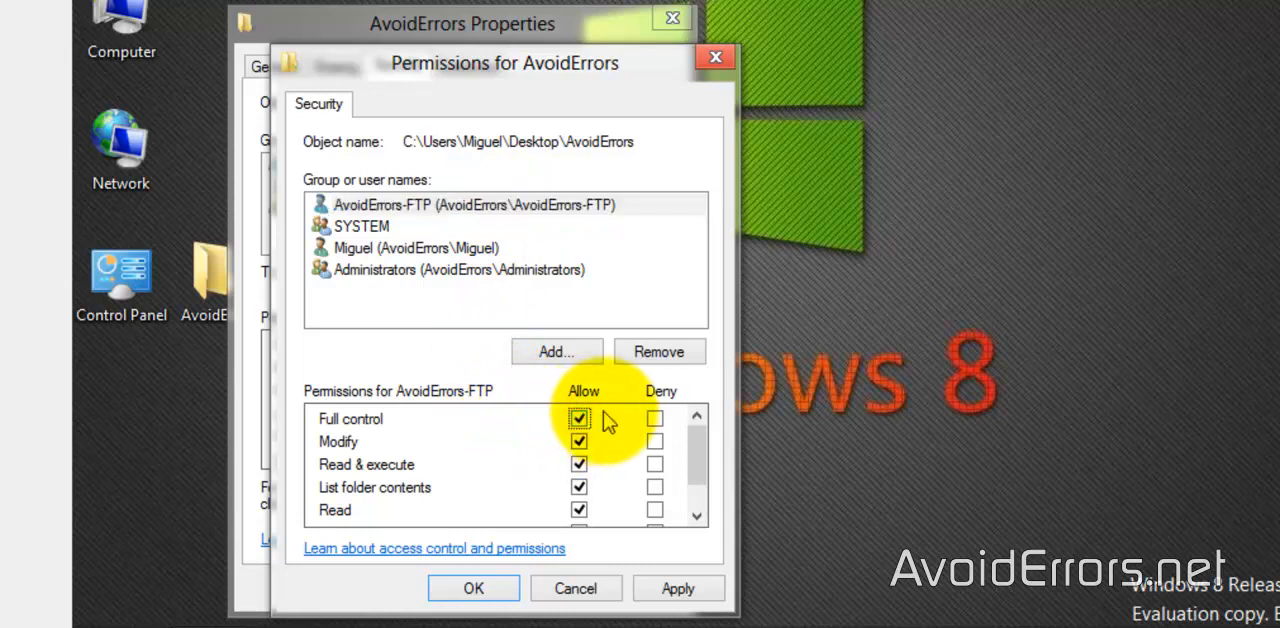
mouse_move(648, 558)
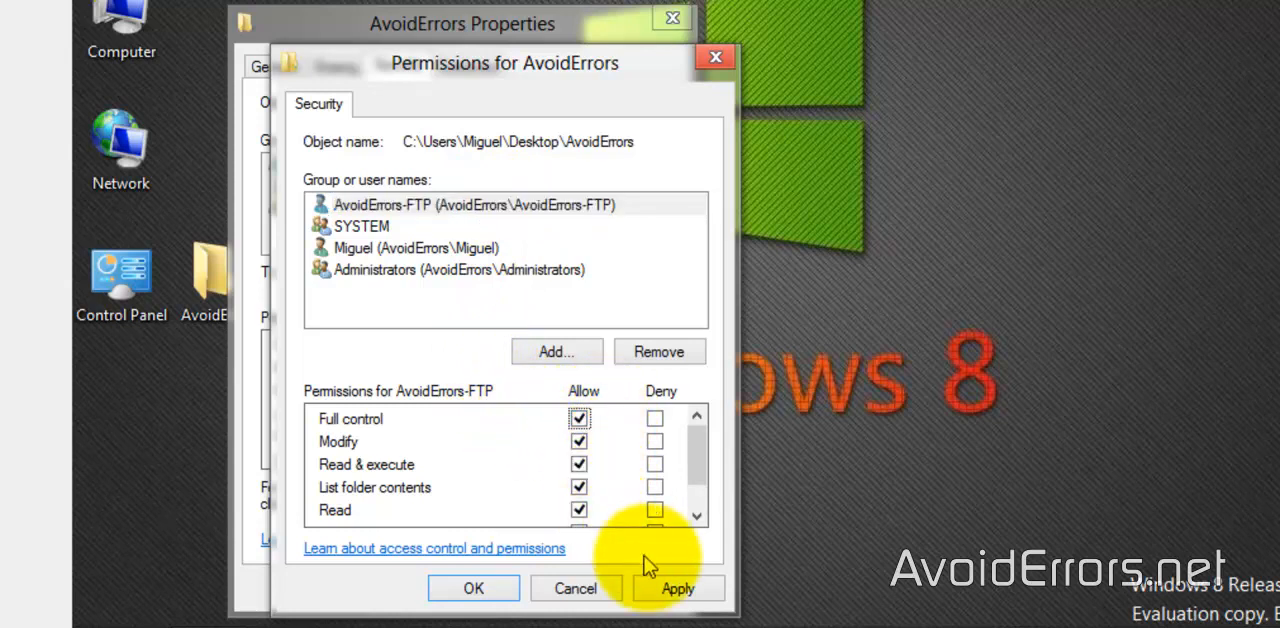
click(677, 588)
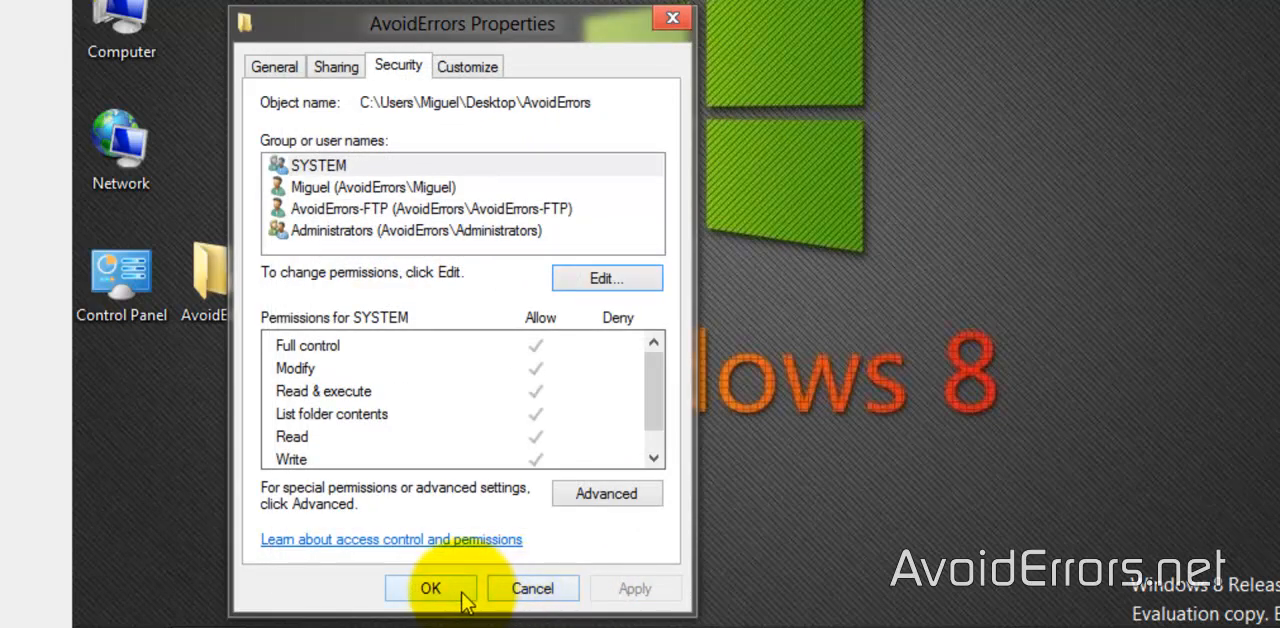
click(430, 588)
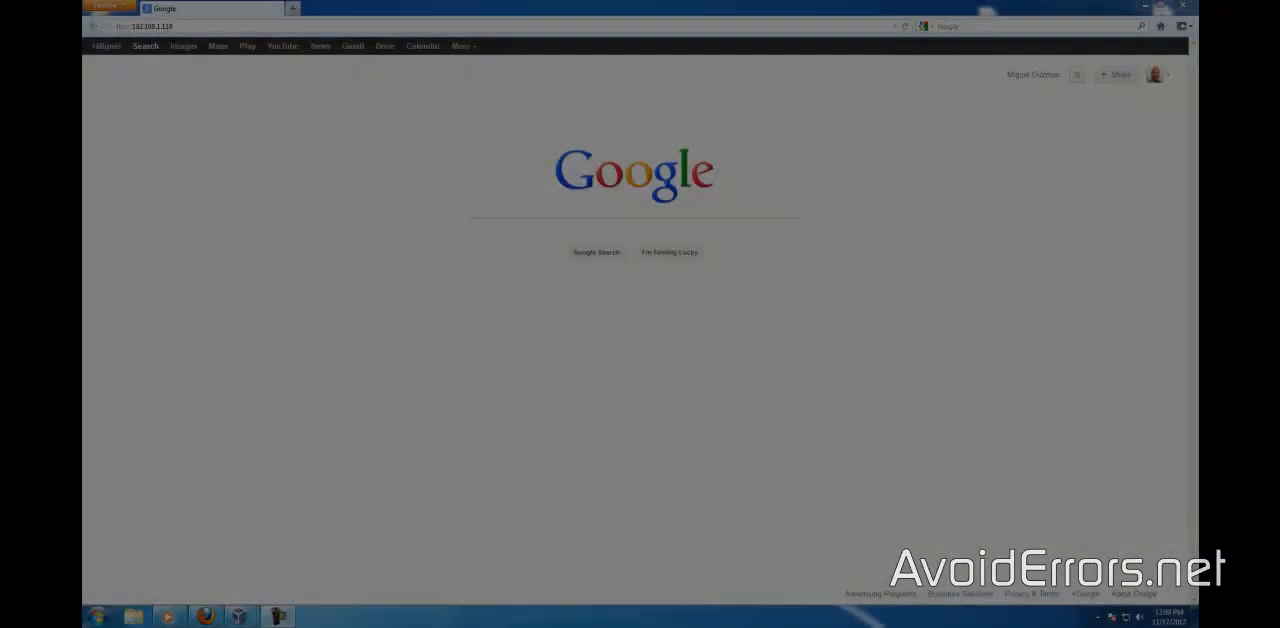
Log in to ftp://192.168.1.118 as AvoidErrors-FTP, declining to remember the password.
text(ftp://192.168.1.118)
text(AvoidErrors-FTP)
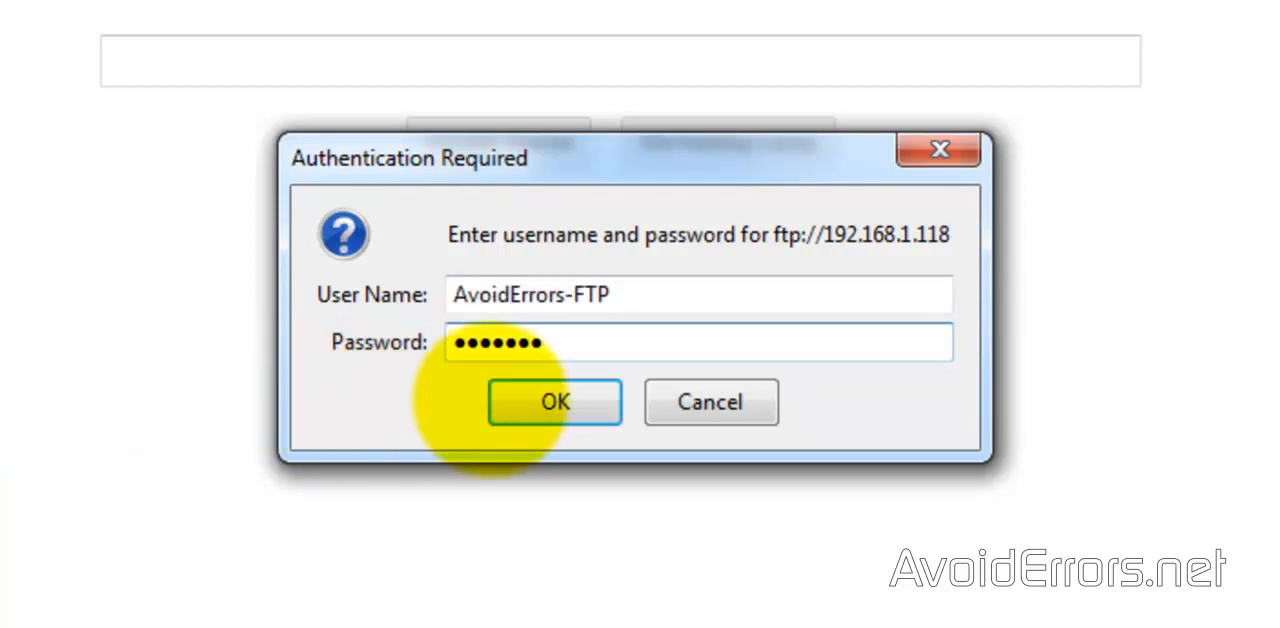
click(554, 402)
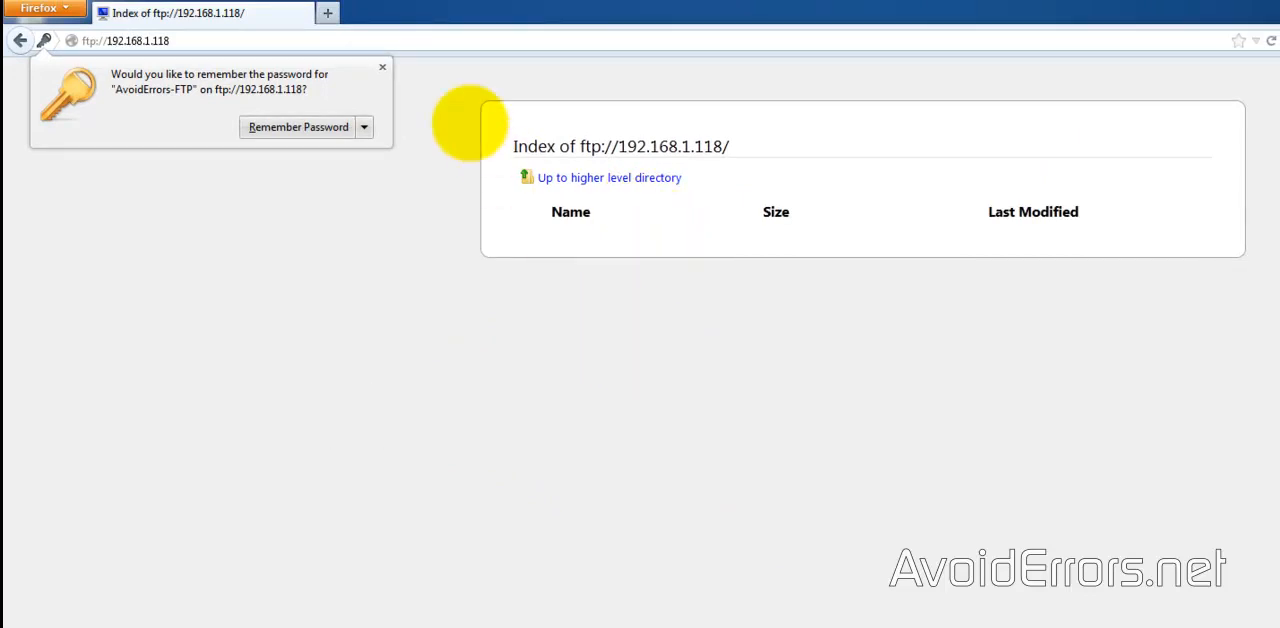
click(382, 67)
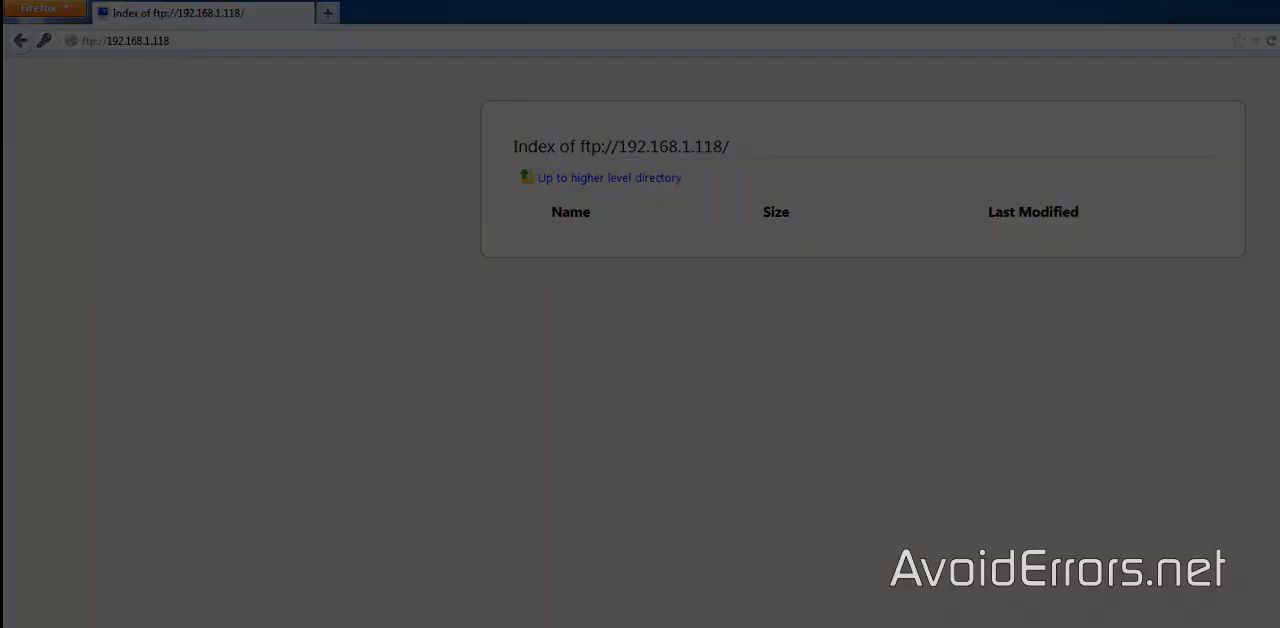
text(http://192.168.1.1)
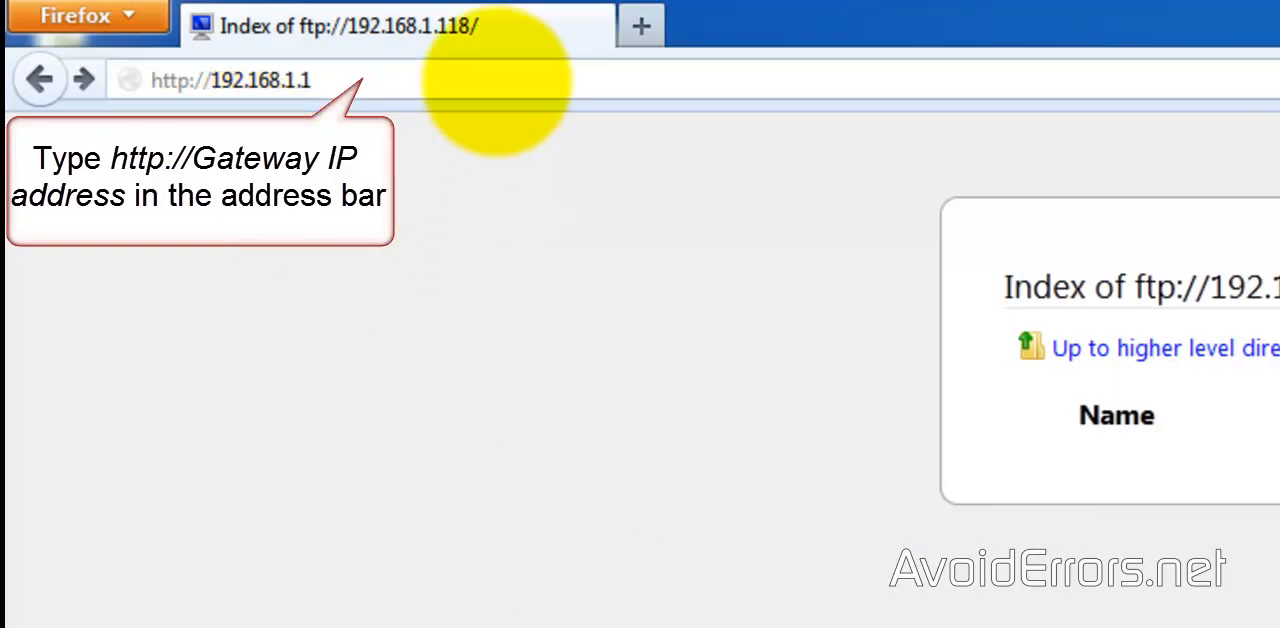
Log in to the Linksys router admin page at 192.168.1.1 as admin.
click(230, 80)
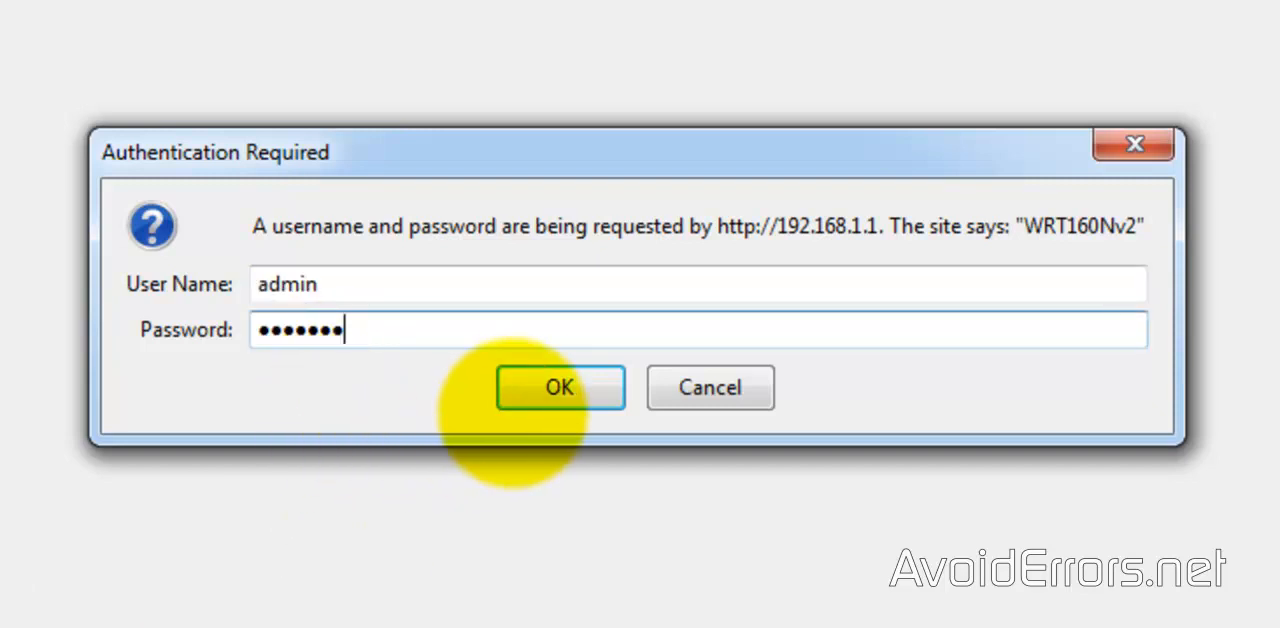
click(558, 387)
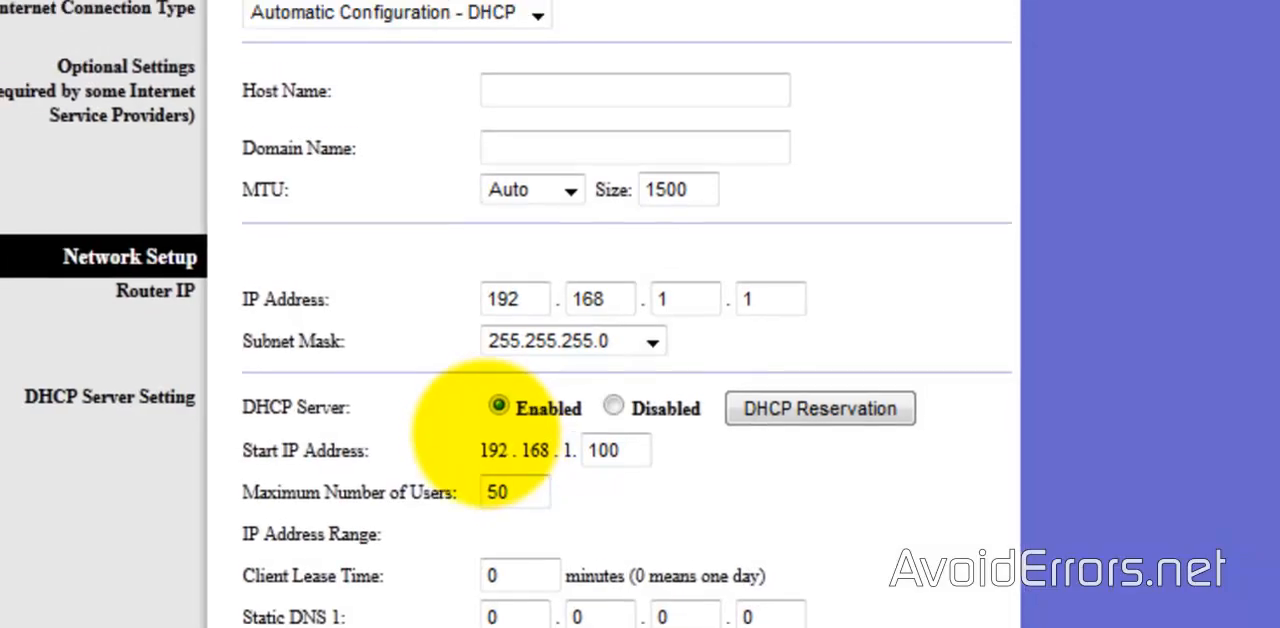
scroll(up, 3)
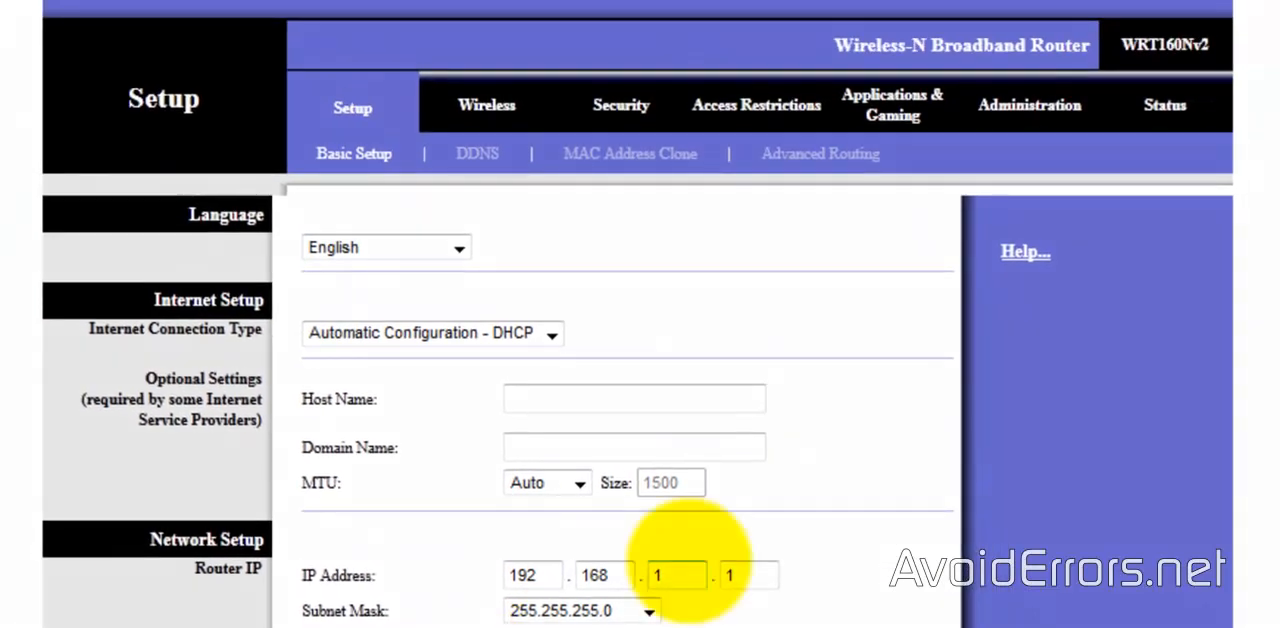
mouse_move(891, 104)
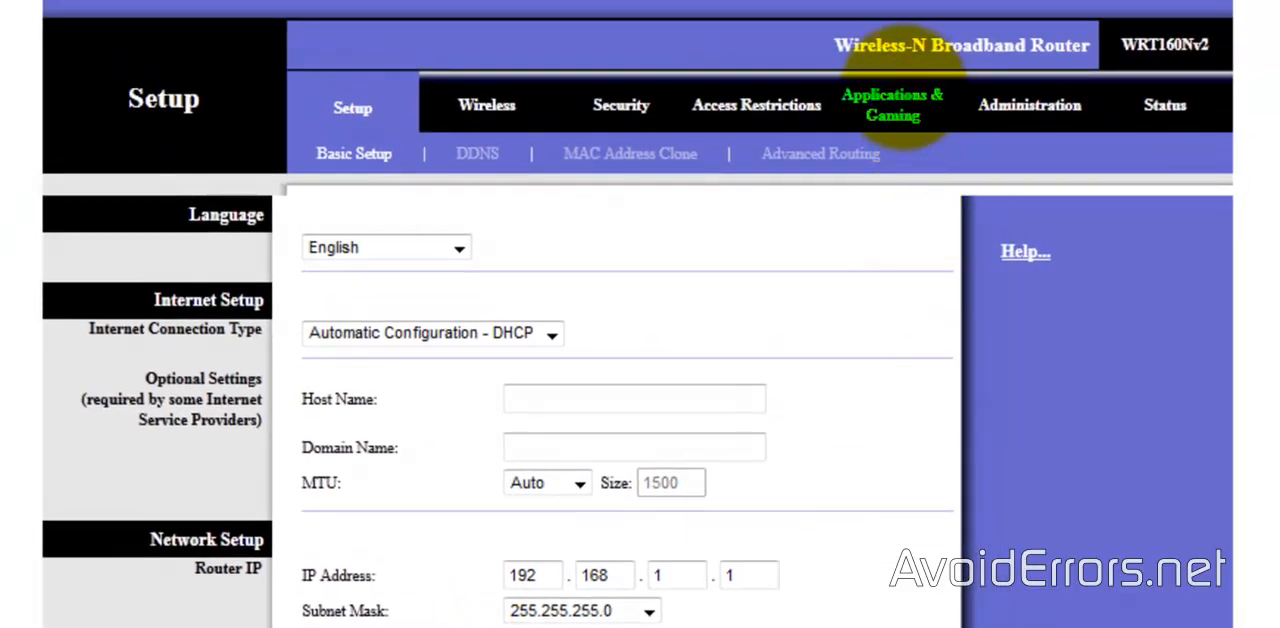
Forward FTP port 21 to 192.168.1.118 in Single Port Forwarding, enable it, and save.
click(891, 104)
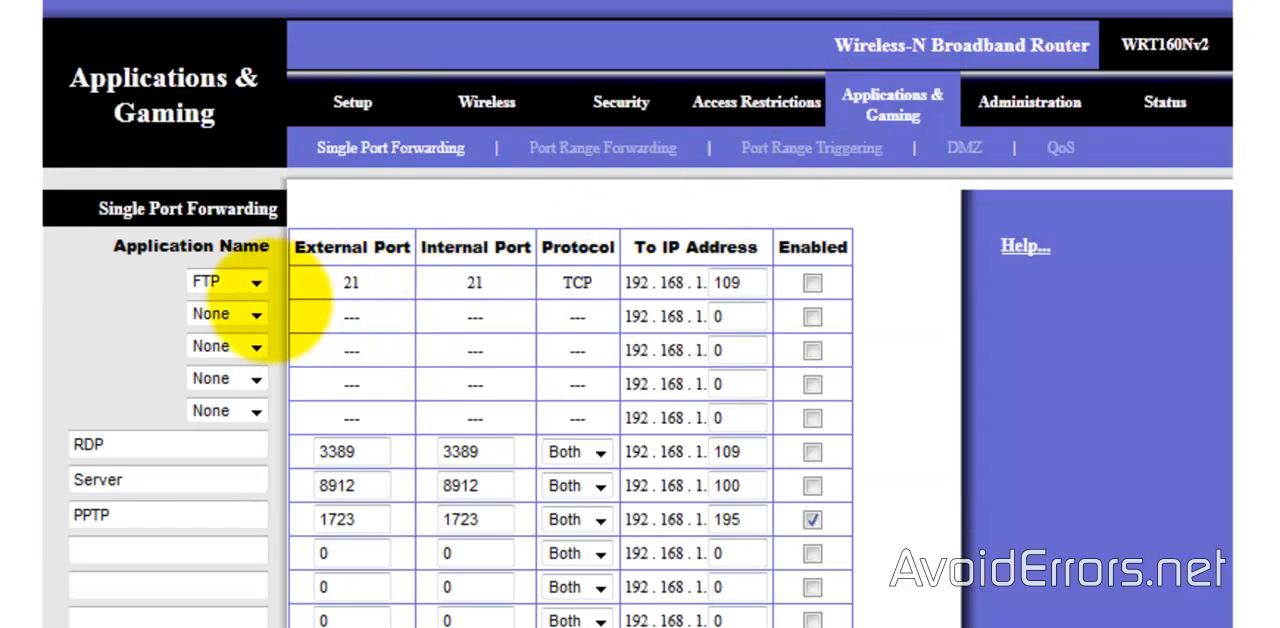
click(255, 281)
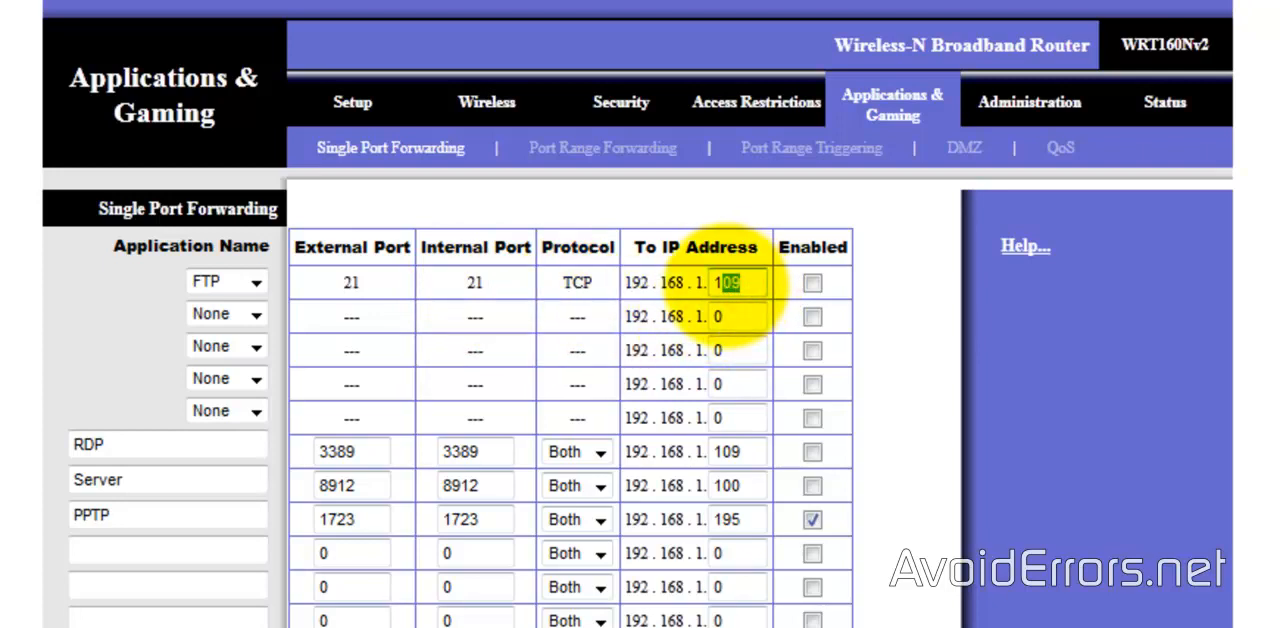
text(118)
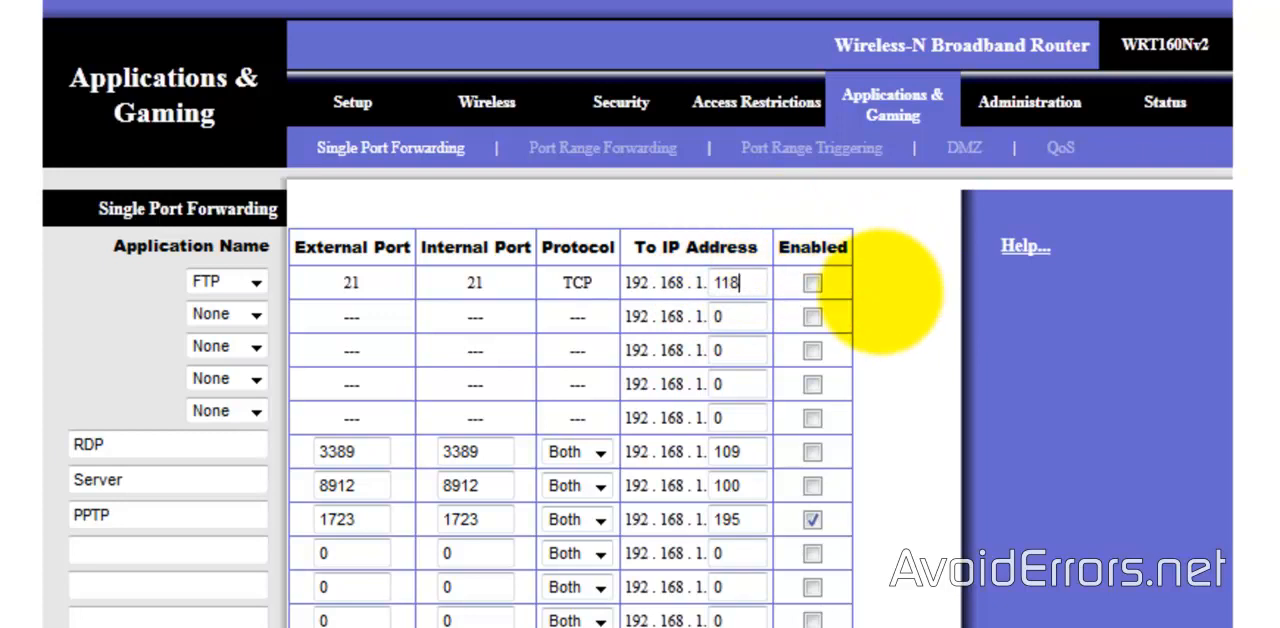
click(812, 283)
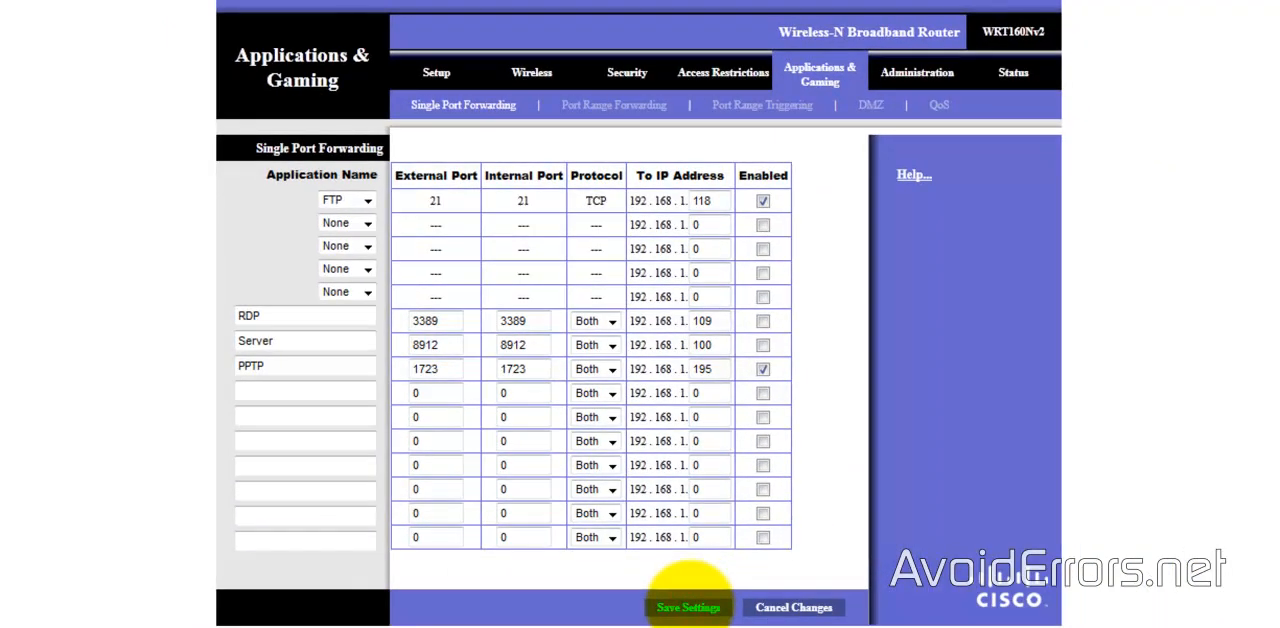
click(688, 607)
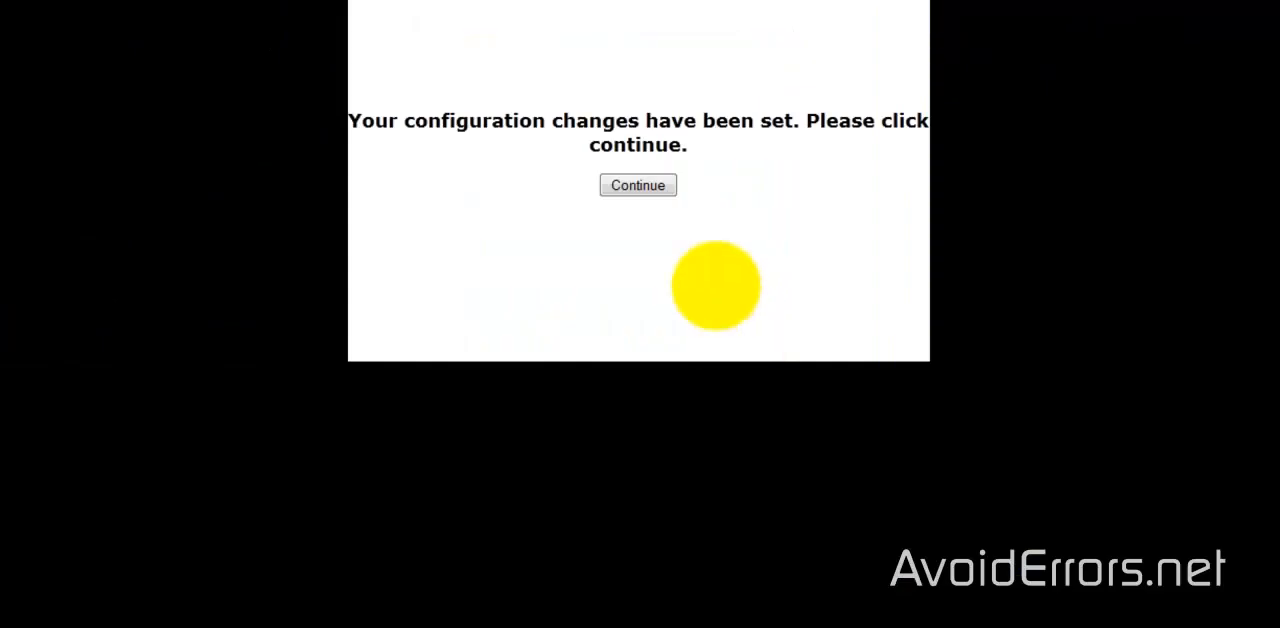
click(638, 185)
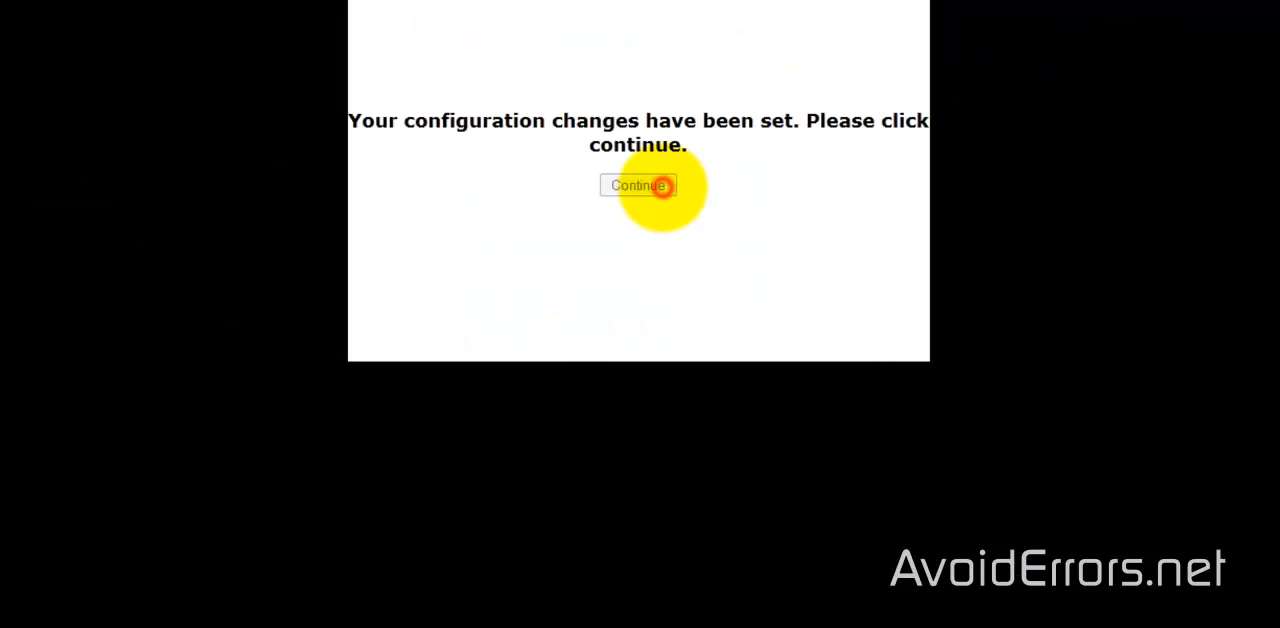
click(638, 185)
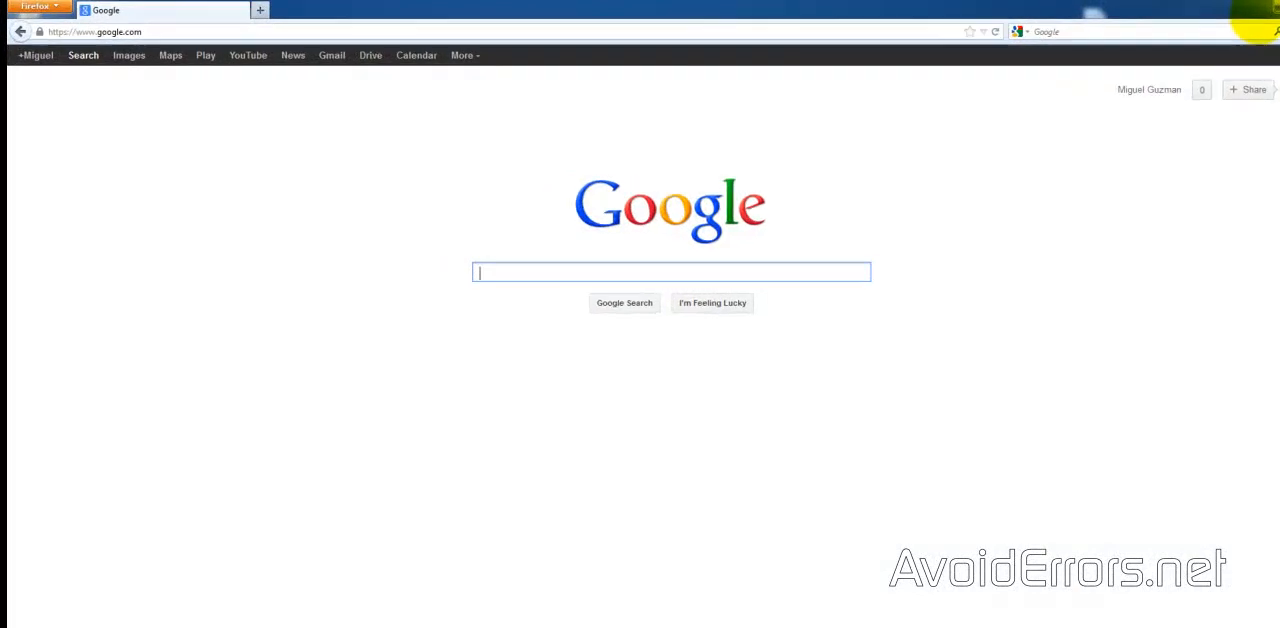
Search 'what is my IP' and copy the public address 174.48.178.29.
text(what is my IP)
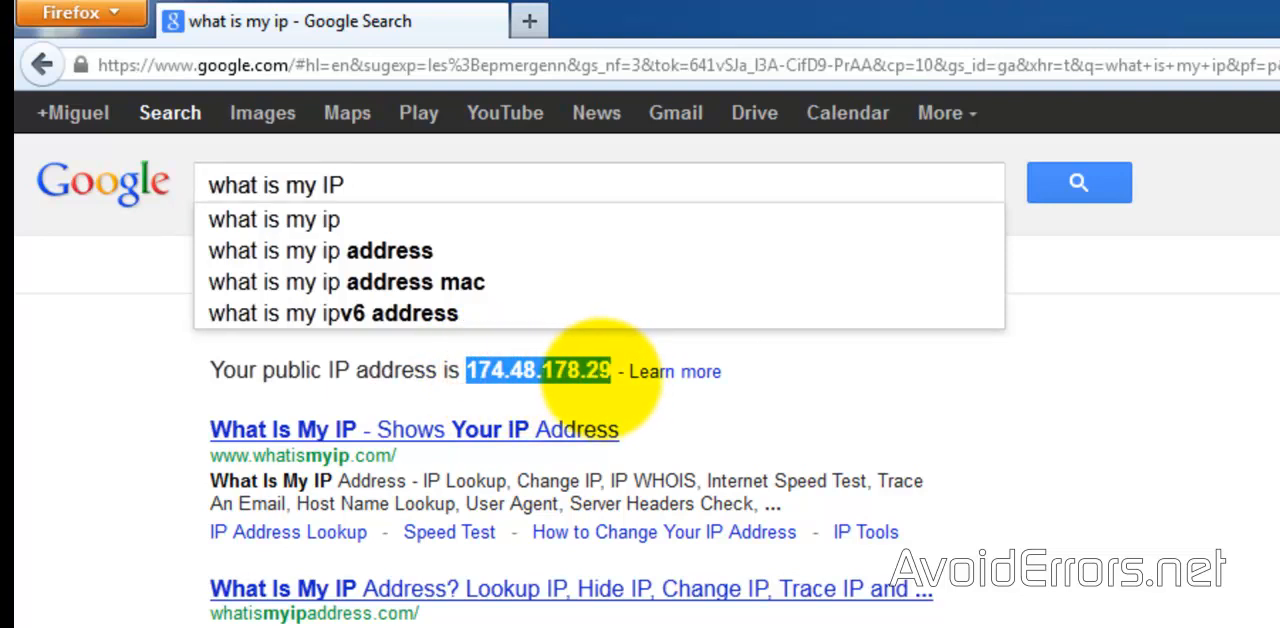
right_click(538, 370)
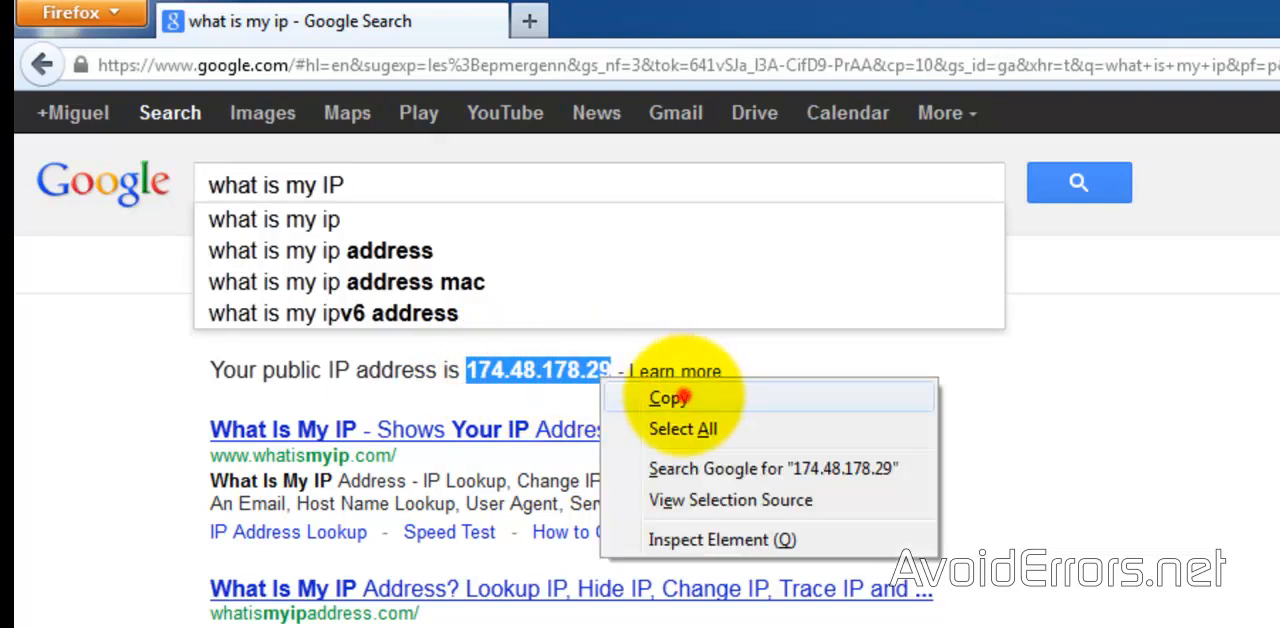
click(668, 397)
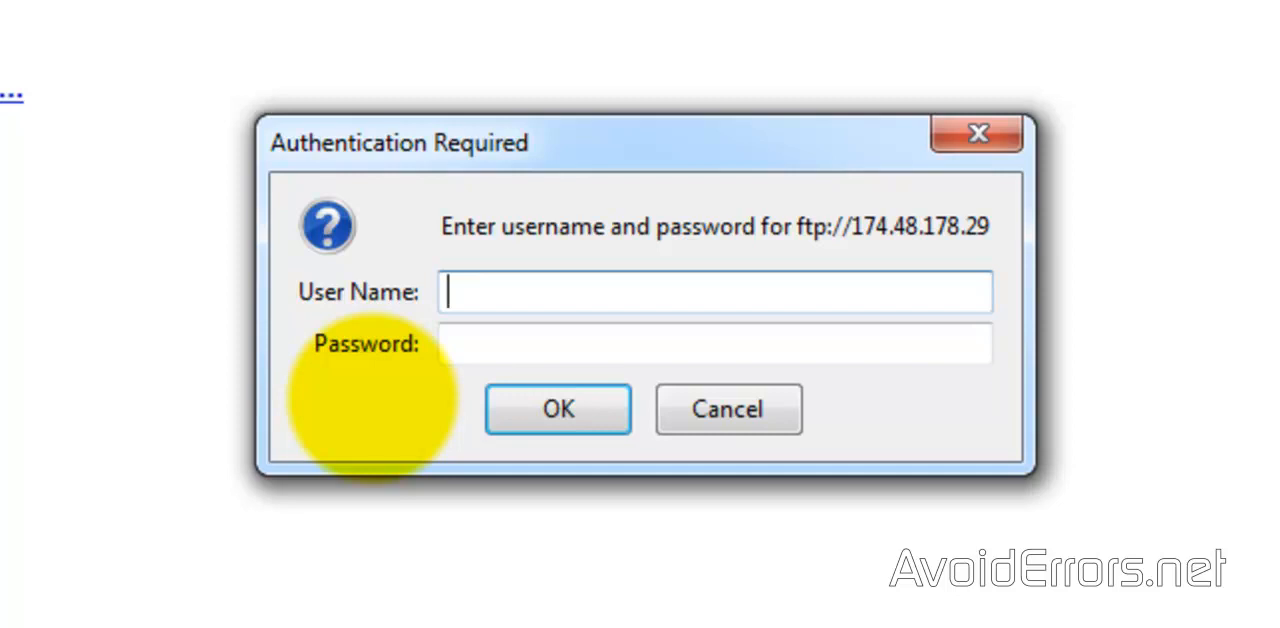
Log in to ftp://174.48.178.29 with the AvoidErrors-FTP credentials.
text(AvoidErrors-FTP)
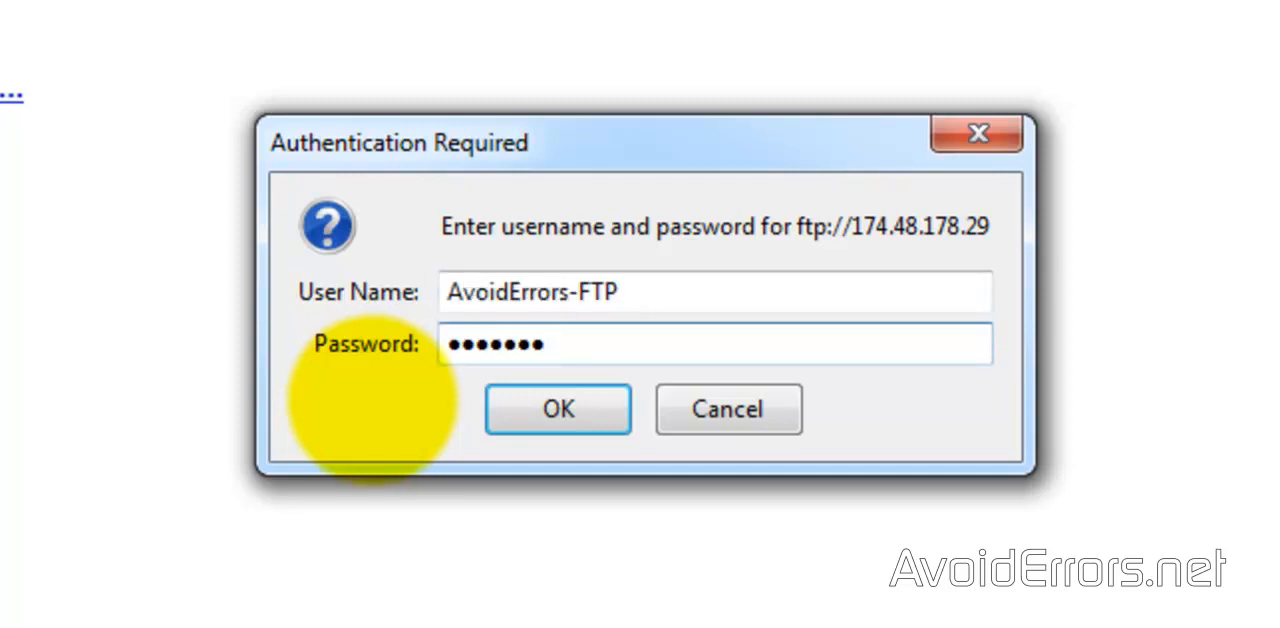
click(557, 409)
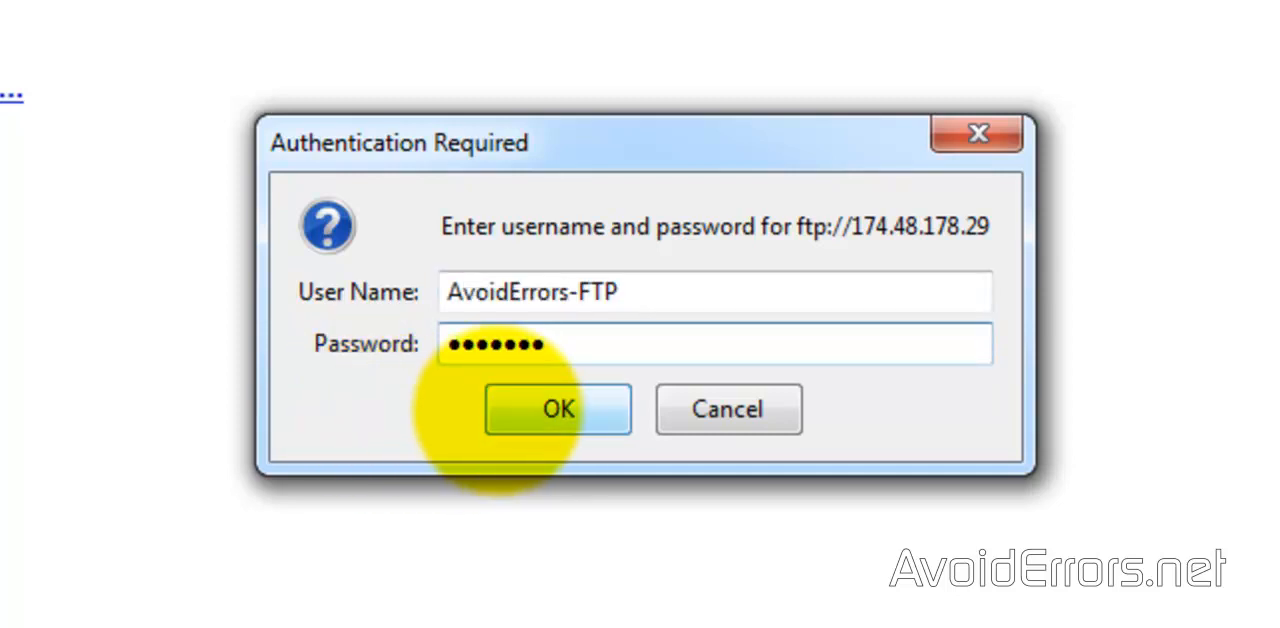
click(557, 408)
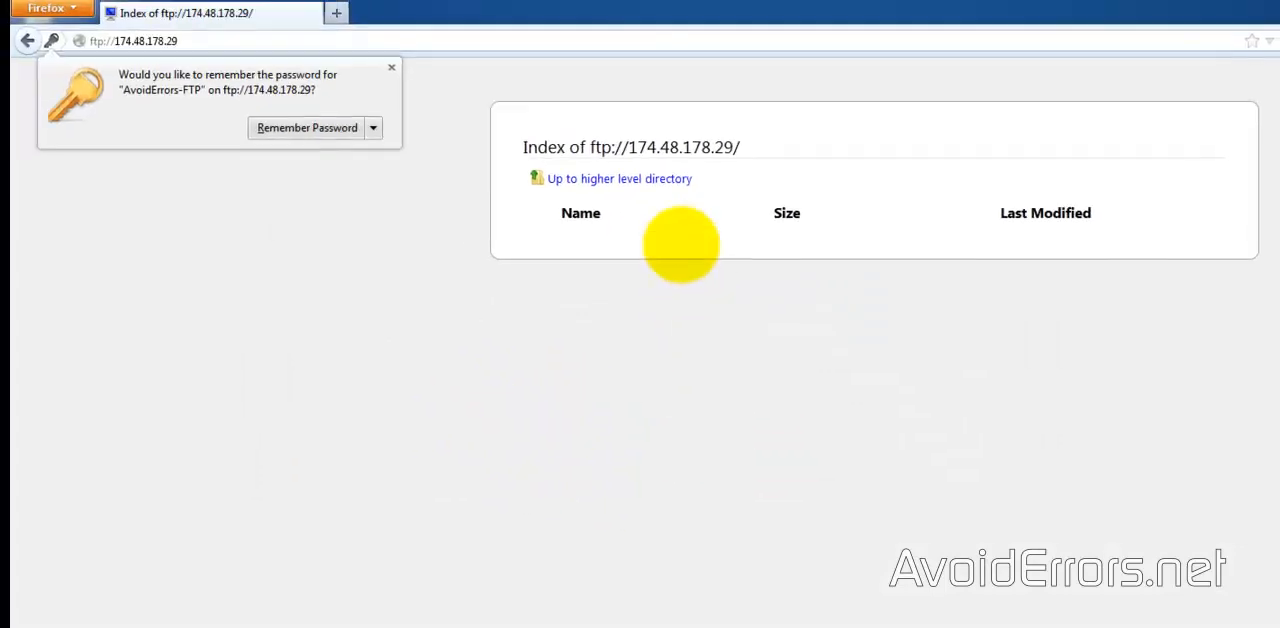
mouse_move(717, 348)
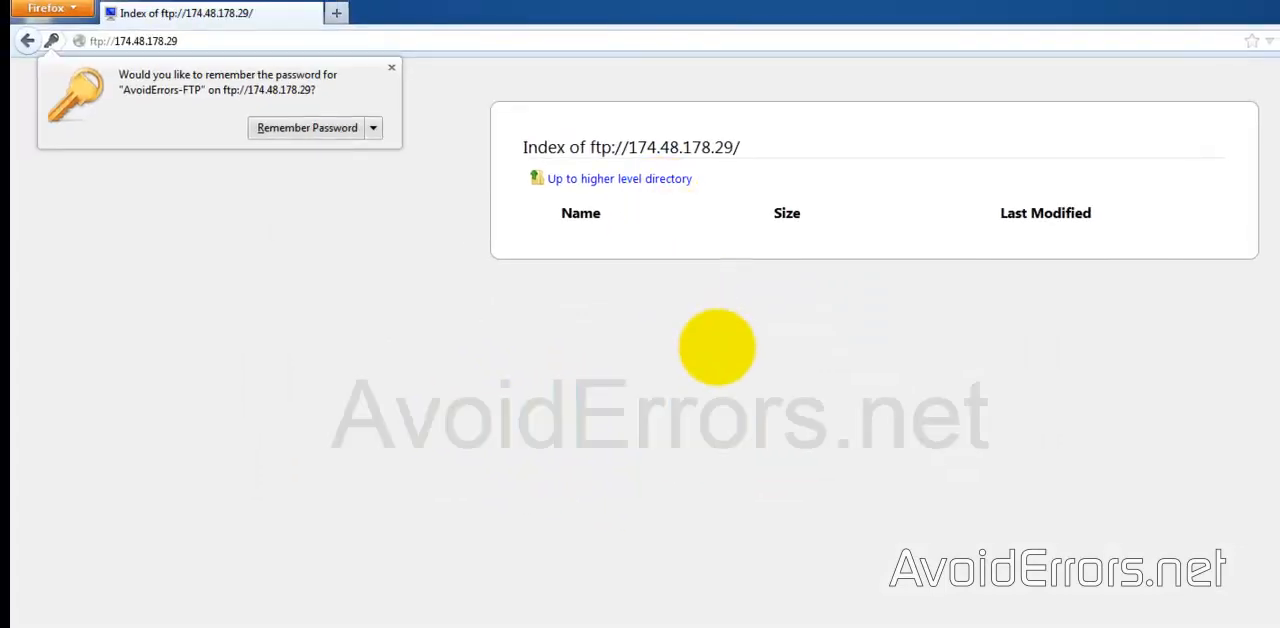